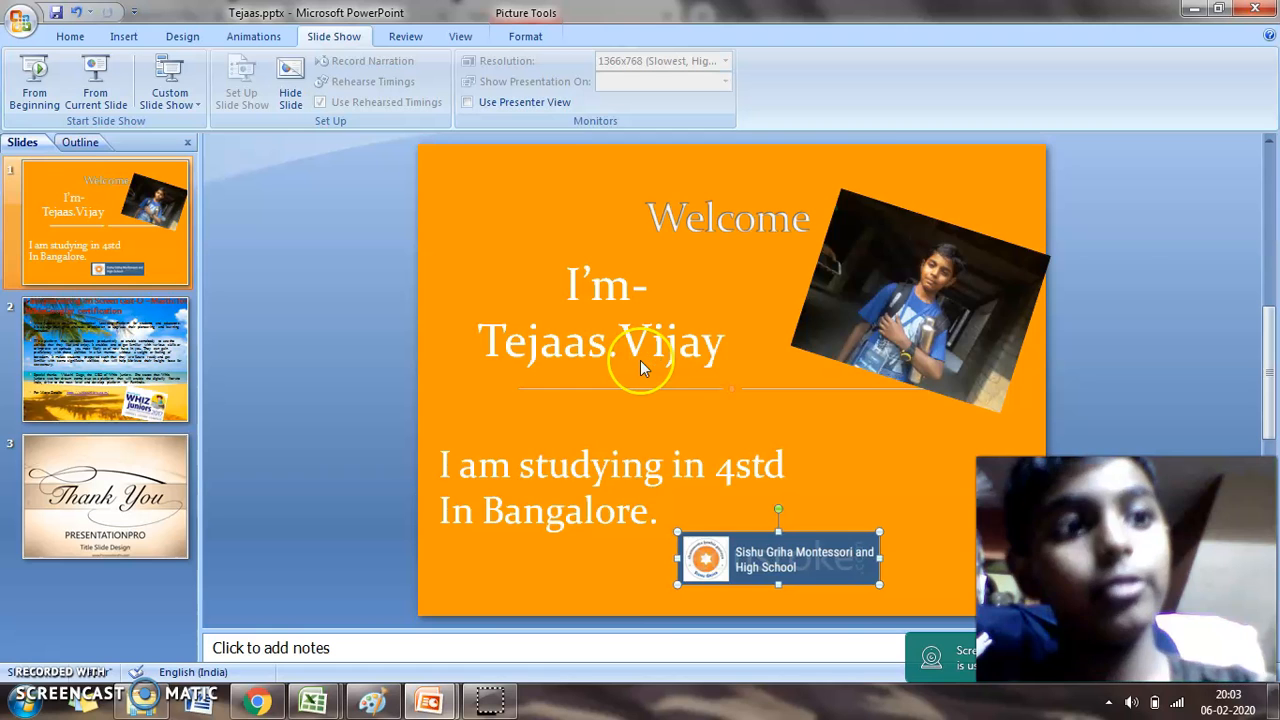
Show slide 2, about the WhizGoogler certification and Whiz Juniors.
{"action": "left_click", "coordinate": [104, 358]}
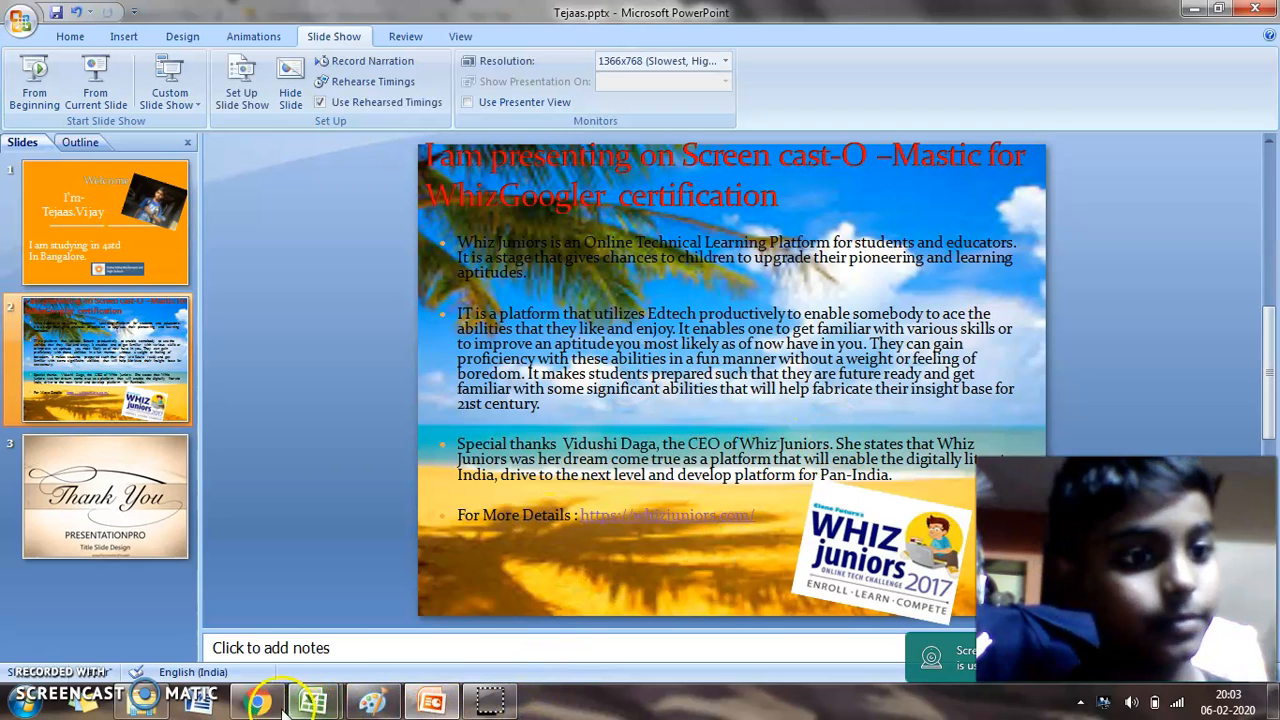
Switch to Chrome and start entering whizjuniors.com in the new tab's address bar.
{"action": "left_click", "coordinate": [256, 700]}
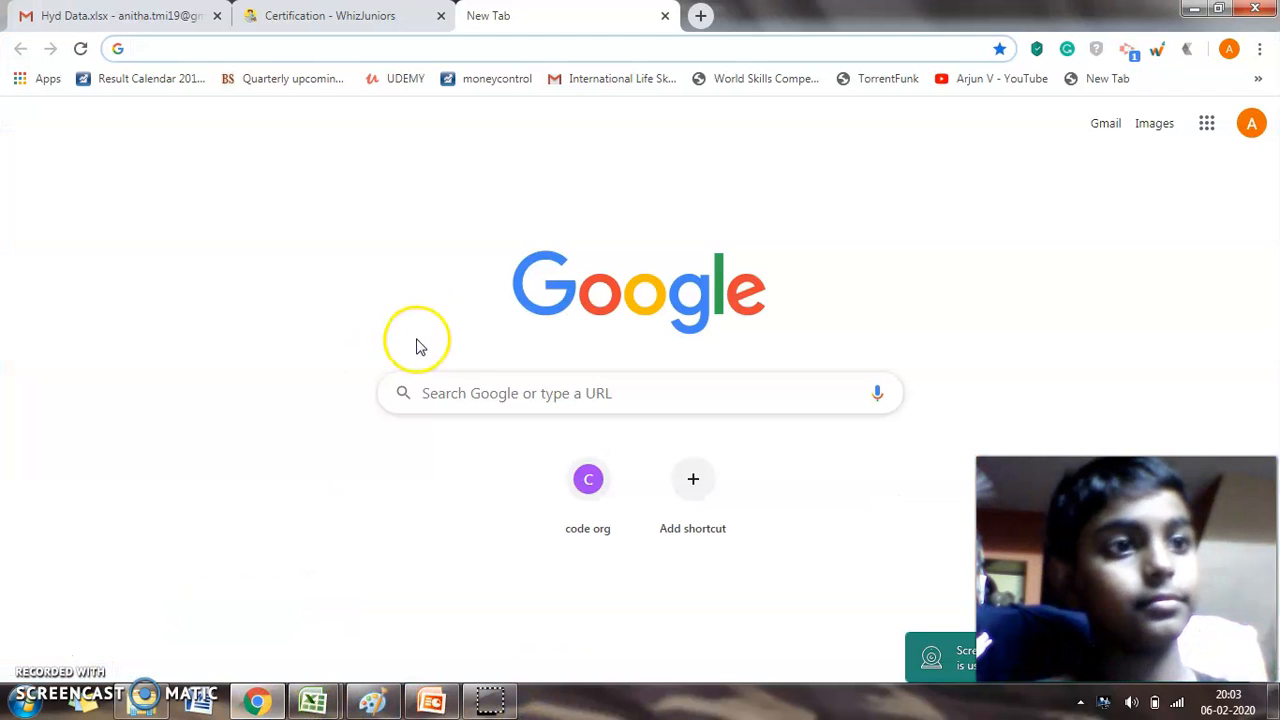
{"action": "mouse_move", "coordinate": [388, 188]}
{"action": "type", "text": "wh"}
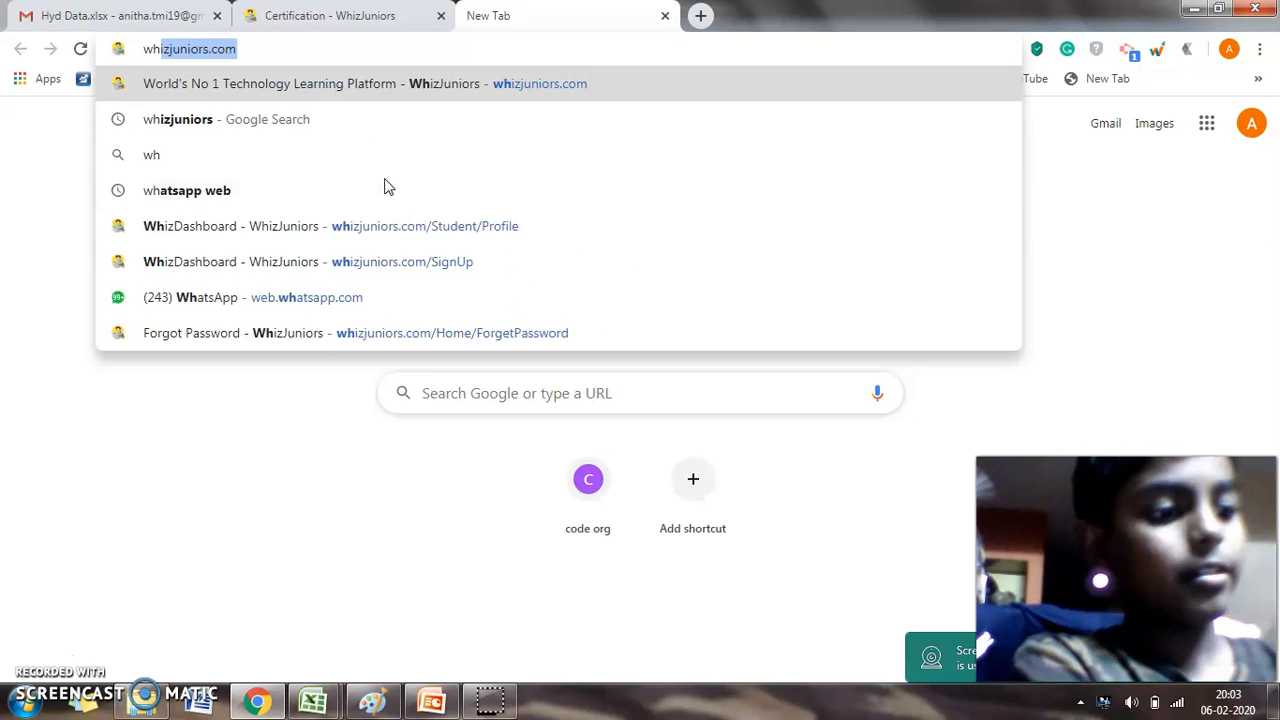
{"action": "type", "text": "i"}
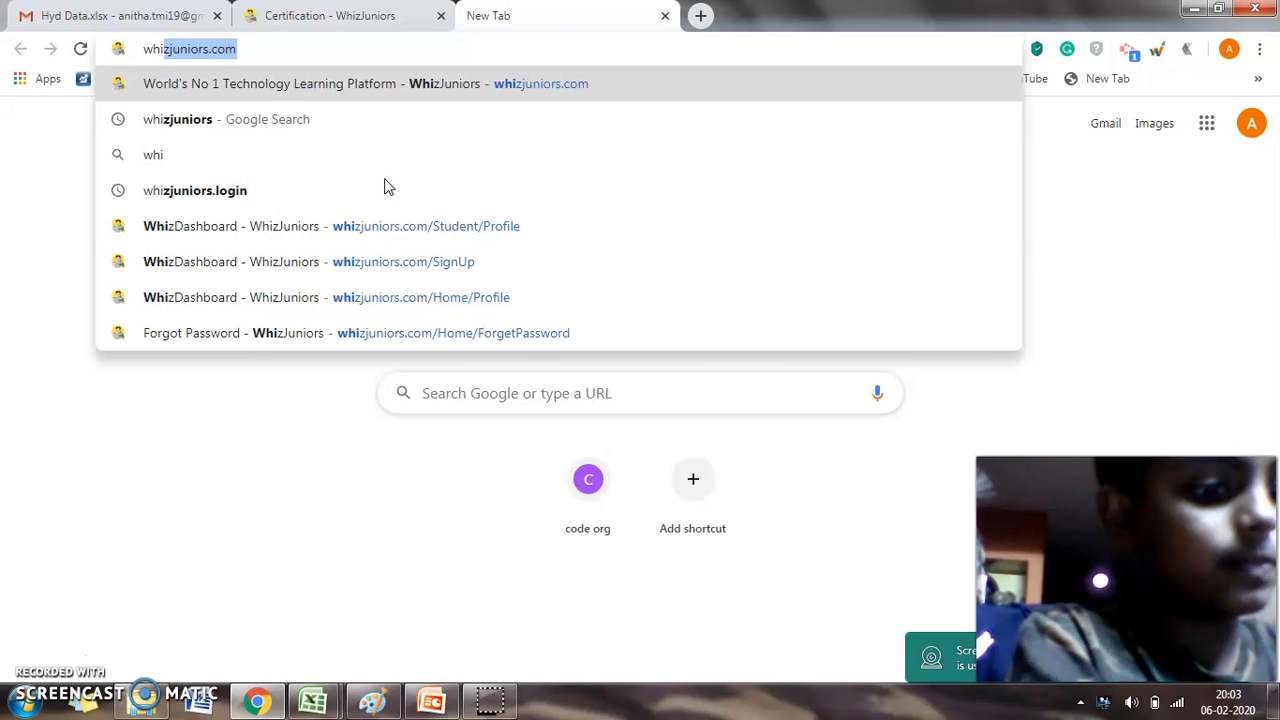
{"action": "type", "text": "j"}
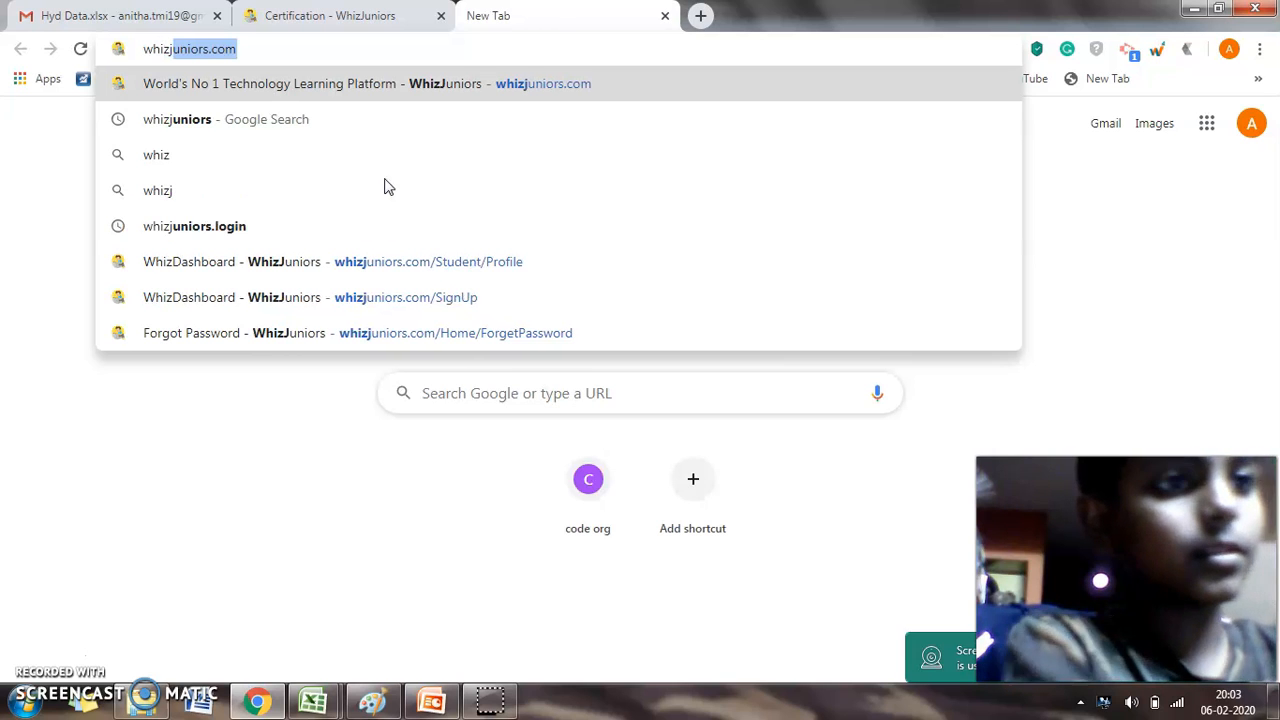
{"action": "mouse_move", "coordinate": [250, 160]}
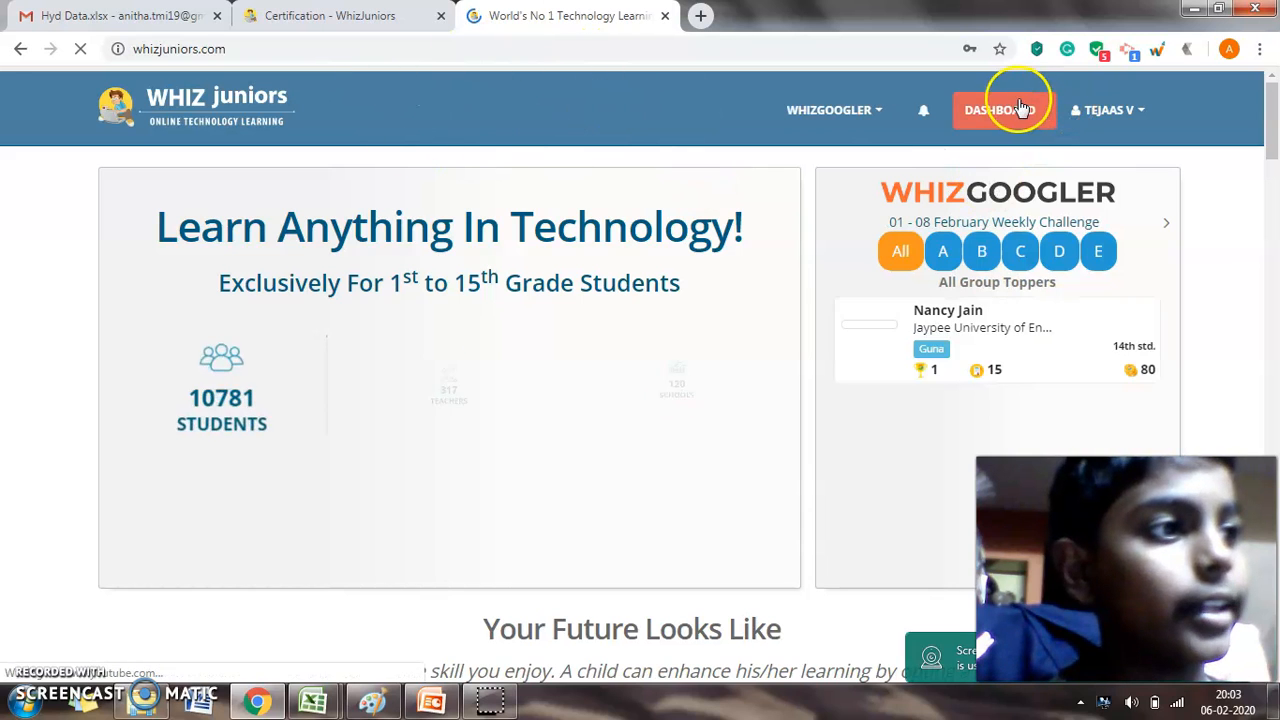
Log out of the current WhizJuniors account and bring up the sign-in form.
{"action": "left_click", "coordinate": [1108, 110]}
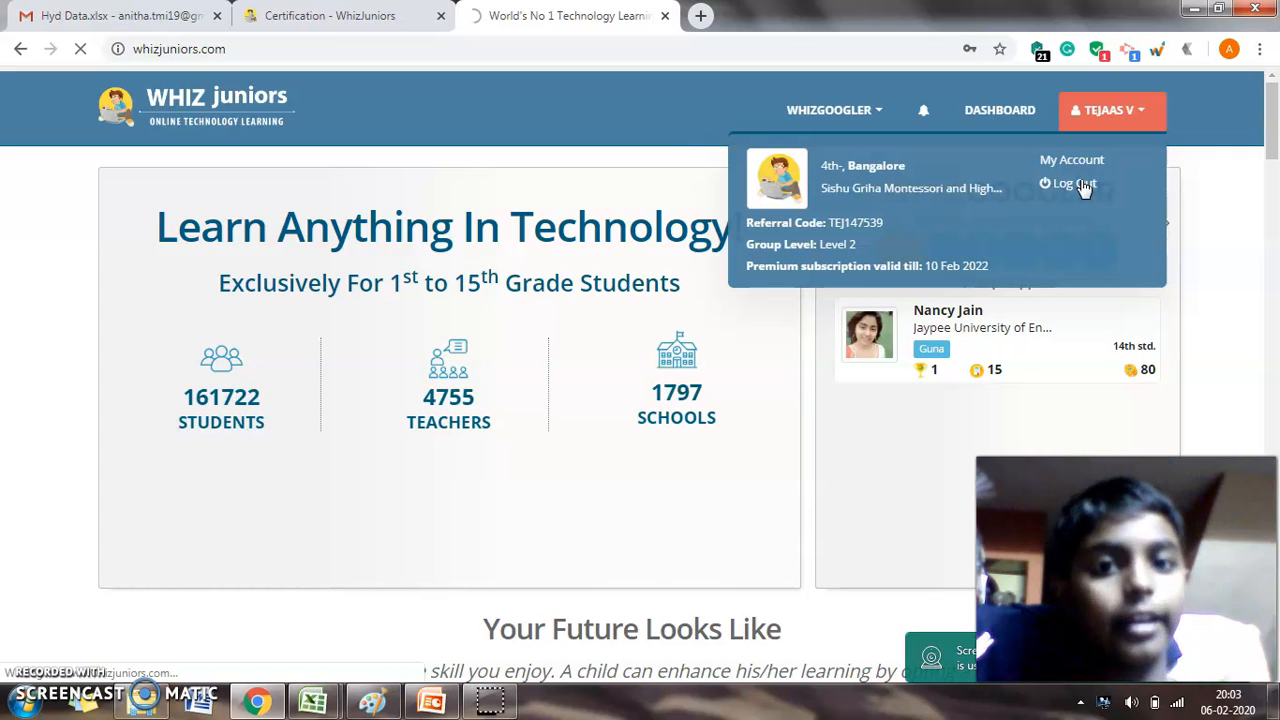
{"action": "left_click", "coordinate": [1072, 184]}
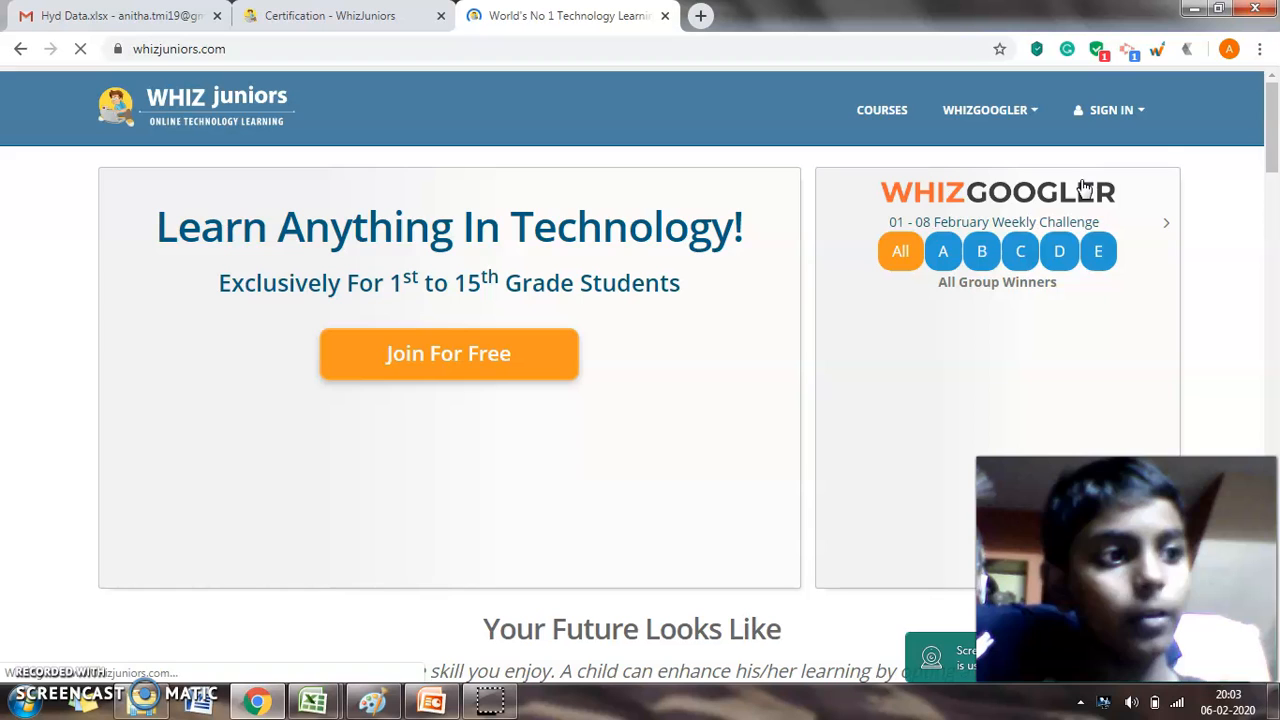
{"action": "left_click", "coordinate": [1112, 110]}
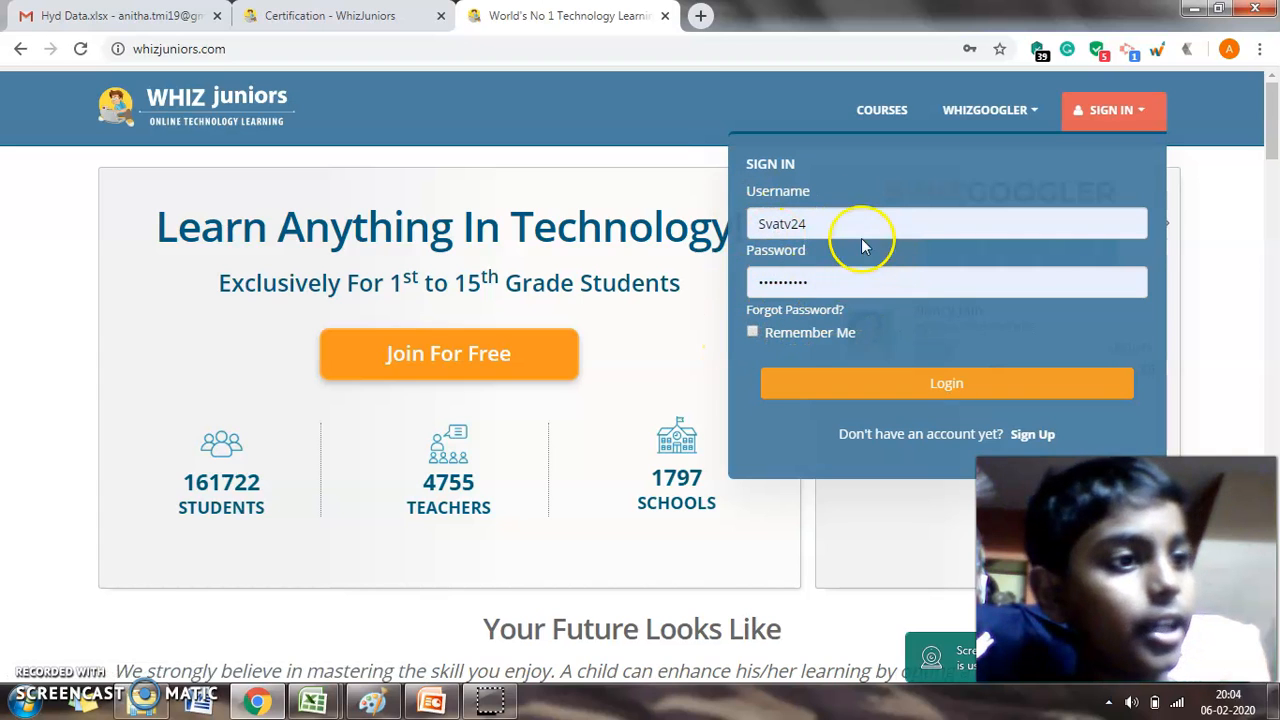
Sign in with a saved autofill account so the student dashboard loads.
{"action": "left_click", "coordinate": [946, 224]}
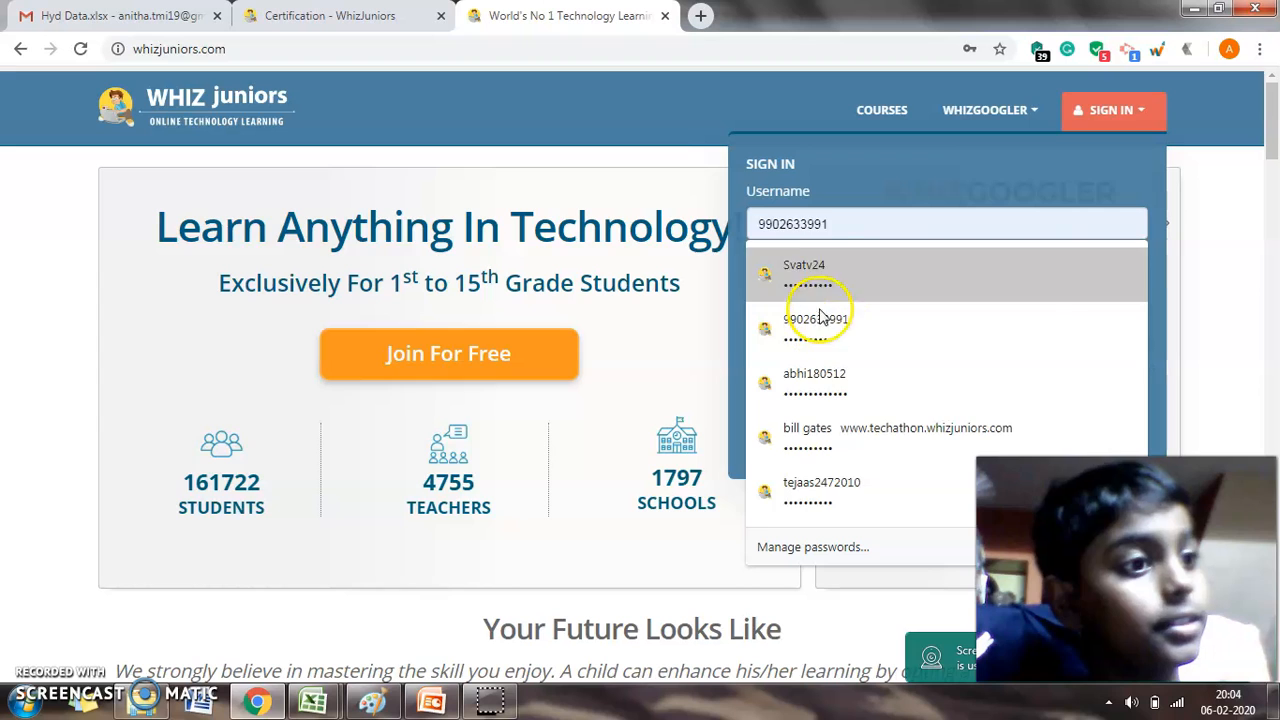
{"action": "left_click", "coordinate": [804, 272]}
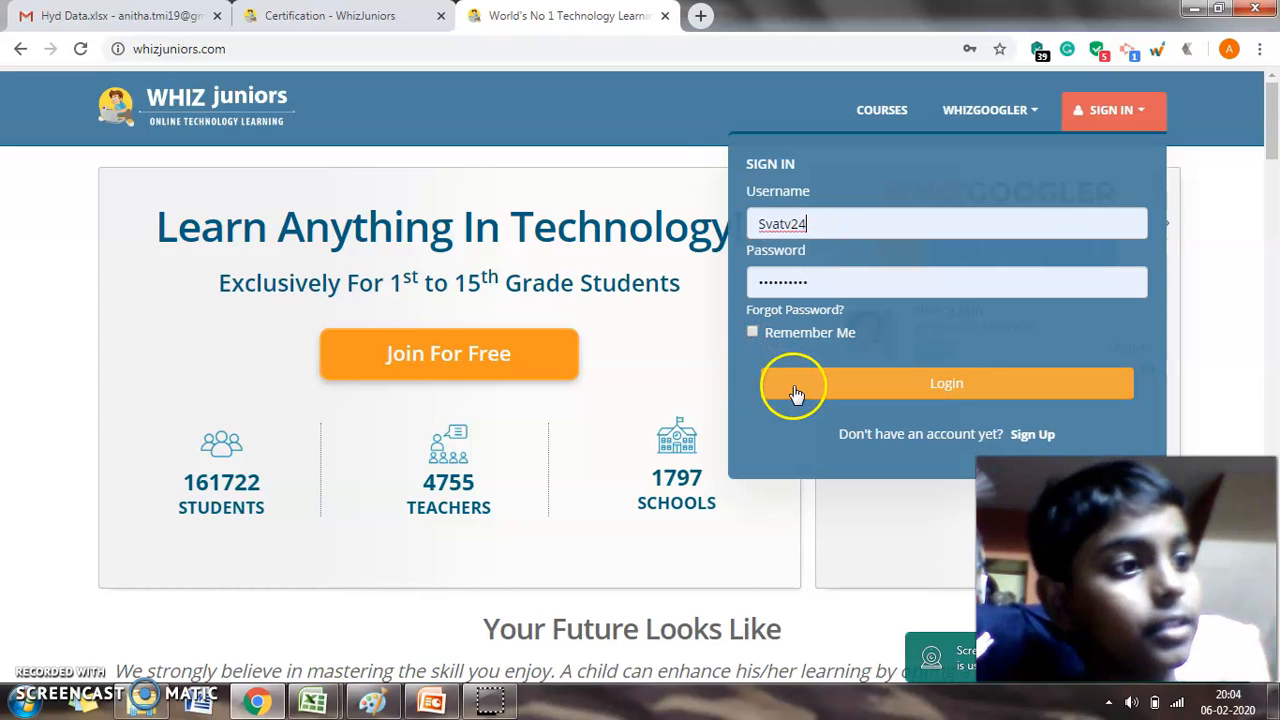
{"action": "left_click", "coordinate": [946, 384]}
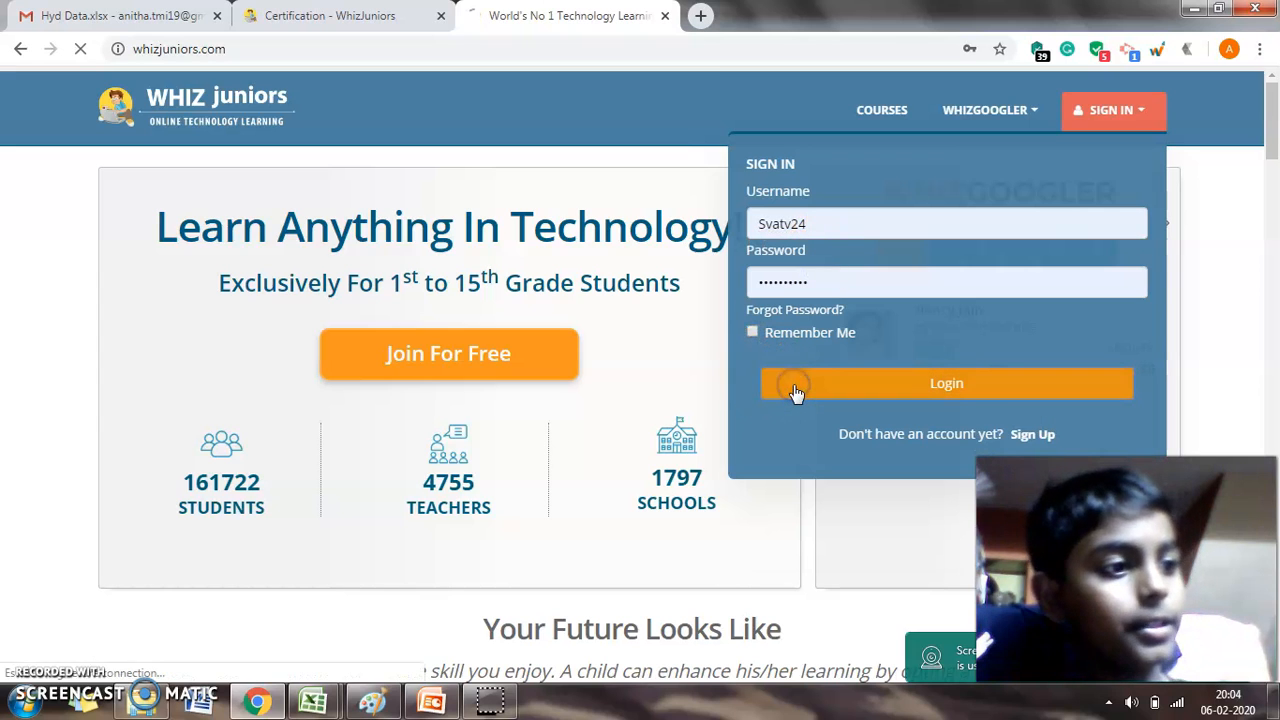
{"action": "left_click", "coordinate": [946, 384]}
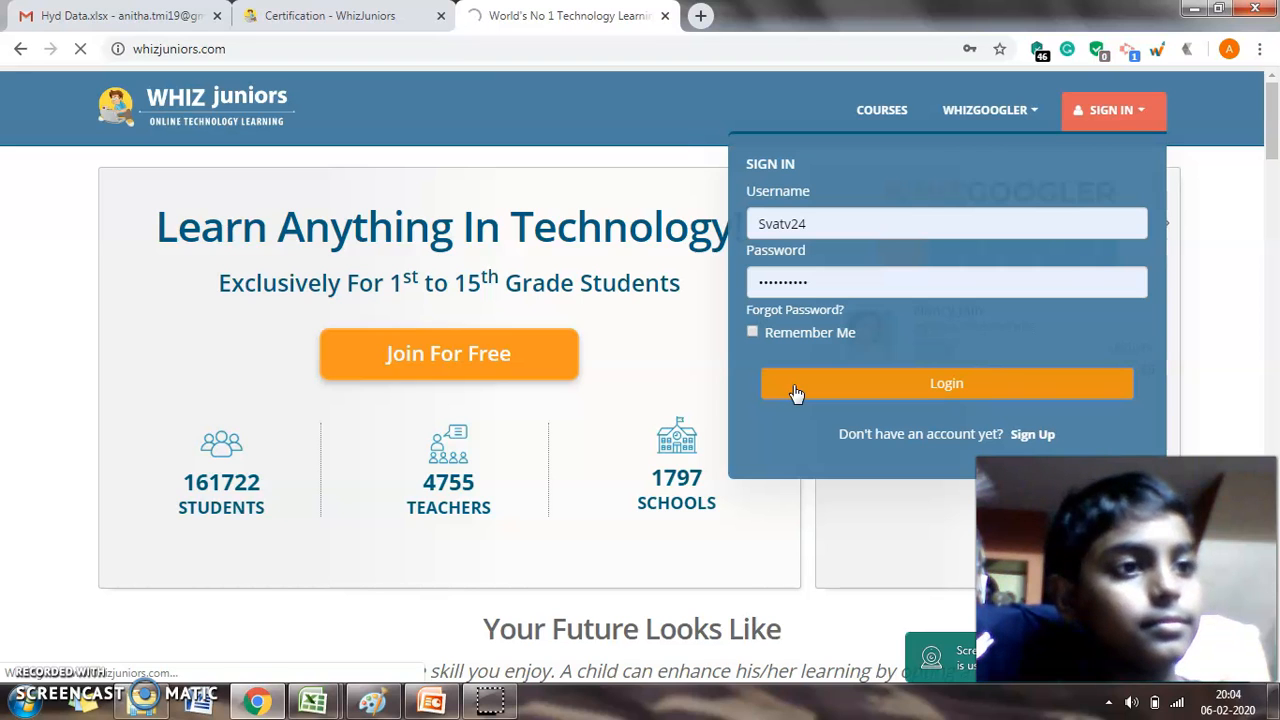
{"action": "left_click", "coordinate": [946, 384]}
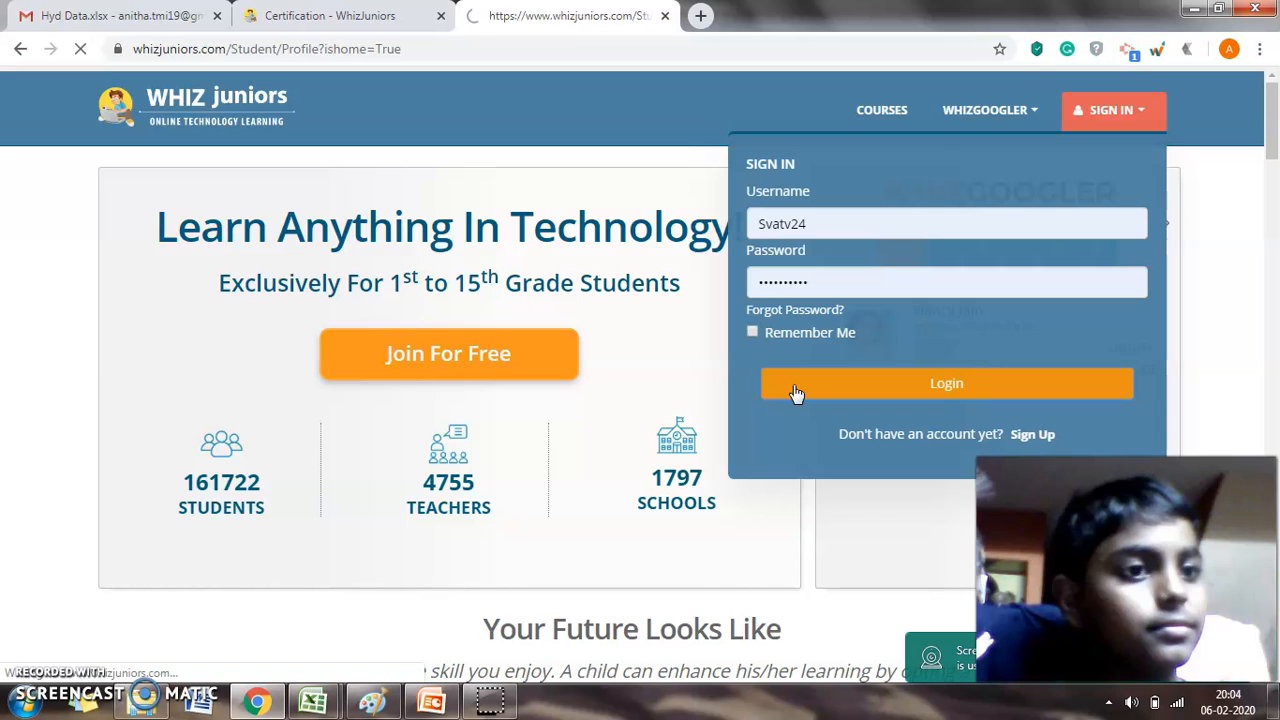
{"action": "left_click", "coordinate": [946, 384]}
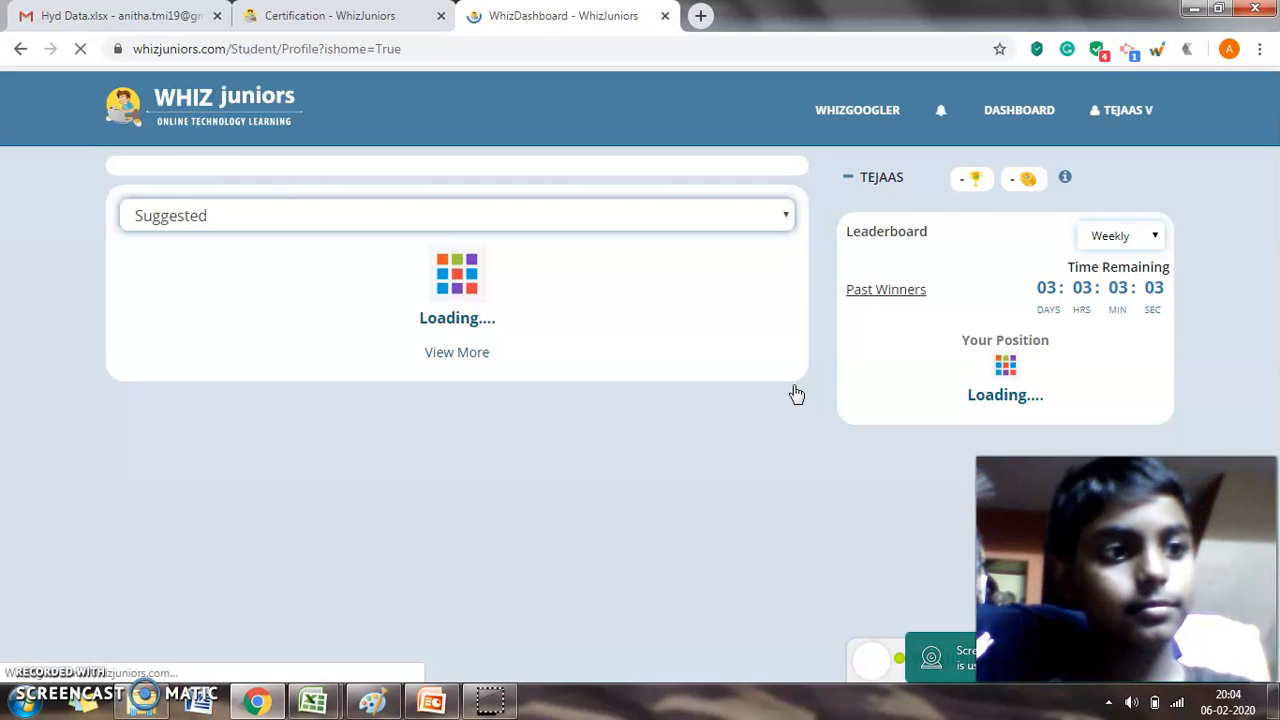
Dismiss the WhizGoogler challenge popup and start the suggested Canva course.
{"action": "left_click", "coordinate": [856, 110]}
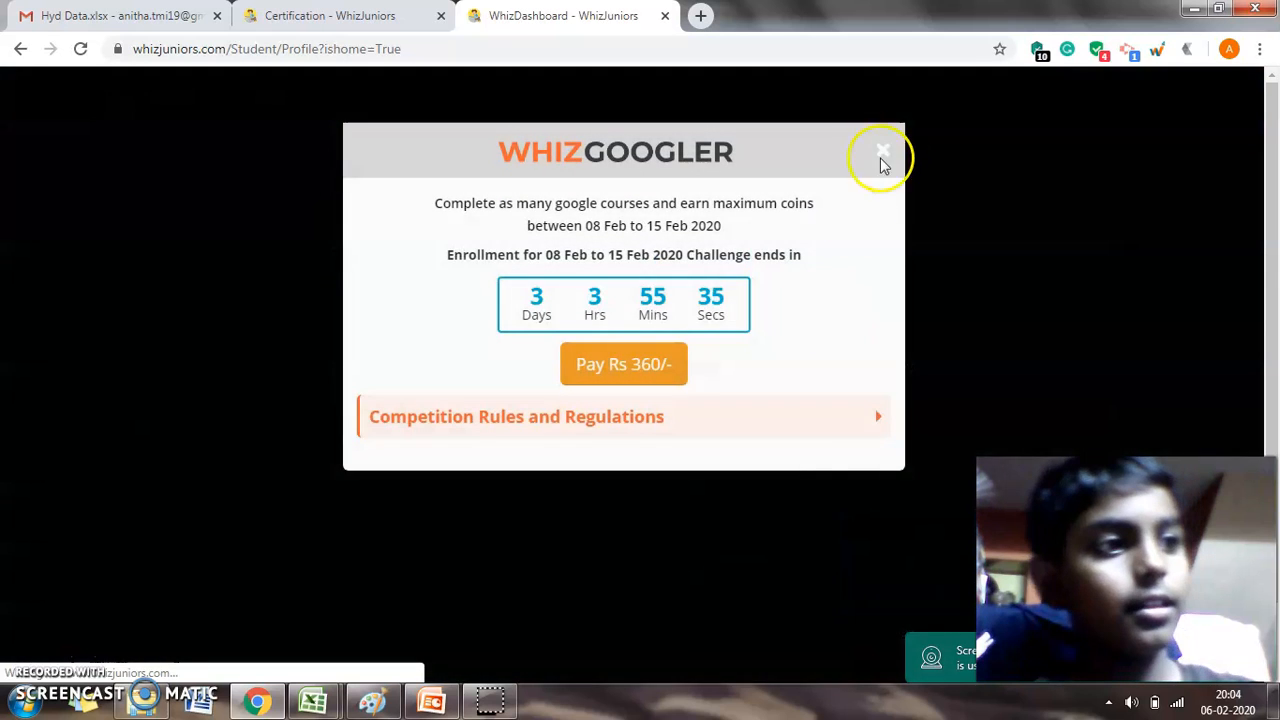
{"action": "left_click", "coordinate": [884, 150]}
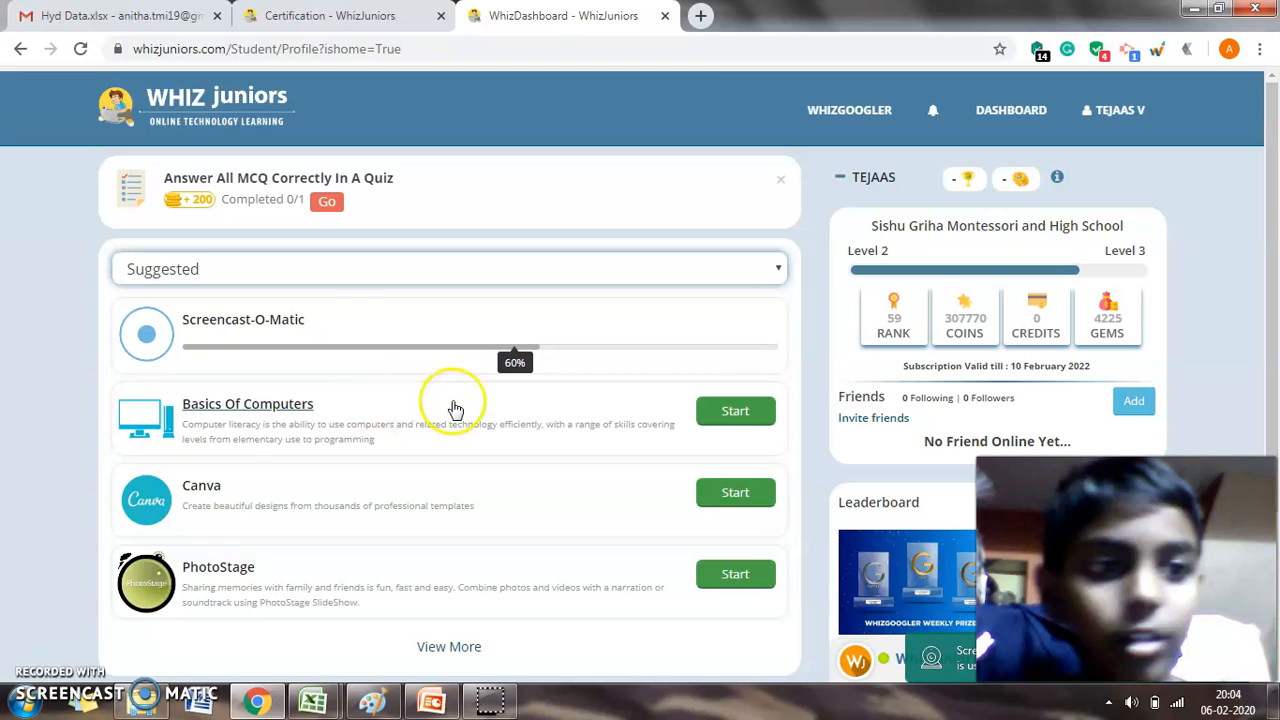
{"action": "mouse_move", "coordinate": [456, 408]}
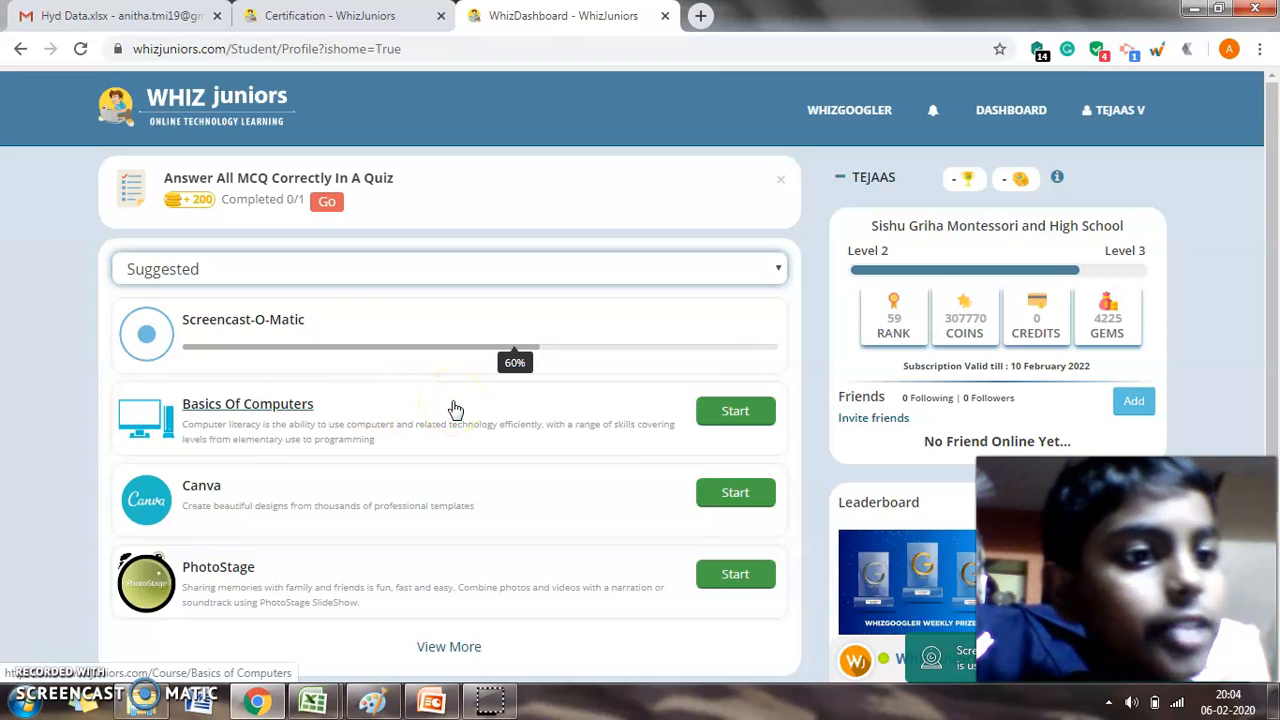
{"action": "mouse_move", "coordinate": [284, 380]}
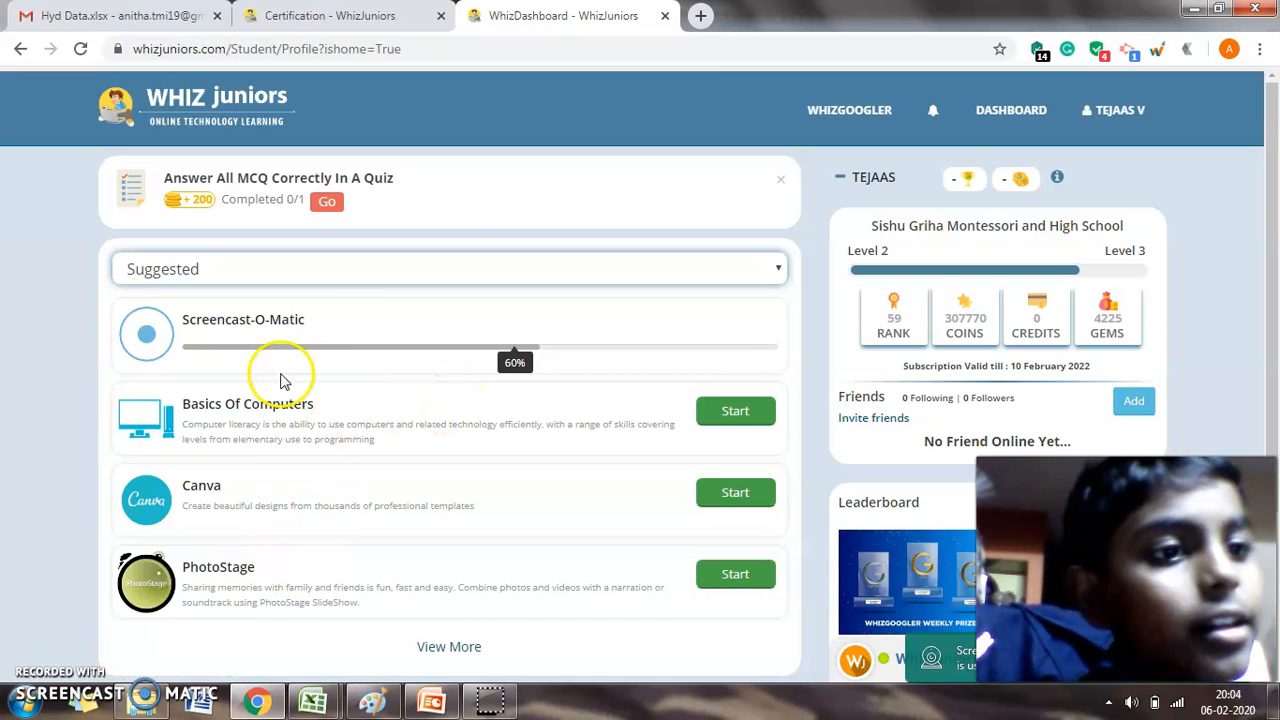
{"action": "mouse_move", "coordinate": [212, 498]}
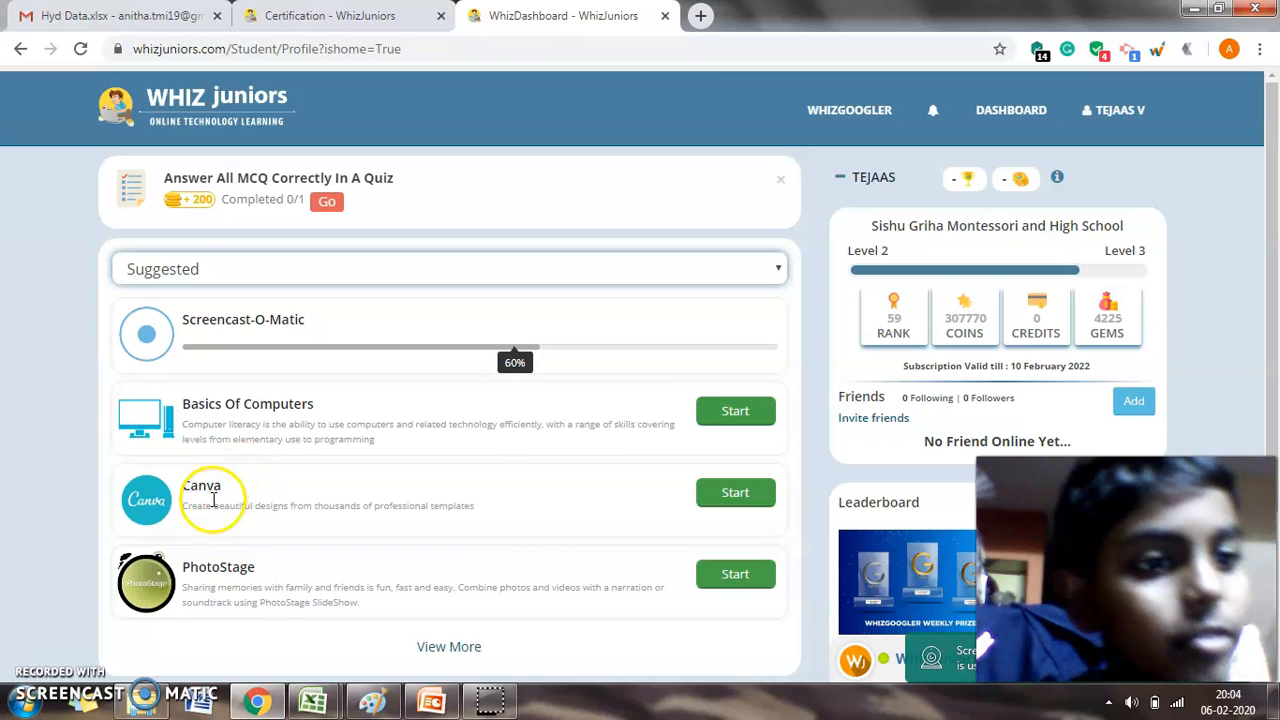
{"action": "left_click", "coordinate": [736, 492]}
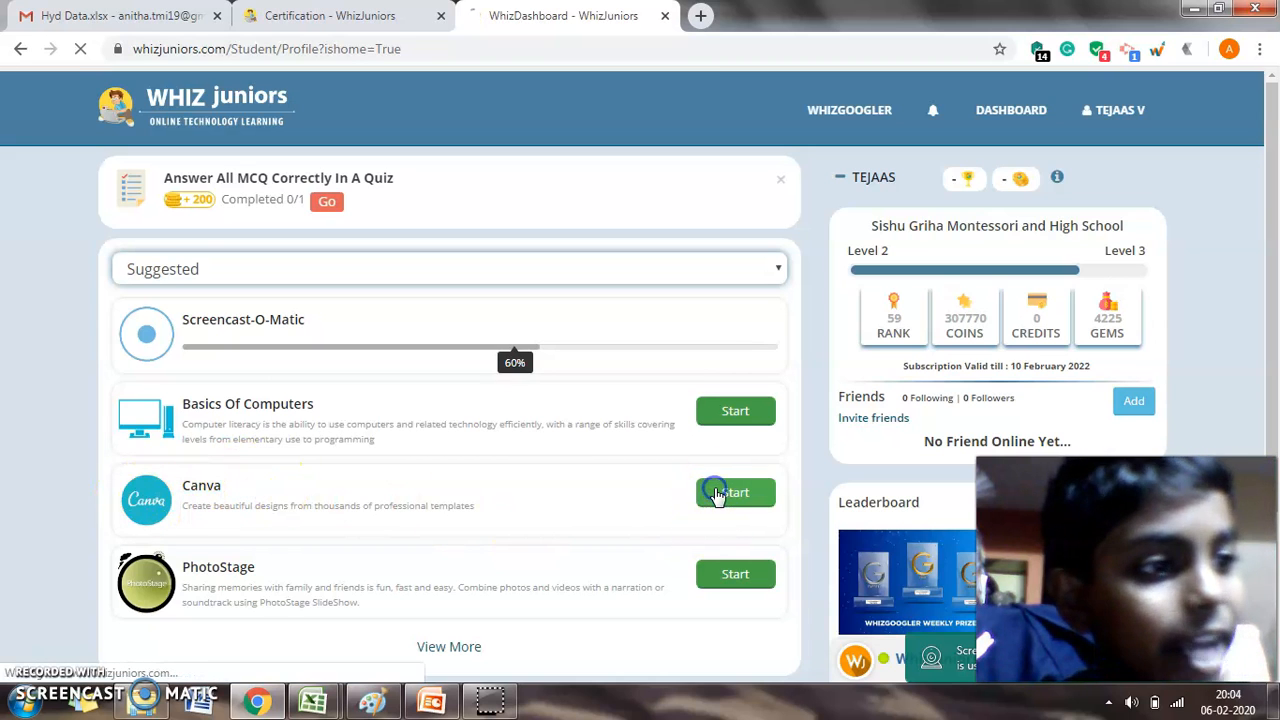
Open the Canva course page and look over its Learn step topics from Getting Started to Create designs.
{"action": "left_click", "coordinate": [736, 492]}
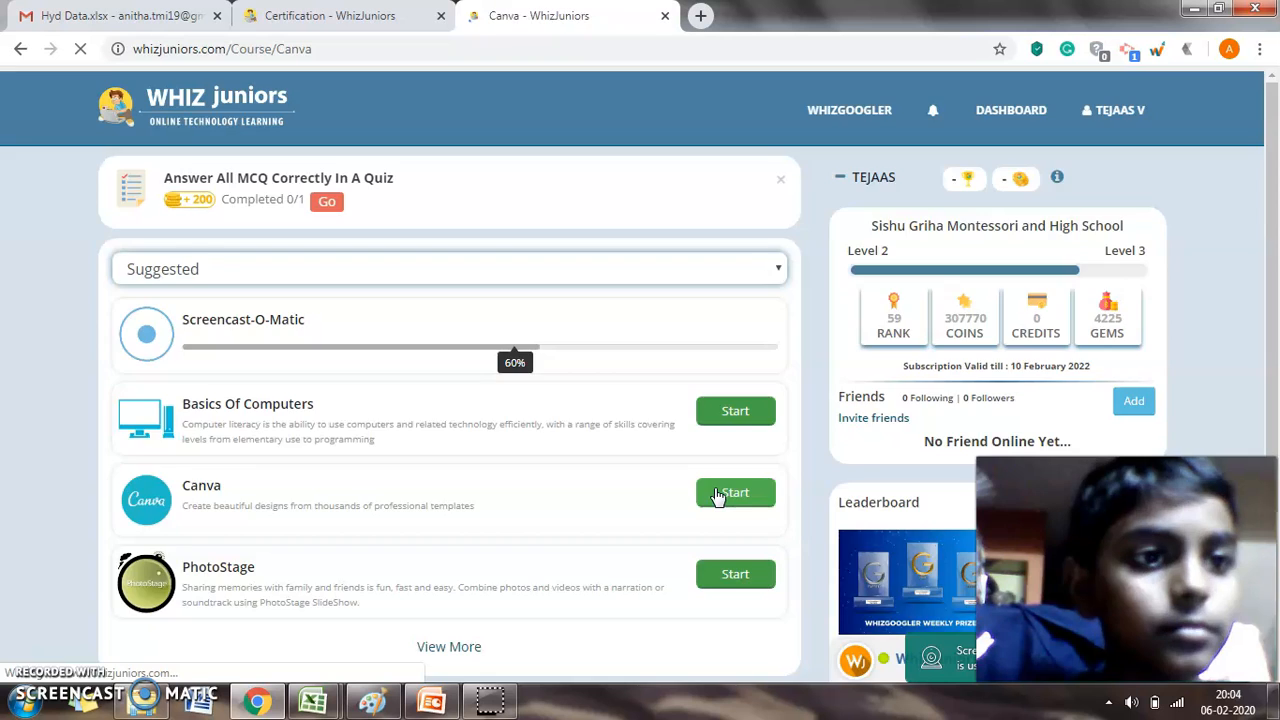
{"action": "left_click", "coordinate": [736, 492]}
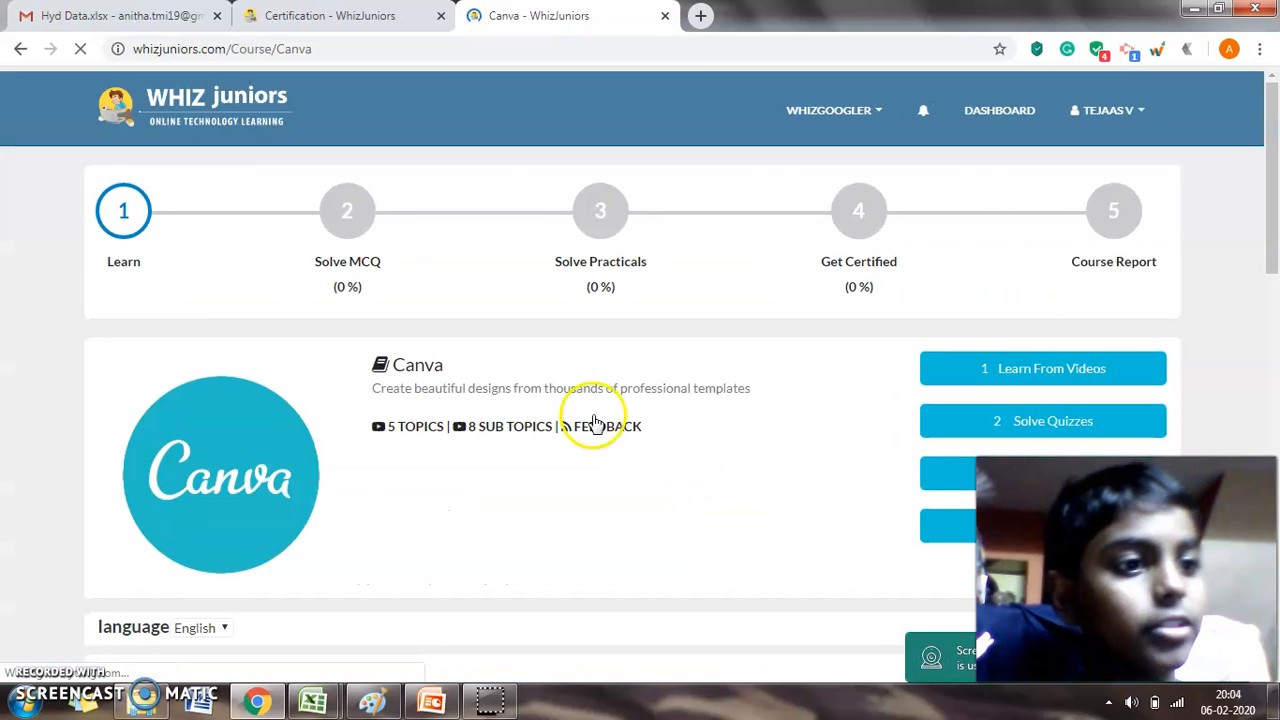
{"action": "scroll", "scroll_direction": "down", "scroll_amount": 3}
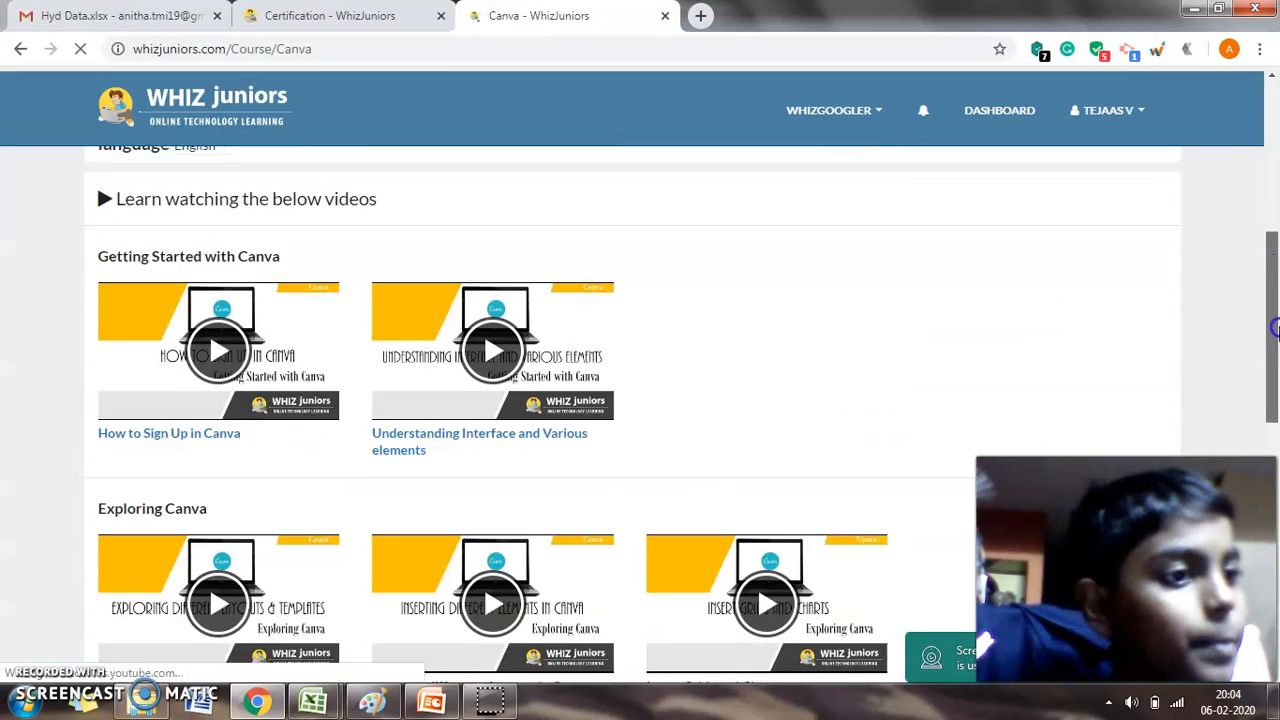
{"action": "scroll", "scroll_direction": "down", "scroll_amount": 3}
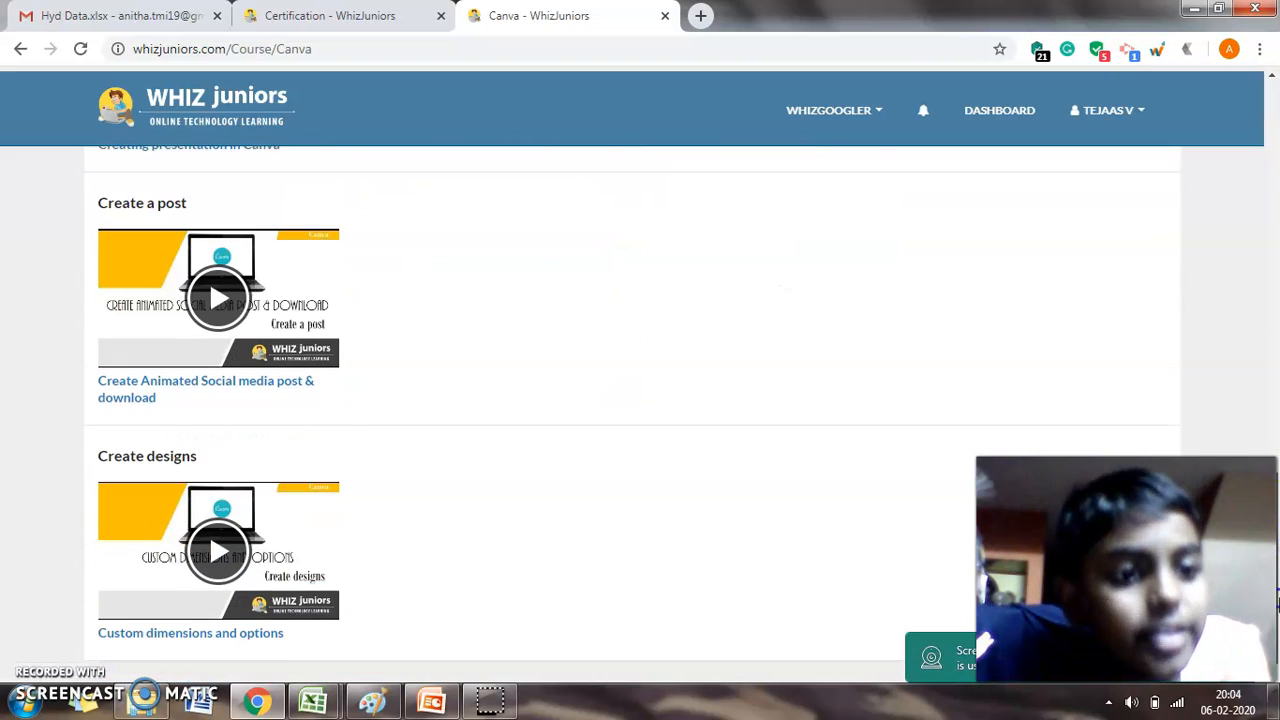
{"action": "scroll", "scroll_direction": "up", "scroll_amount": 3}
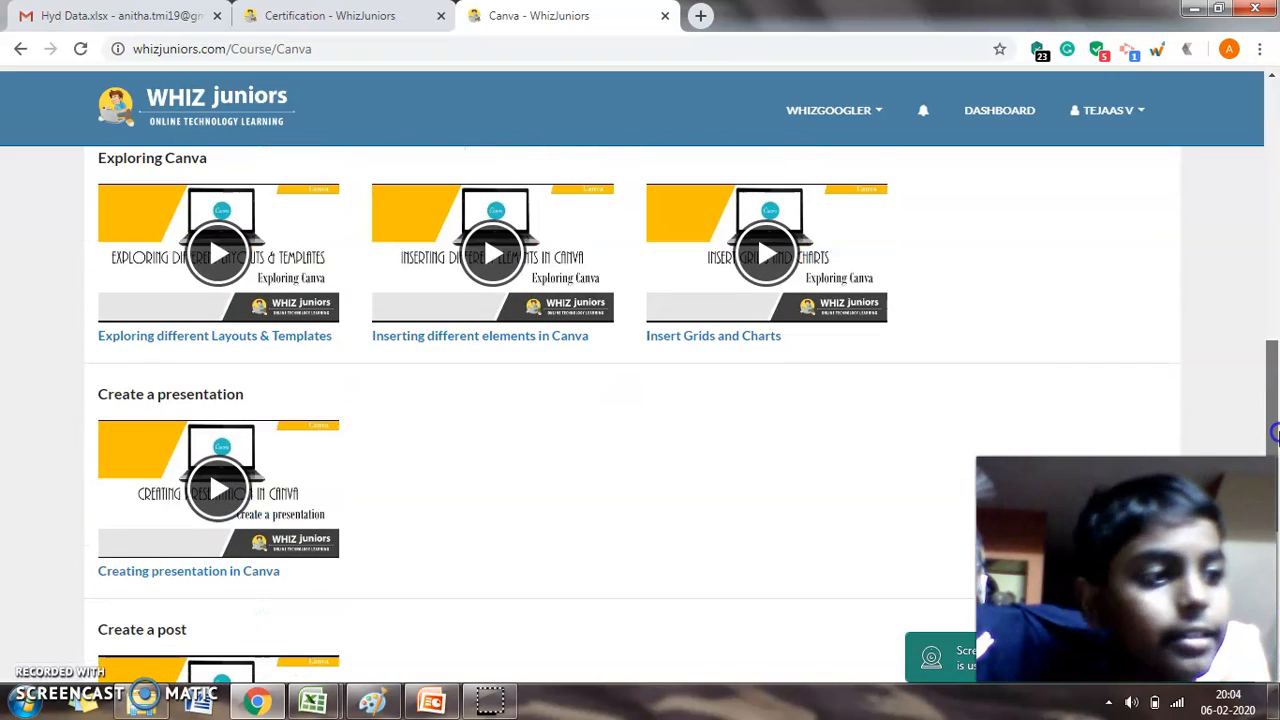
{"action": "scroll", "scroll_direction": "up", "scroll_amount": 3}
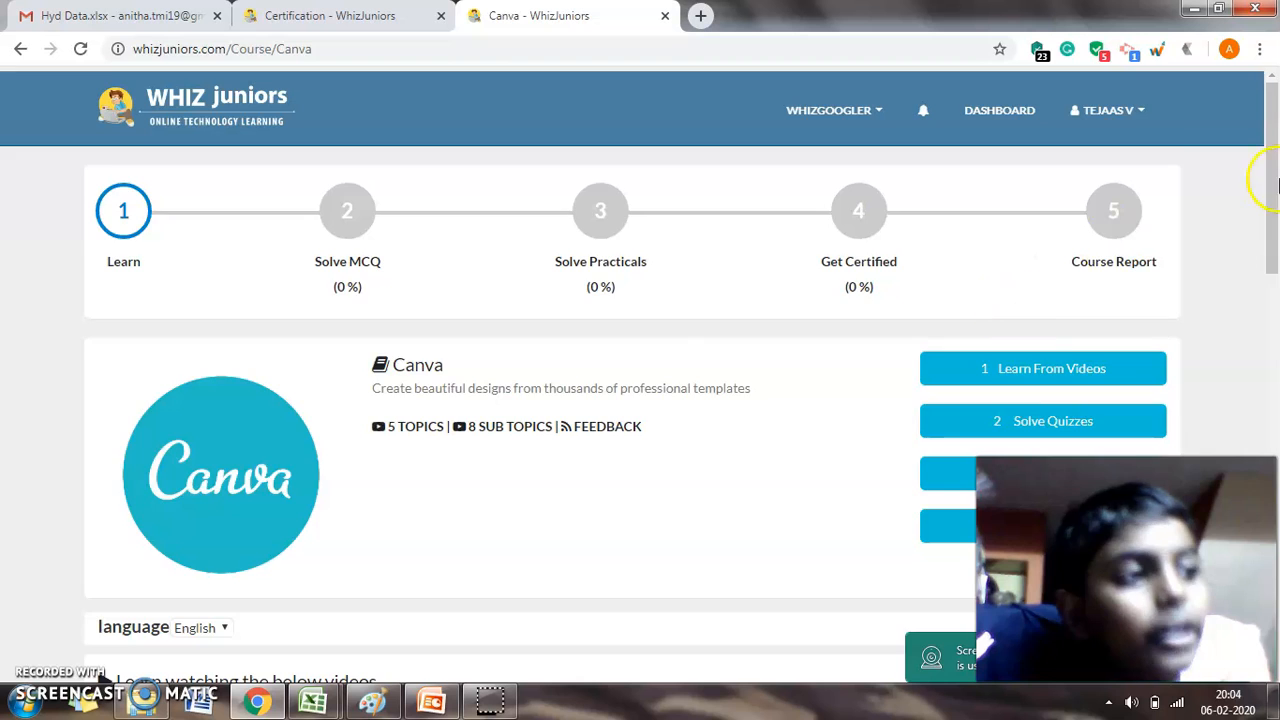
{"action": "scroll", "scroll_direction": "down", "scroll_amount": 3}
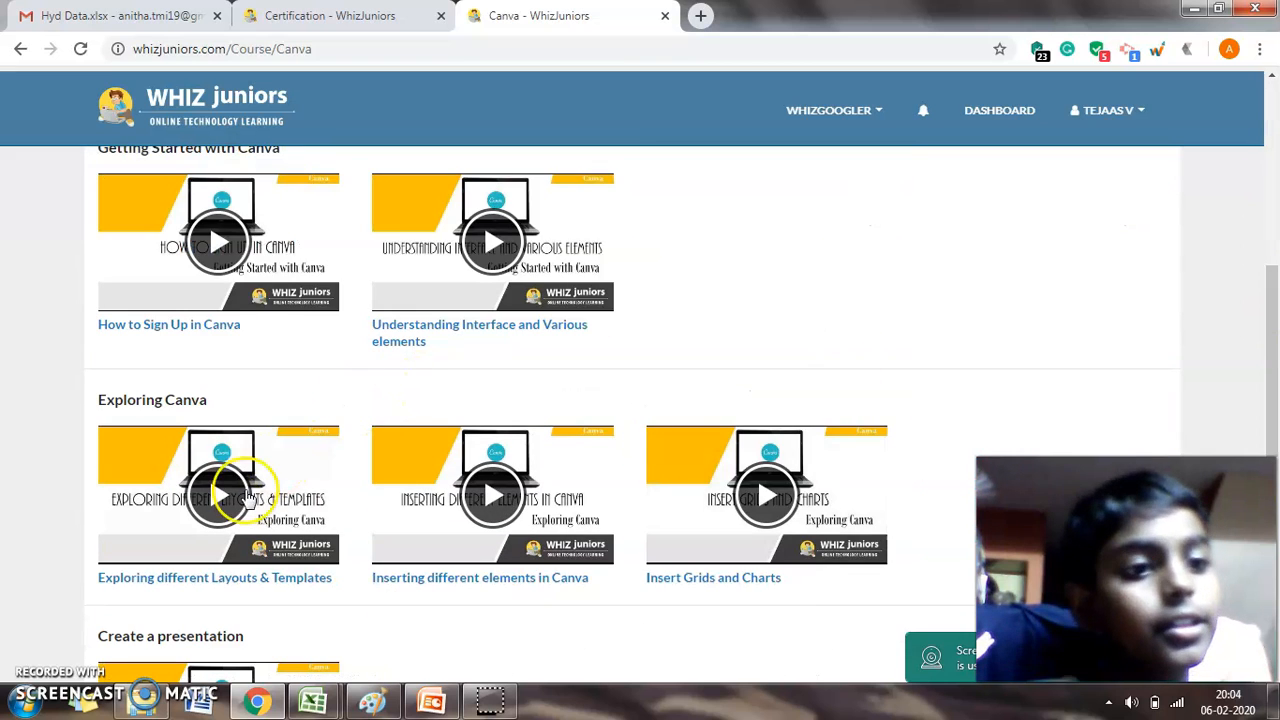
{"action": "mouse_move", "coordinate": [536, 370]}
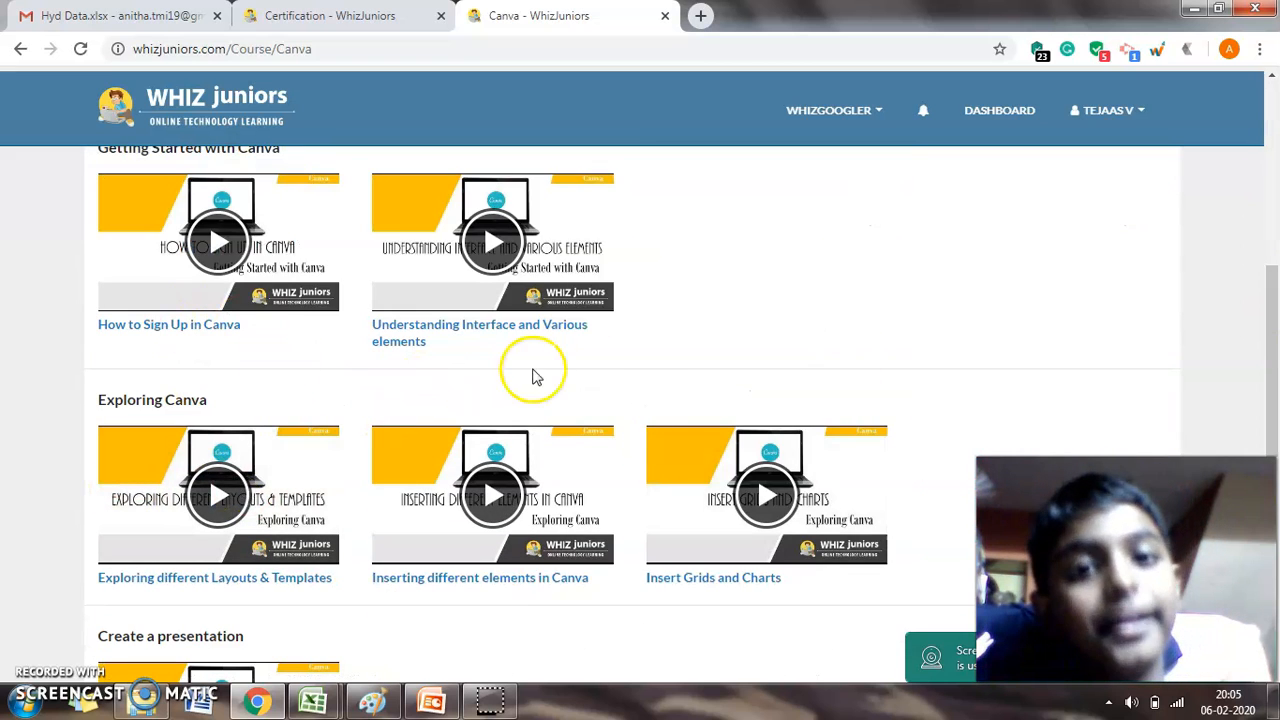
{"action": "scroll", "scroll_direction": "up", "scroll_amount": 3}
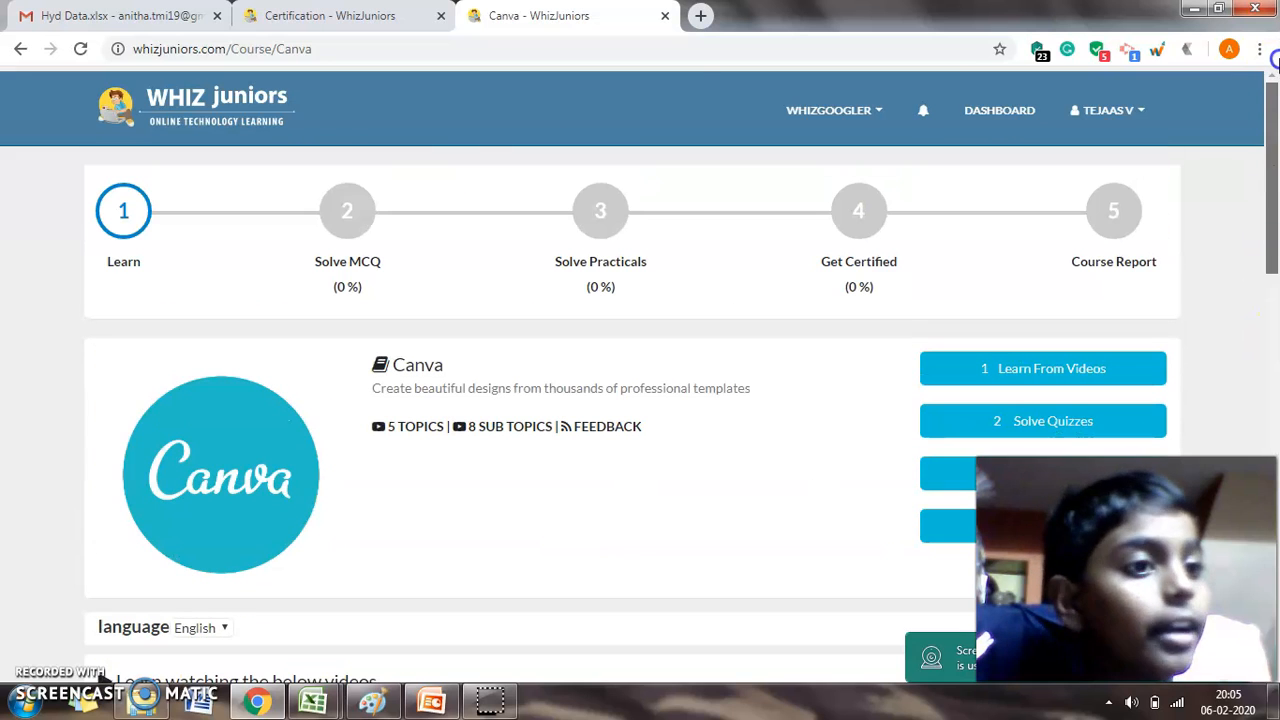
Show the Canva Solve MCQ step with its Easy quiz: 5 minutes, 5 marks, 3 to pass.
{"action": "left_click", "coordinate": [348, 210]}
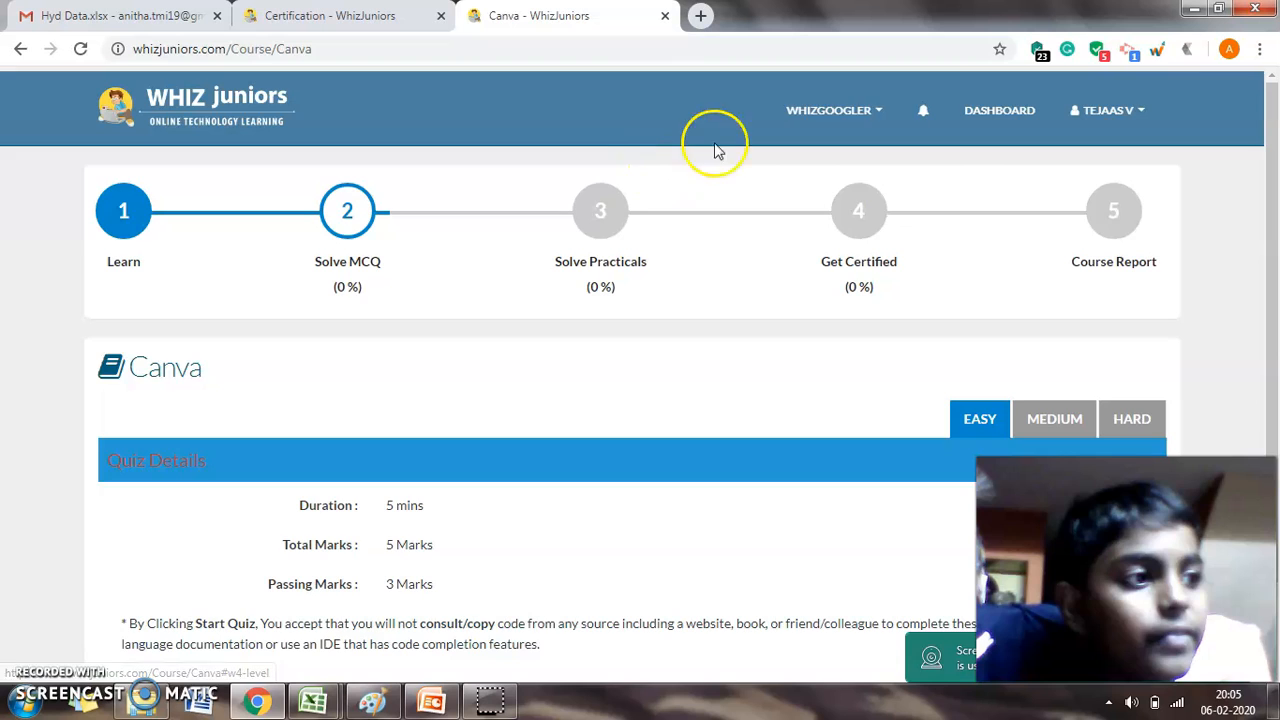
{"action": "scroll", "scroll_direction": "down", "scroll_amount": 3}
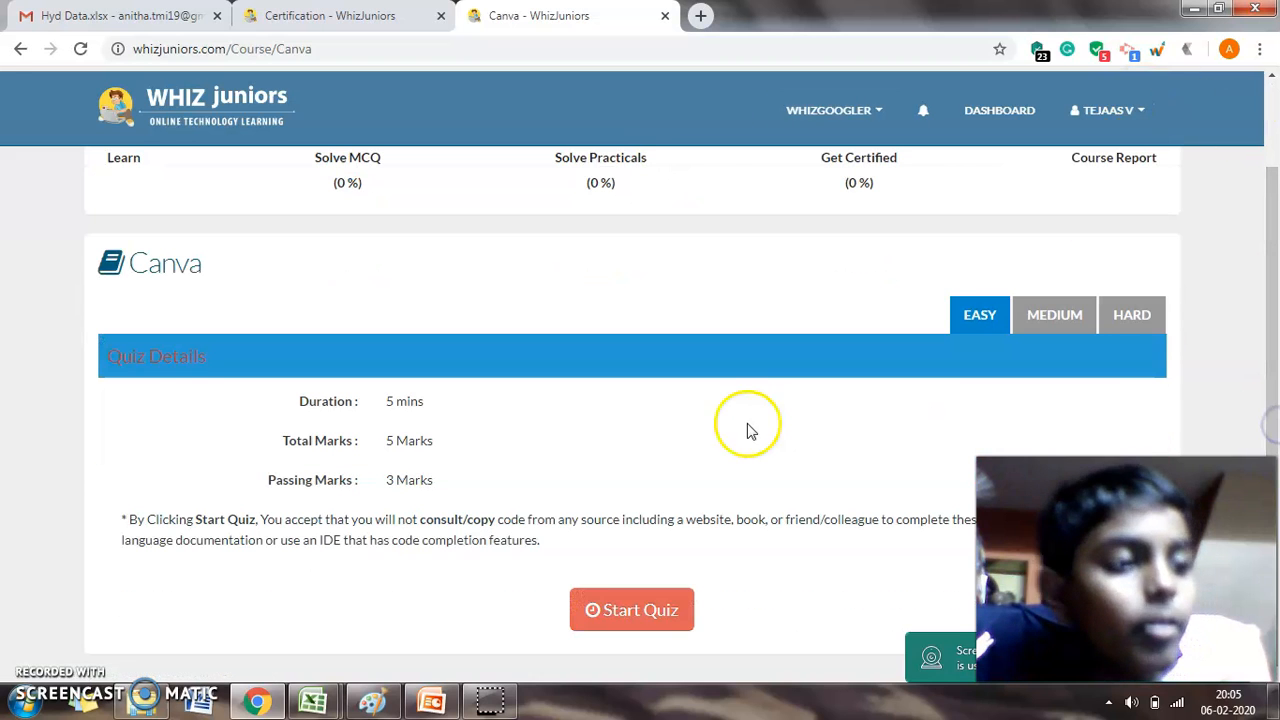
{"action": "mouse_move", "coordinate": [878, 330]}
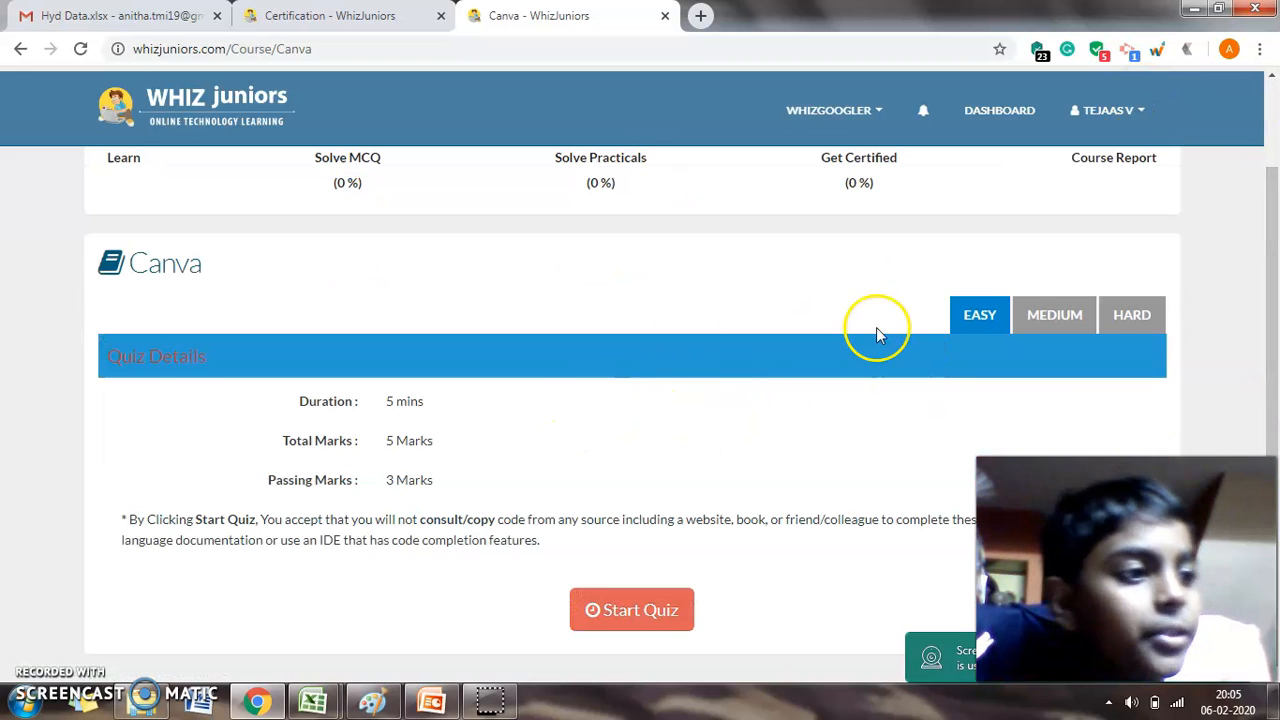
{"action": "mouse_move", "coordinate": [920, 324]}
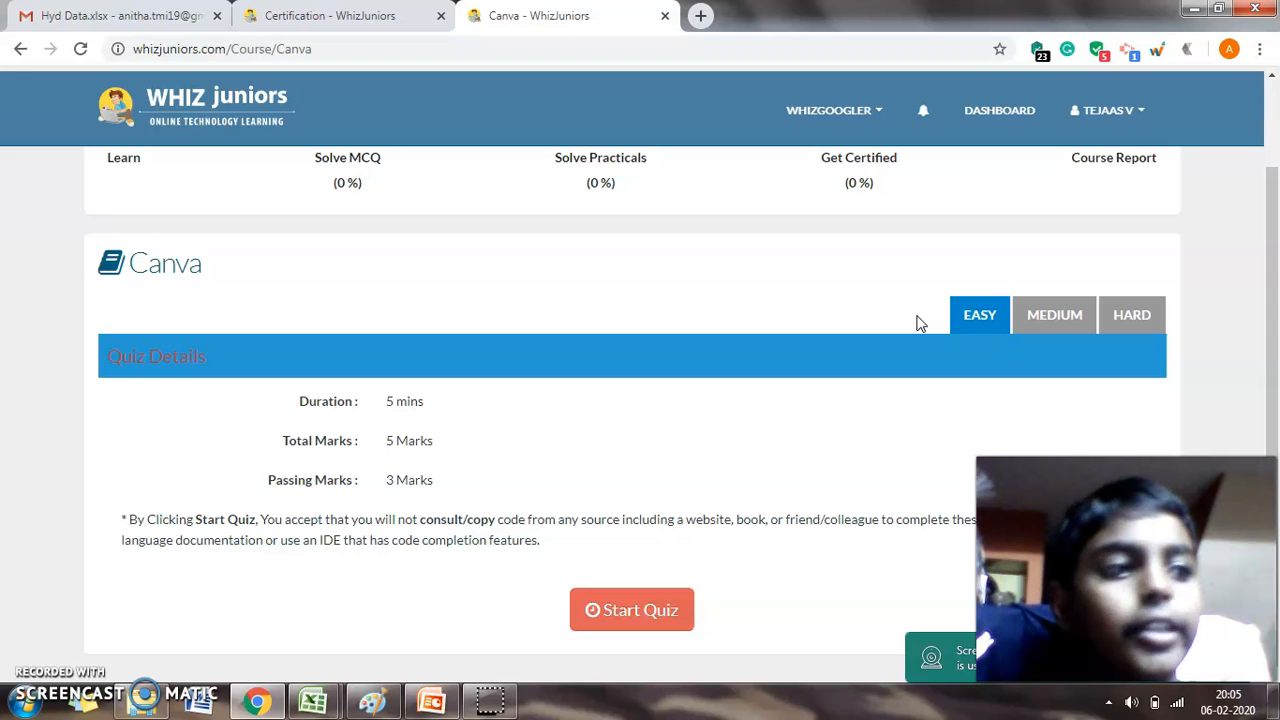
{"action": "mouse_move", "coordinate": [952, 342]}
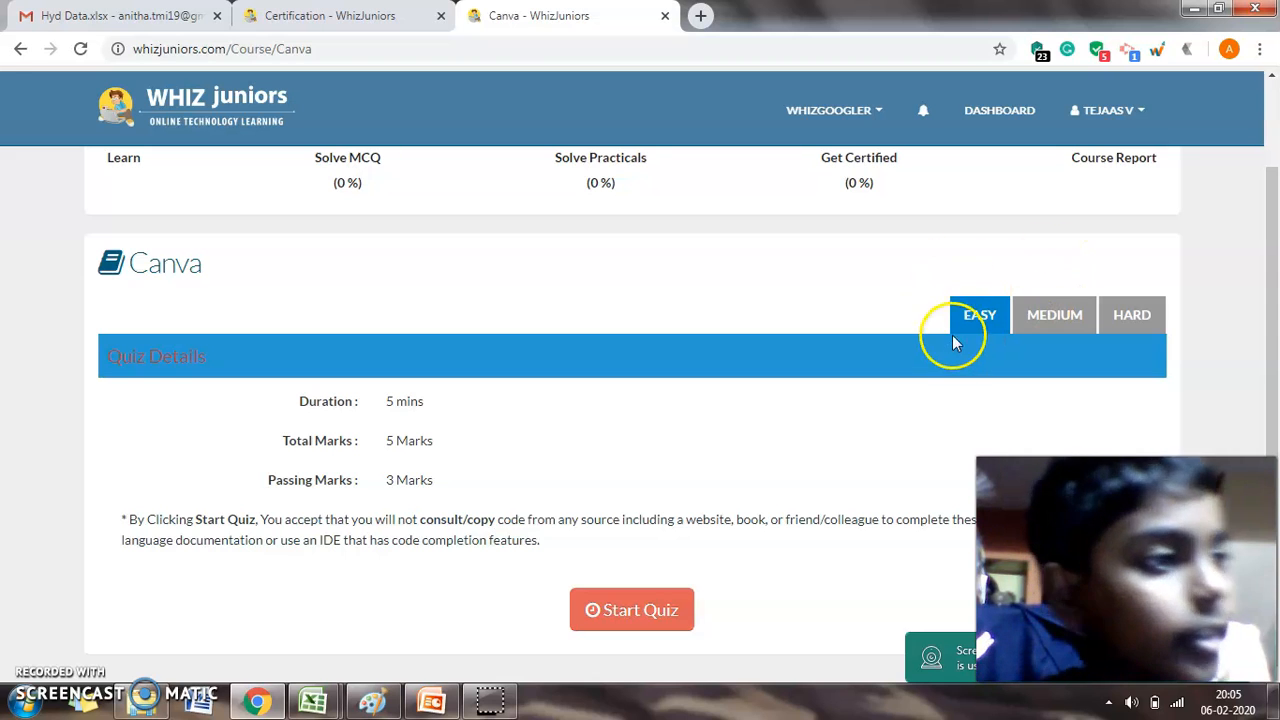
{"action": "mouse_move", "coordinate": [1032, 290]}
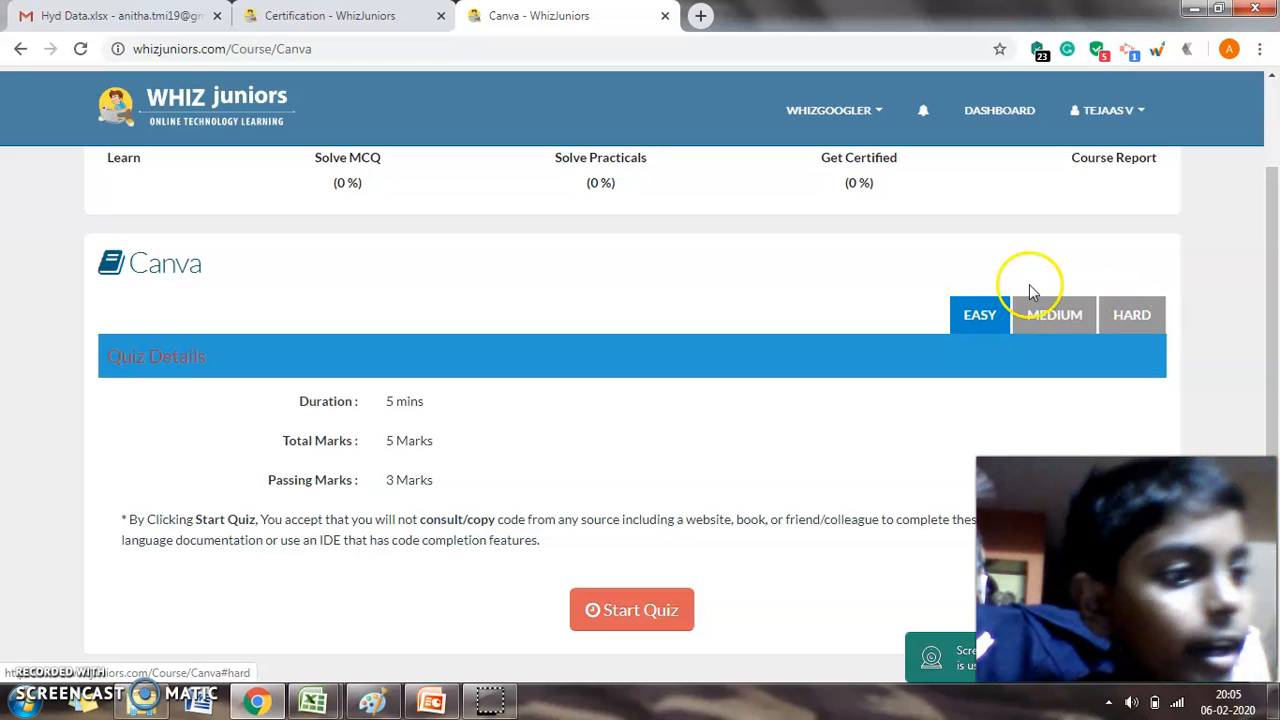
{"action": "scroll", "scroll_direction": "up", "scroll_amount": 3}
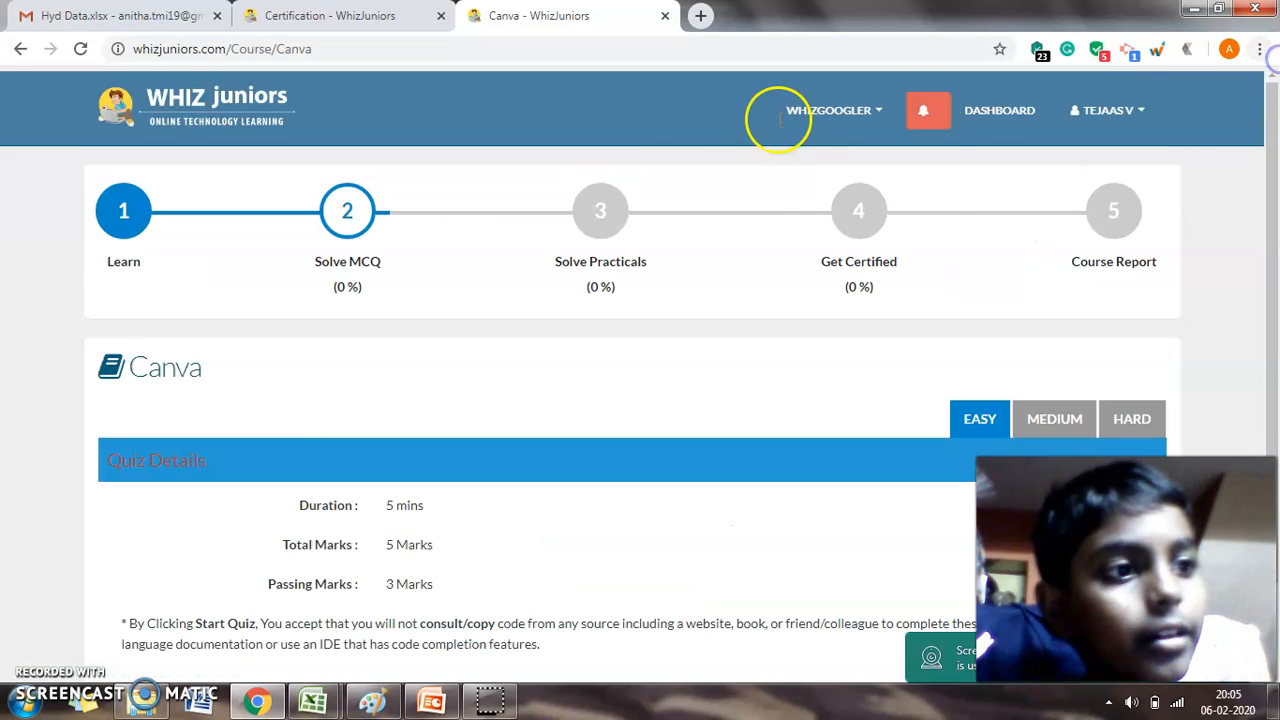
{"action": "mouse_move", "coordinate": [600, 212]}
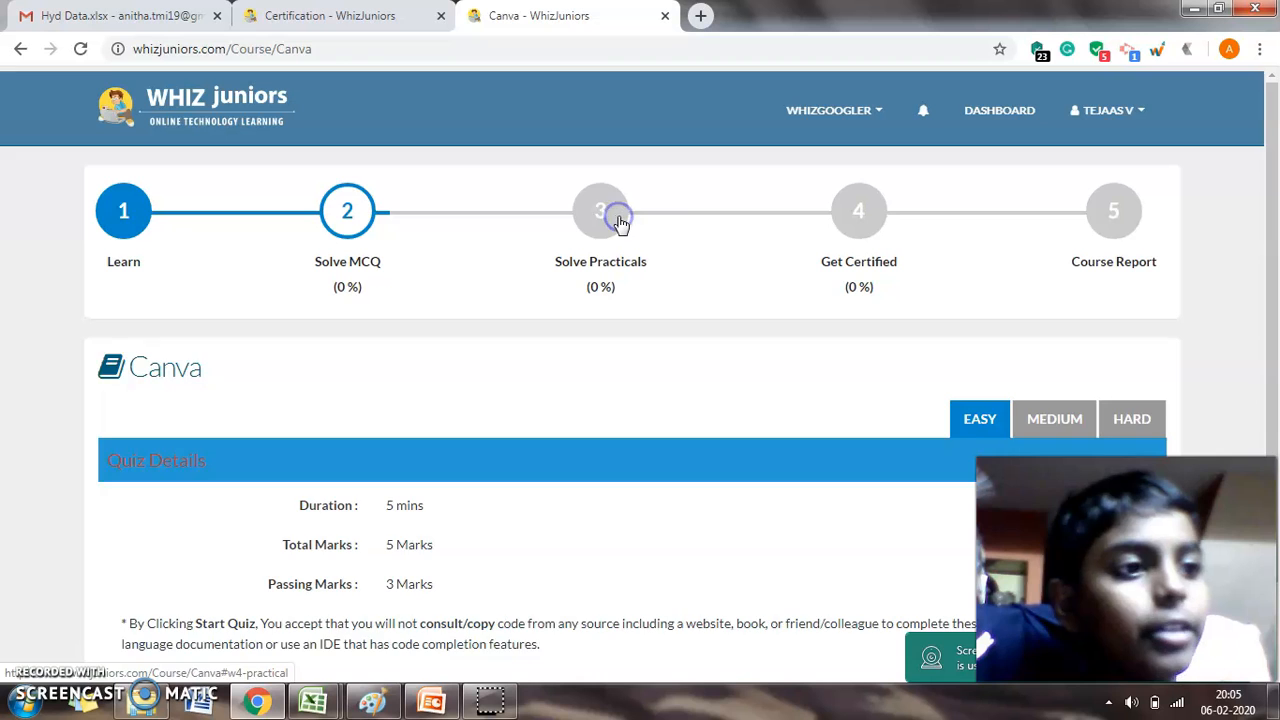
Show the Canva Solve Practicals step with the Beginners Challenge practical, status Not Uploaded.
{"action": "left_click", "coordinate": [600, 210]}
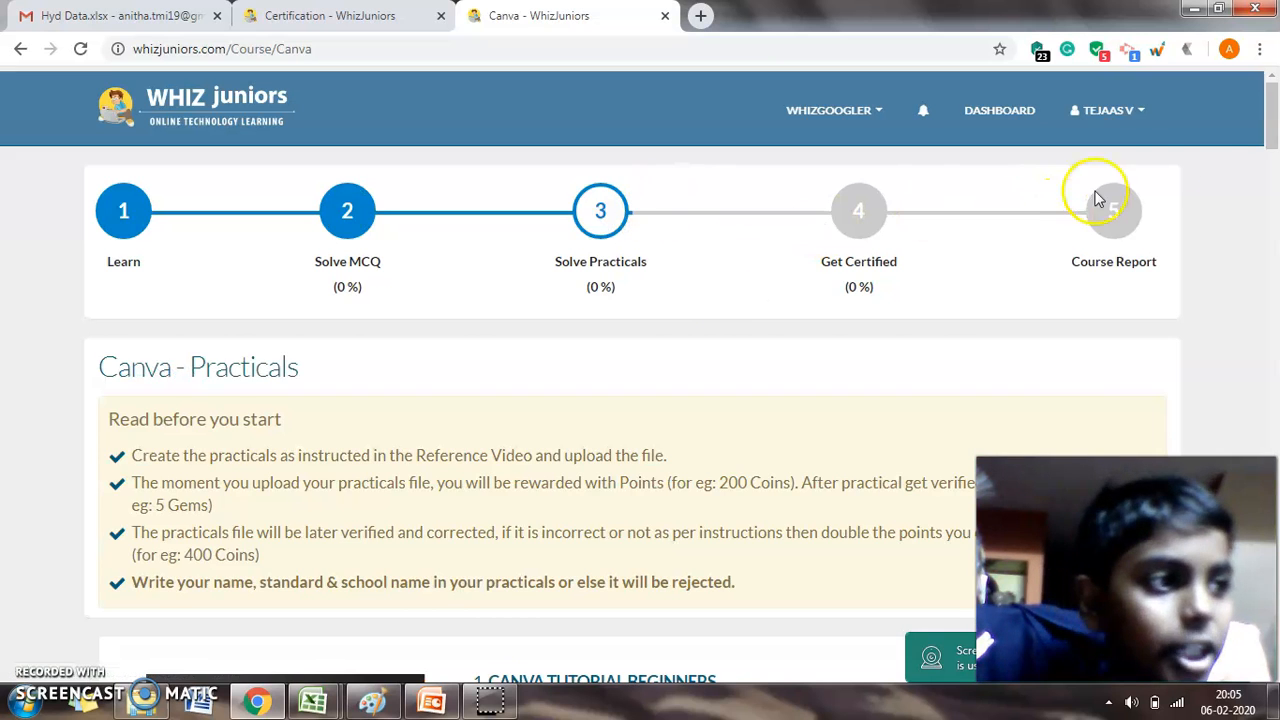
{"action": "scroll", "scroll_direction": "down", "scroll_amount": 3}
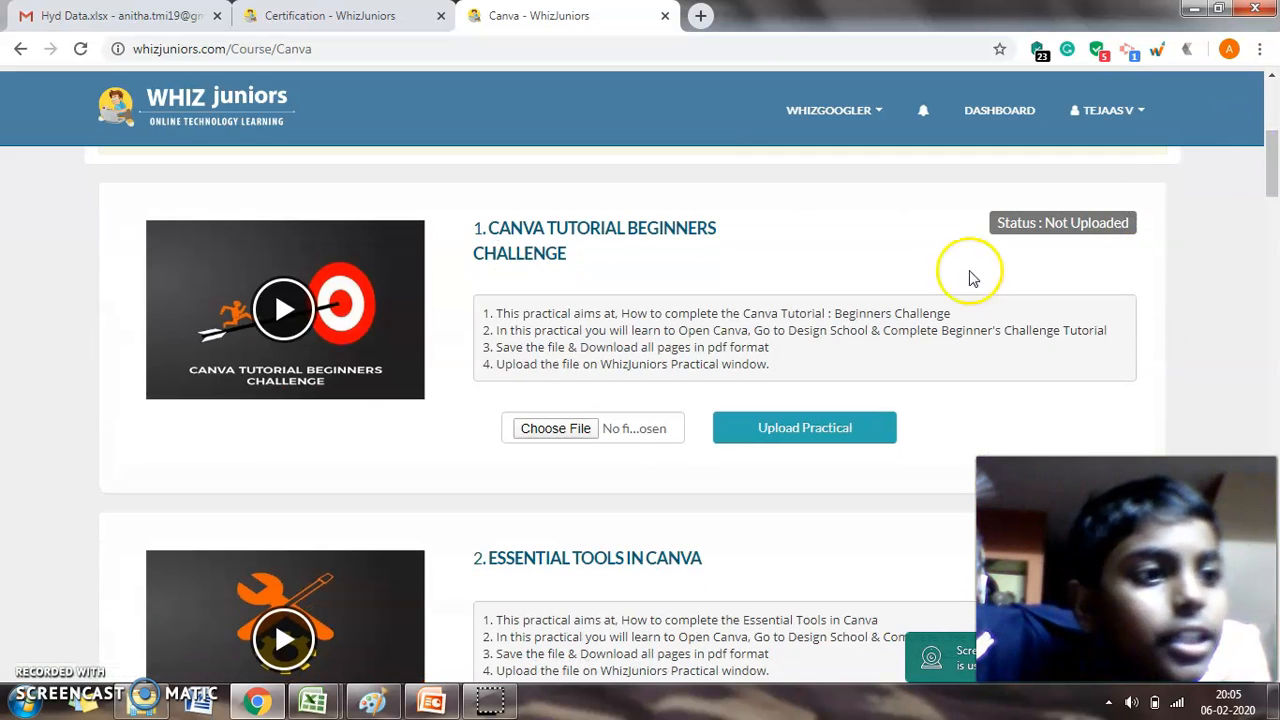
{"action": "mouse_move", "coordinate": [580, 316]}
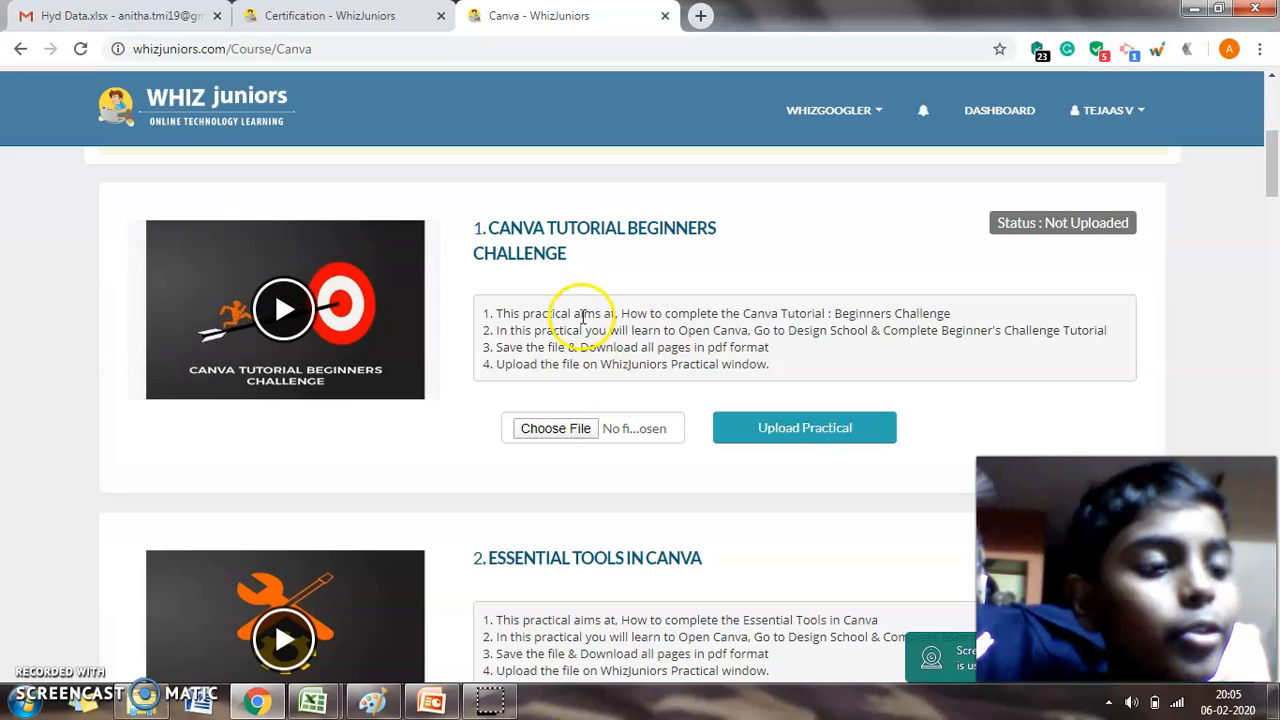
{"action": "mouse_move", "coordinate": [312, 412]}
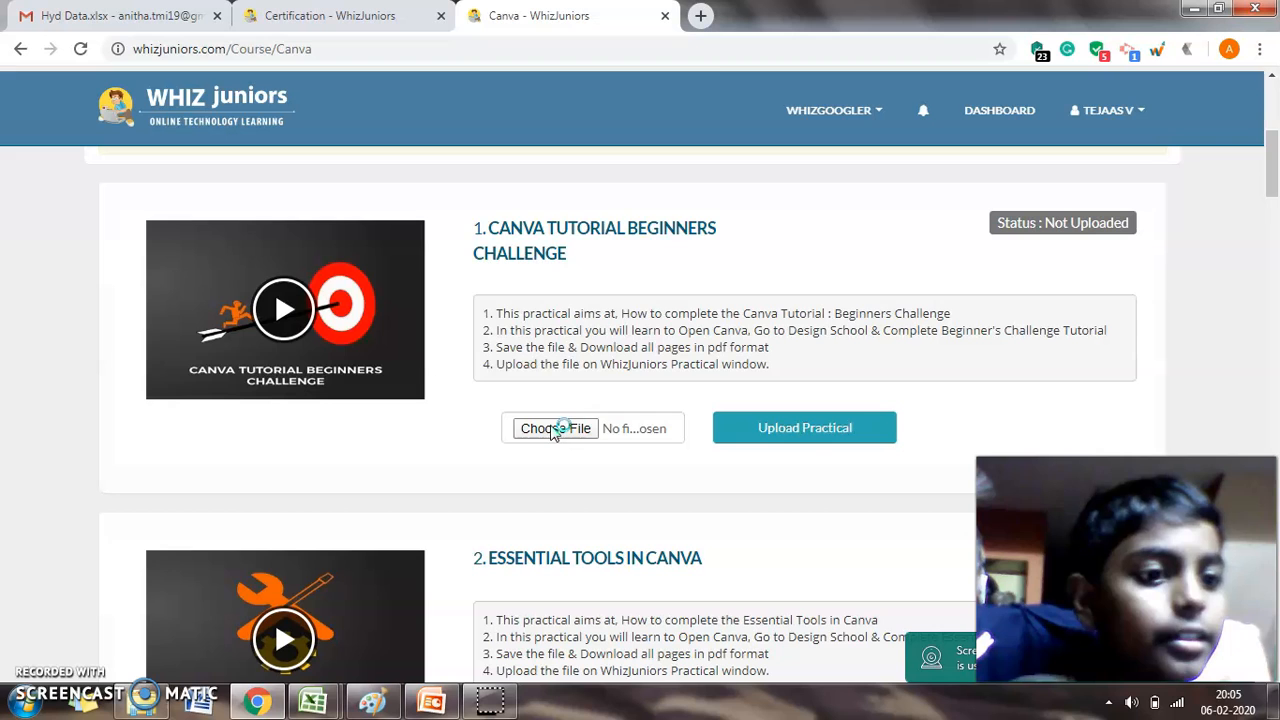
{"action": "mouse_move", "coordinate": [730, 450]}
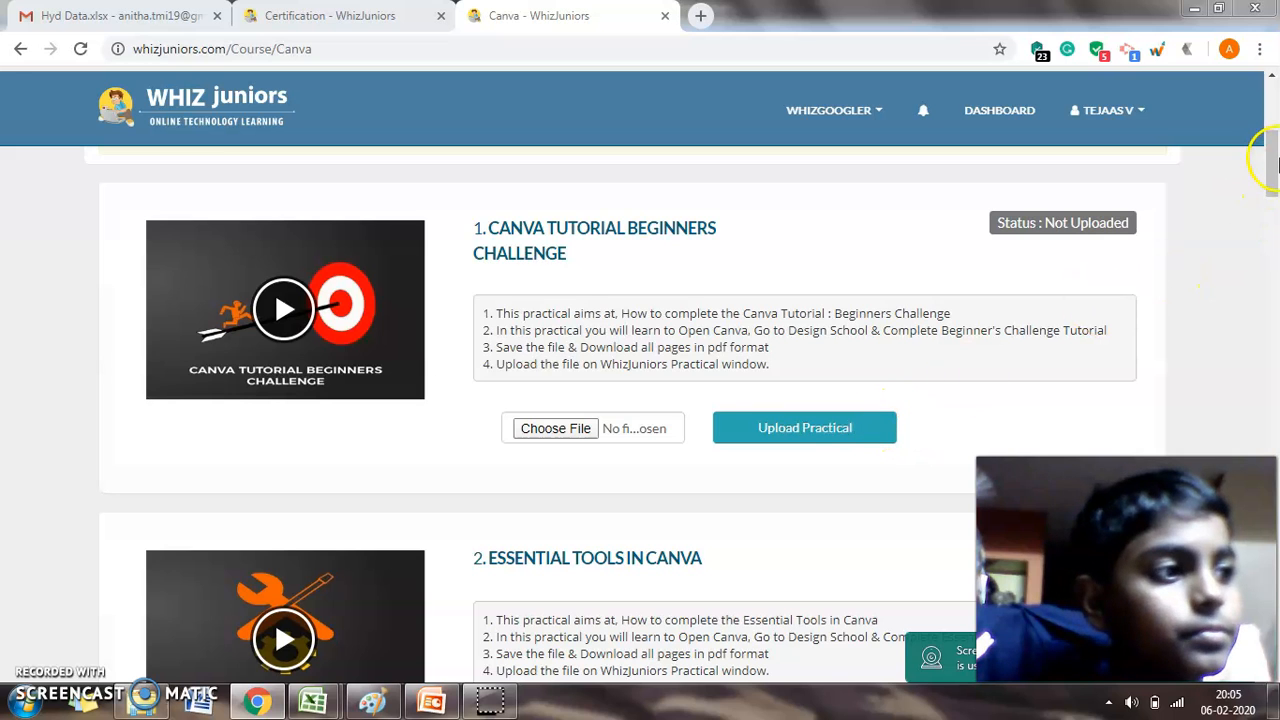
{"action": "left_click", "coordinate": [556, 428]}
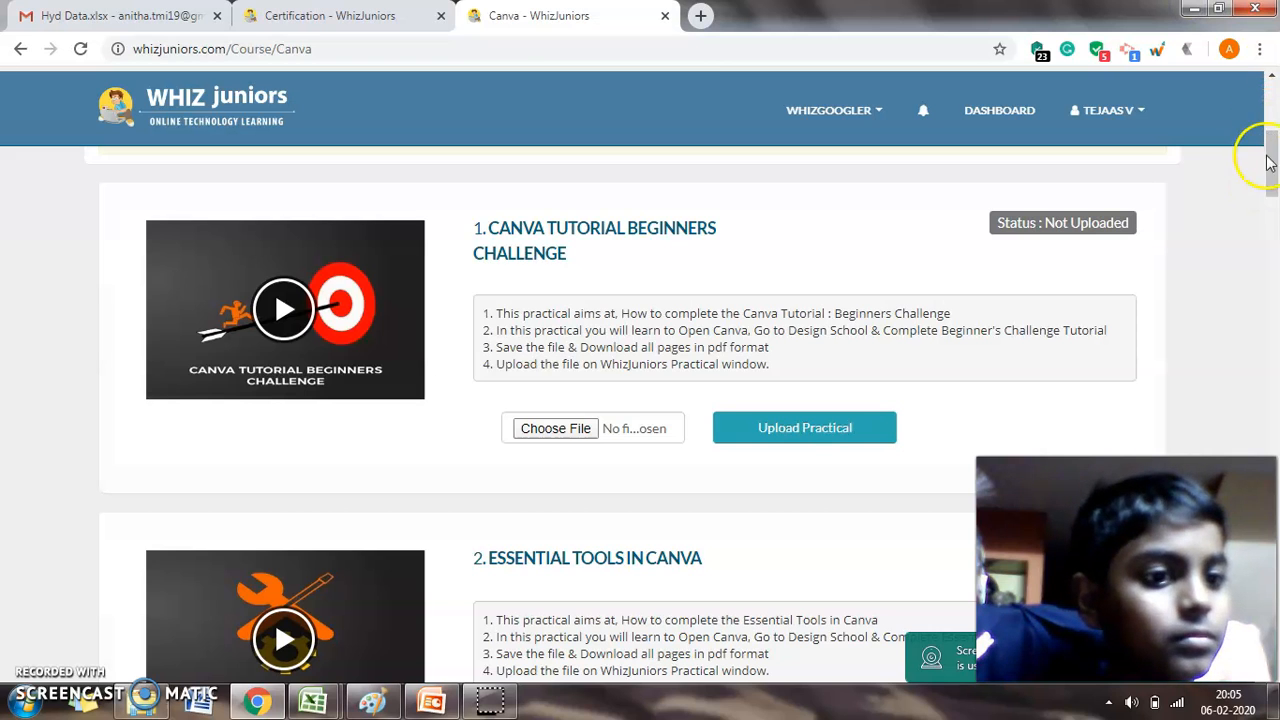
{"action": "scroll", "scroll_direction": "up", "scroll_amount": 3}
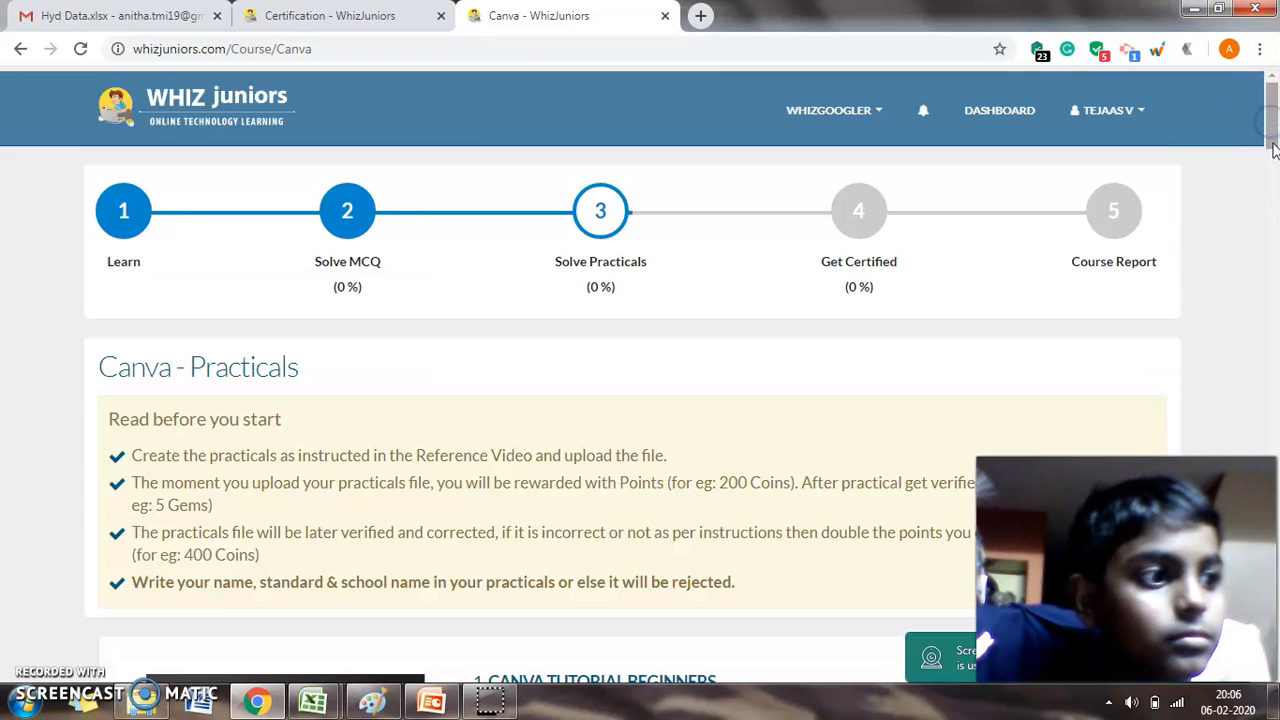
{"action": "mouse_move", "coordinate": [858, 212]}
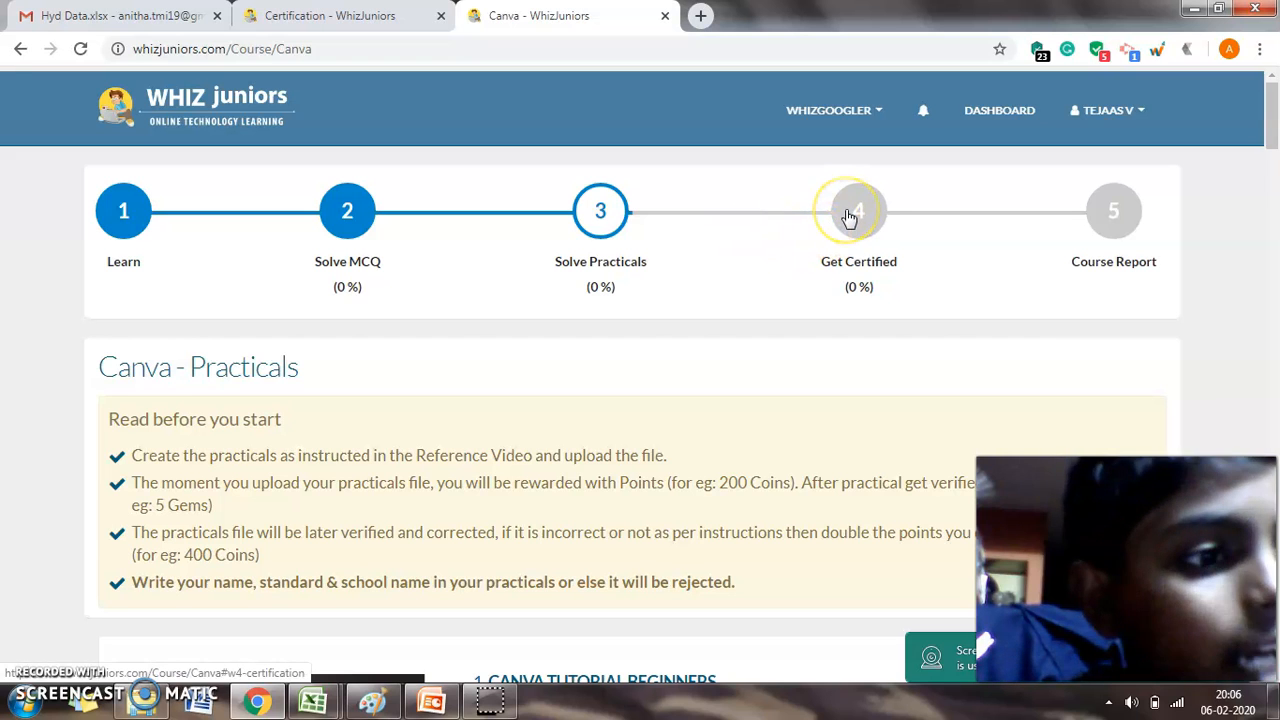
{"action": "mouse_move", "coordinate": [1264, 136]}
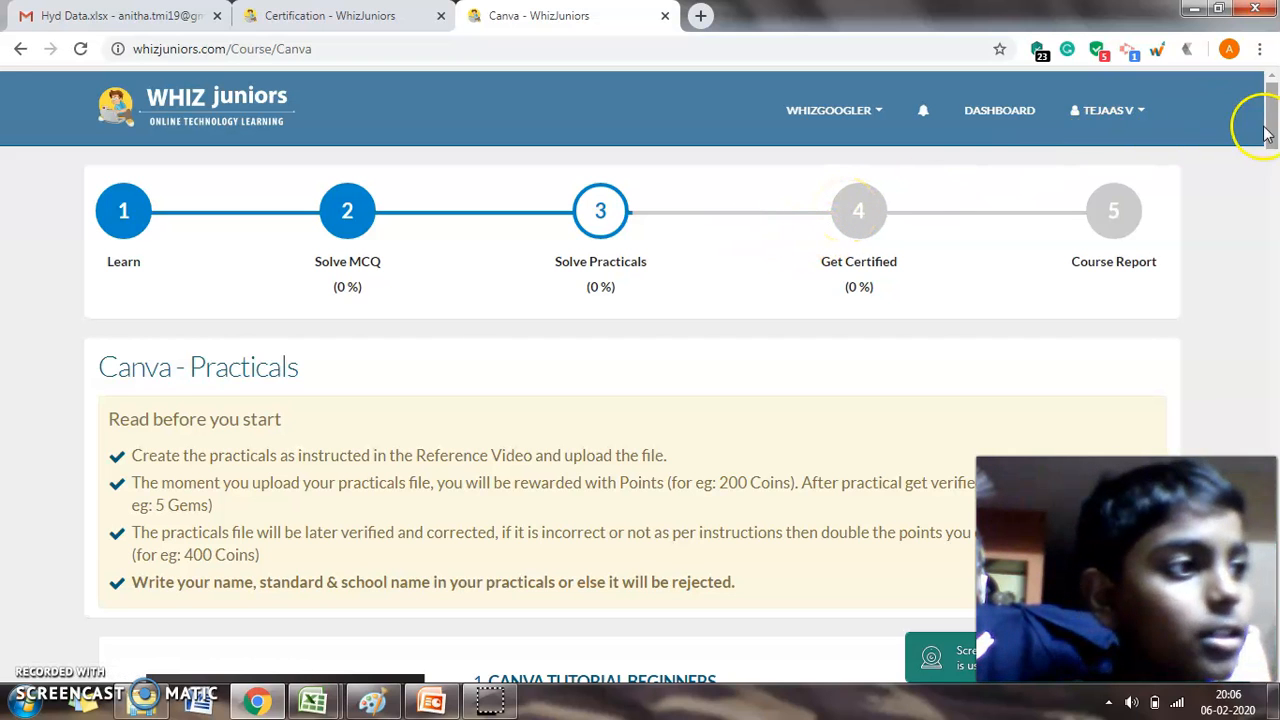
{"action": "scroll", "scroll_direction": "down", "scroll_amount": 3}
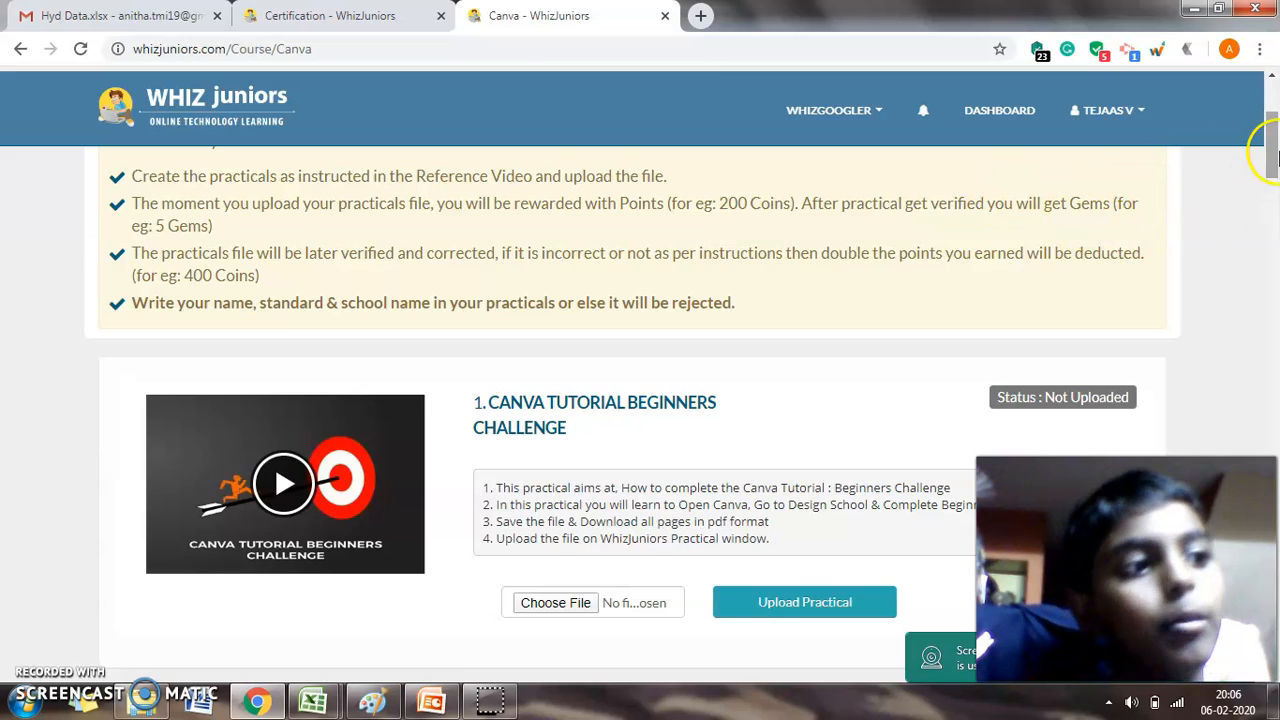
{"action": "scroll", "scroll_direction": "down", "scroll_amount": 3}
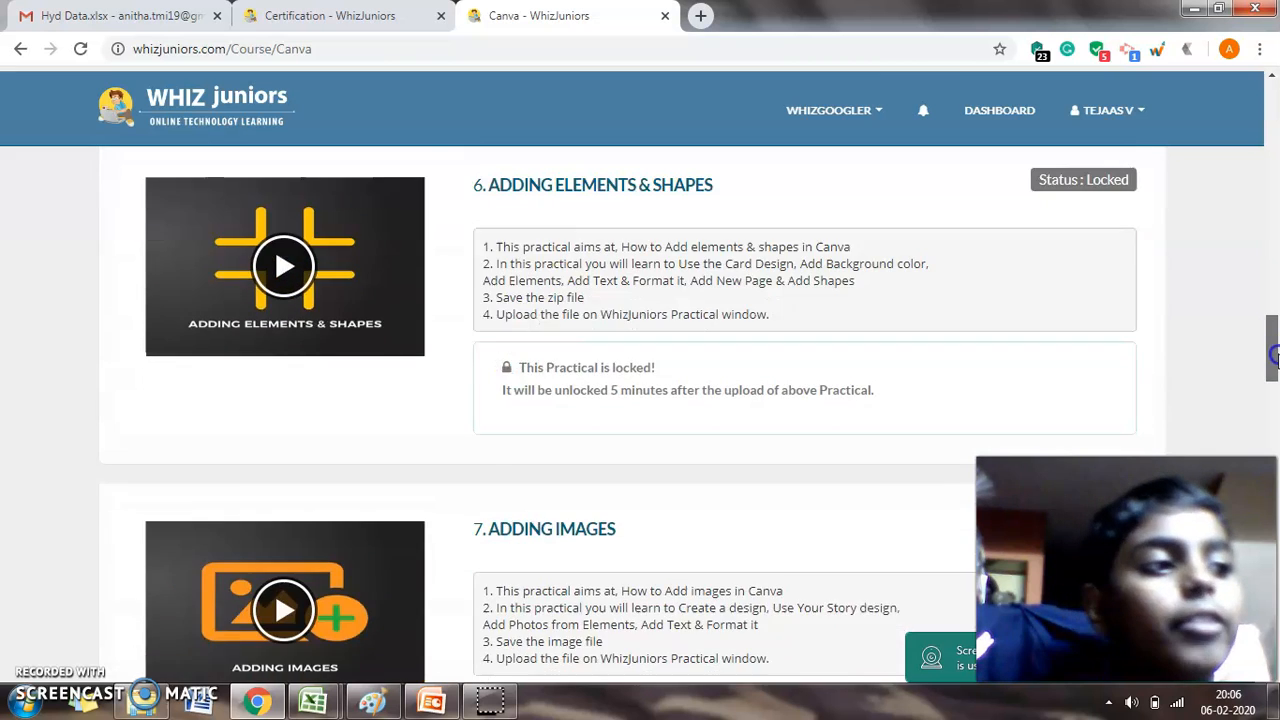
{"action": "scroll", "scroll_direction": "down", "scroll_amount": 3}
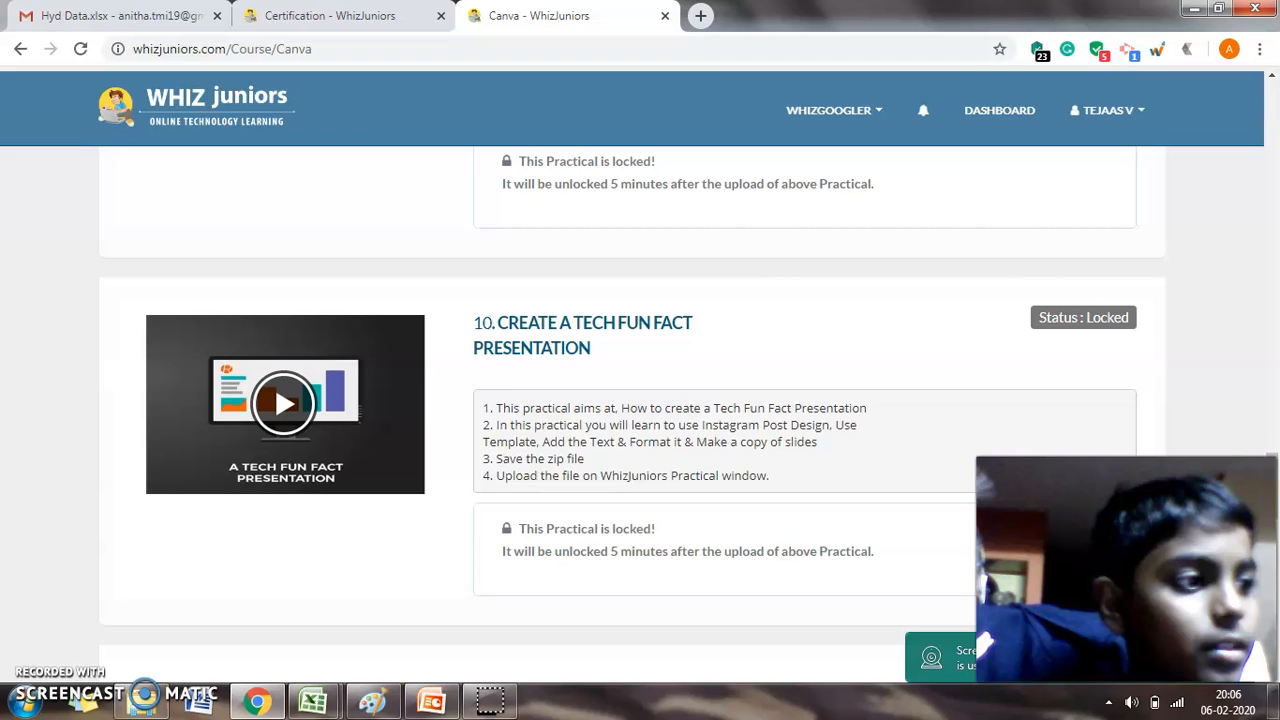
{"action": "scroll", "scroll_direction": "up", "scroll_amount": 3}
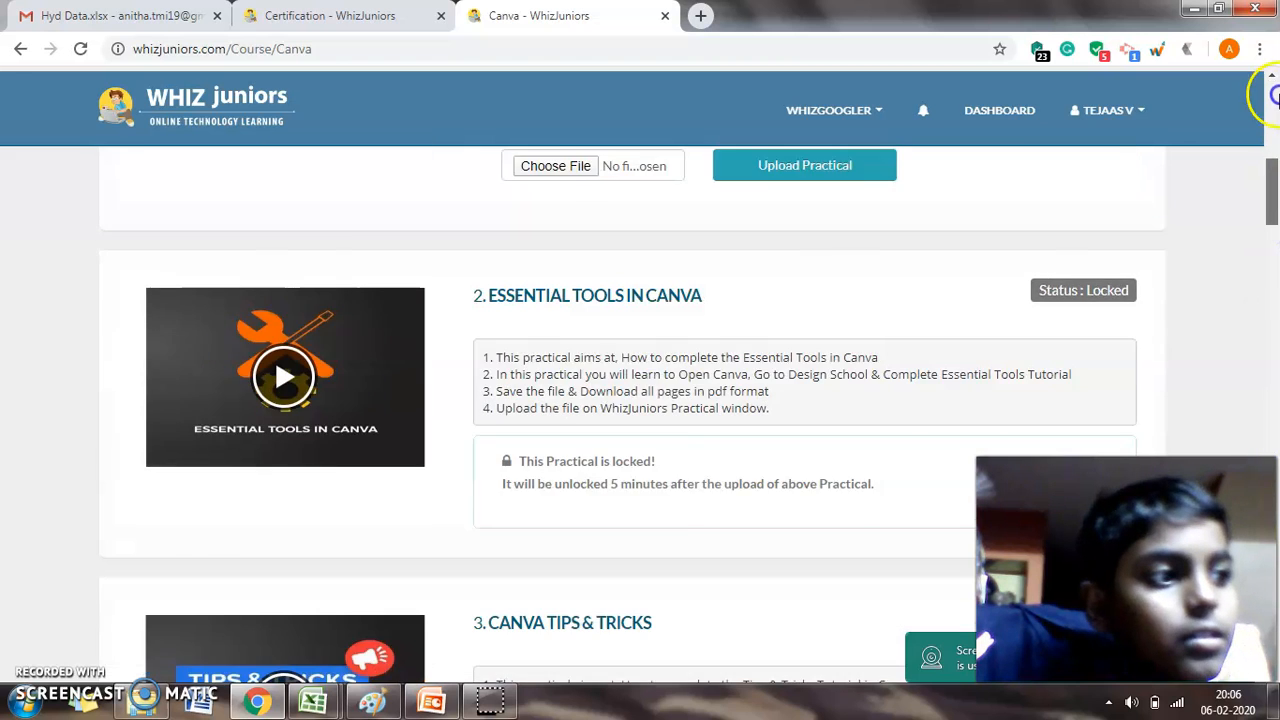
{"action": "scroll", "scroll_direction": "up", "scroll_amount": 3}
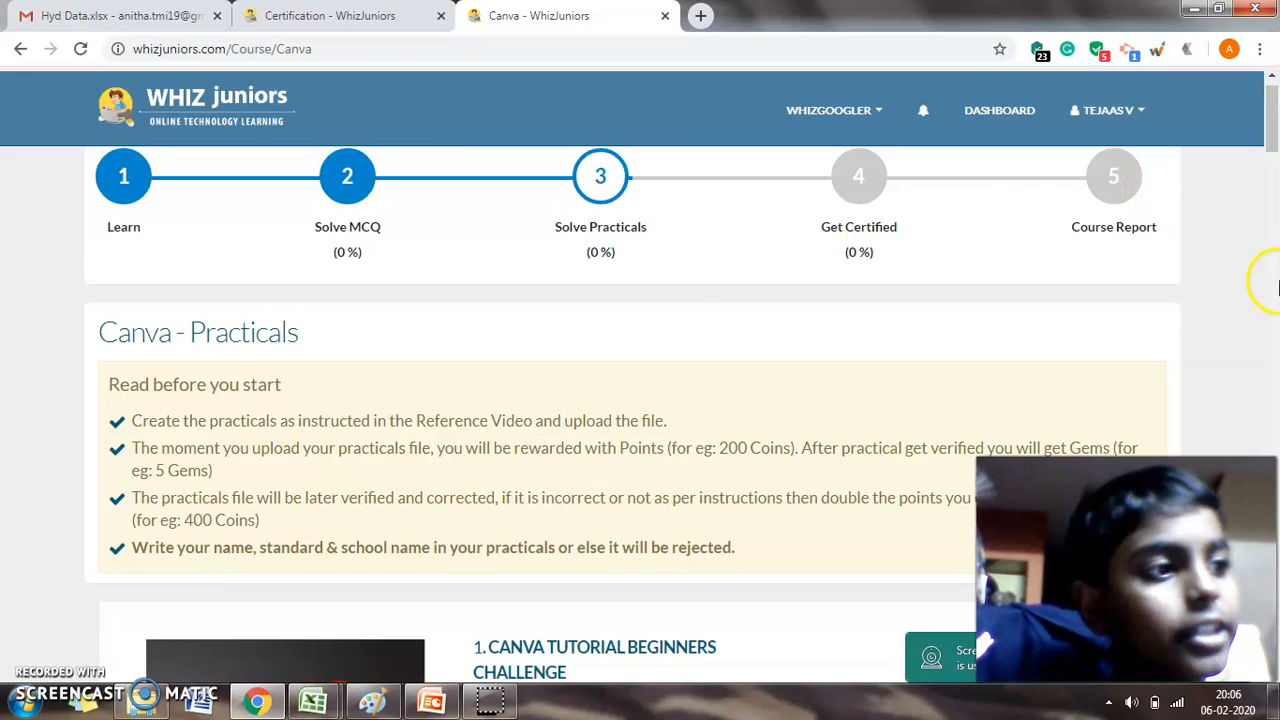
Show the Canva Get Certified step and start certification requiring 25 MCQs and a project video.
{"action": "left_click", "coordinate": [858, 176]}
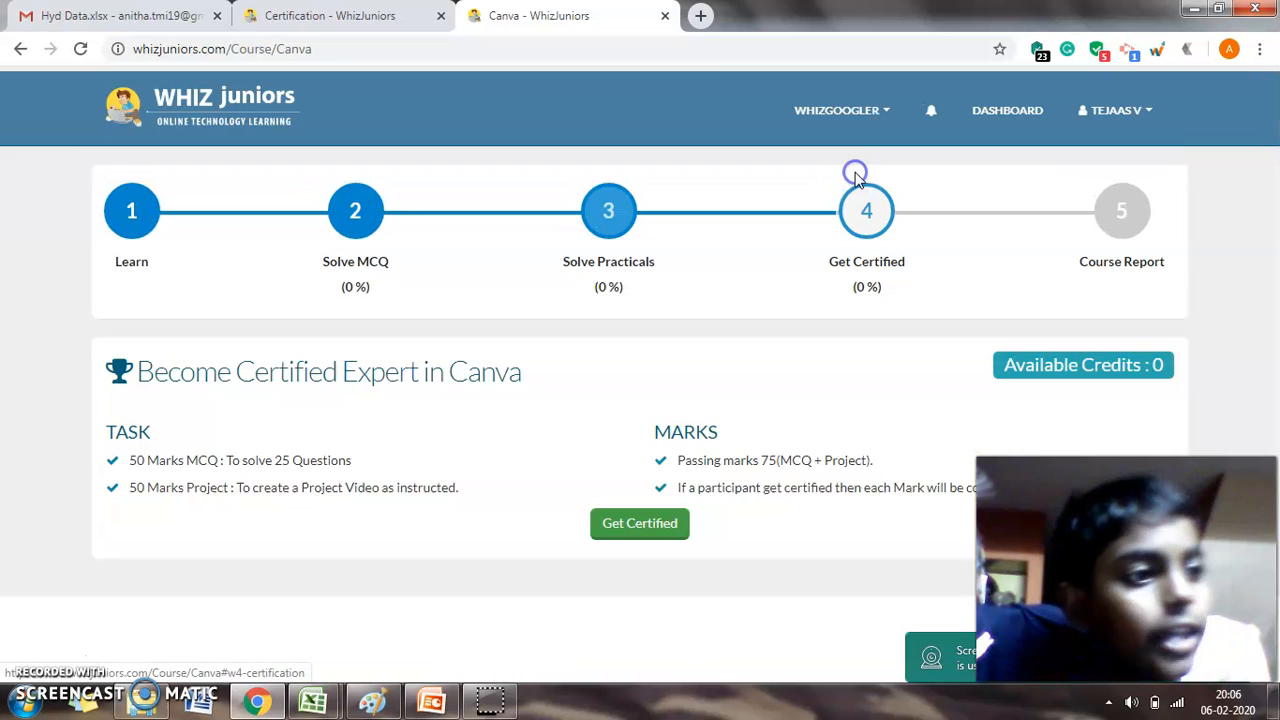
{"action": "mouse_move", "coordinate": [856, 178]}
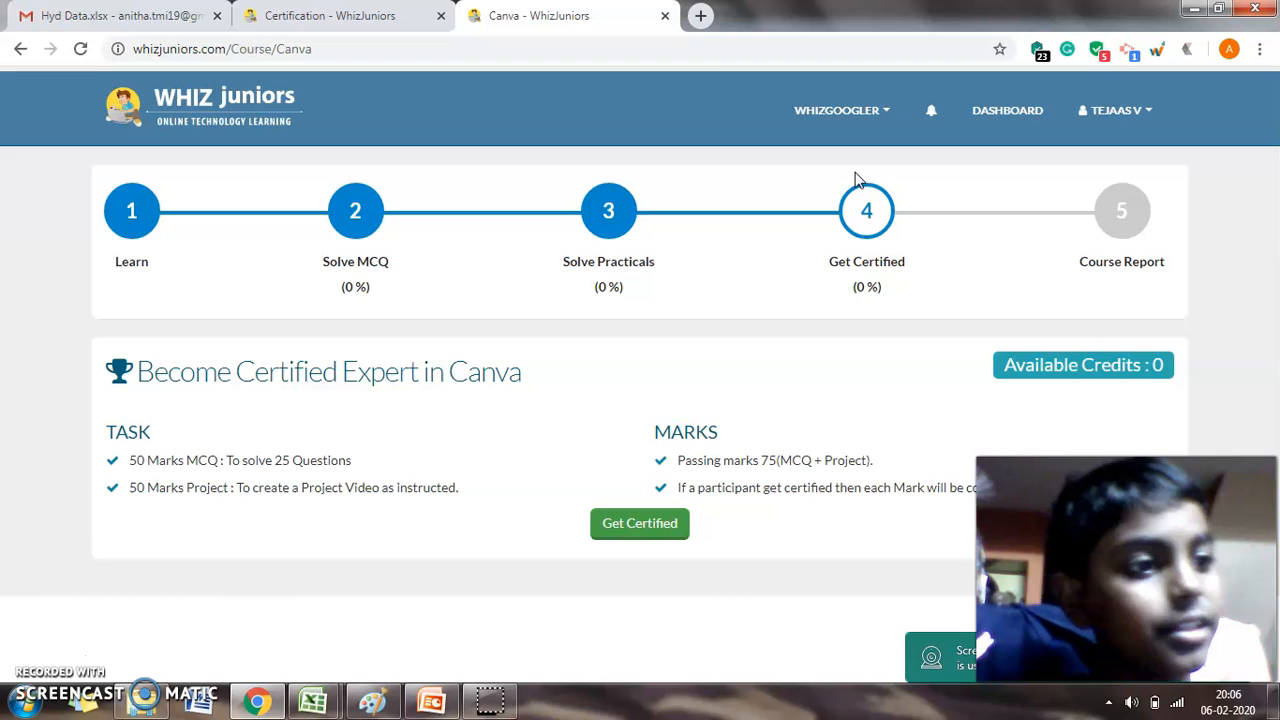
{"action": "mouse_move", "coordinate": [704, 424]}
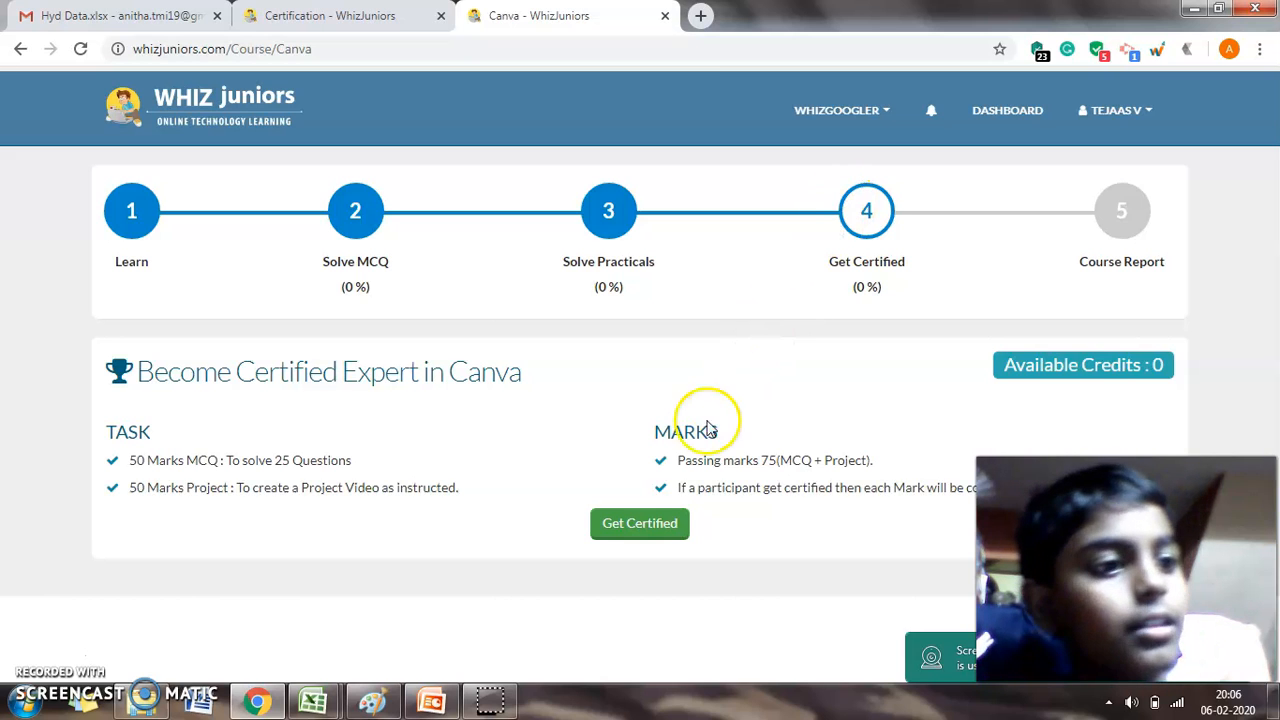
{"action": "left_click", "coordinate": [640, 524]}
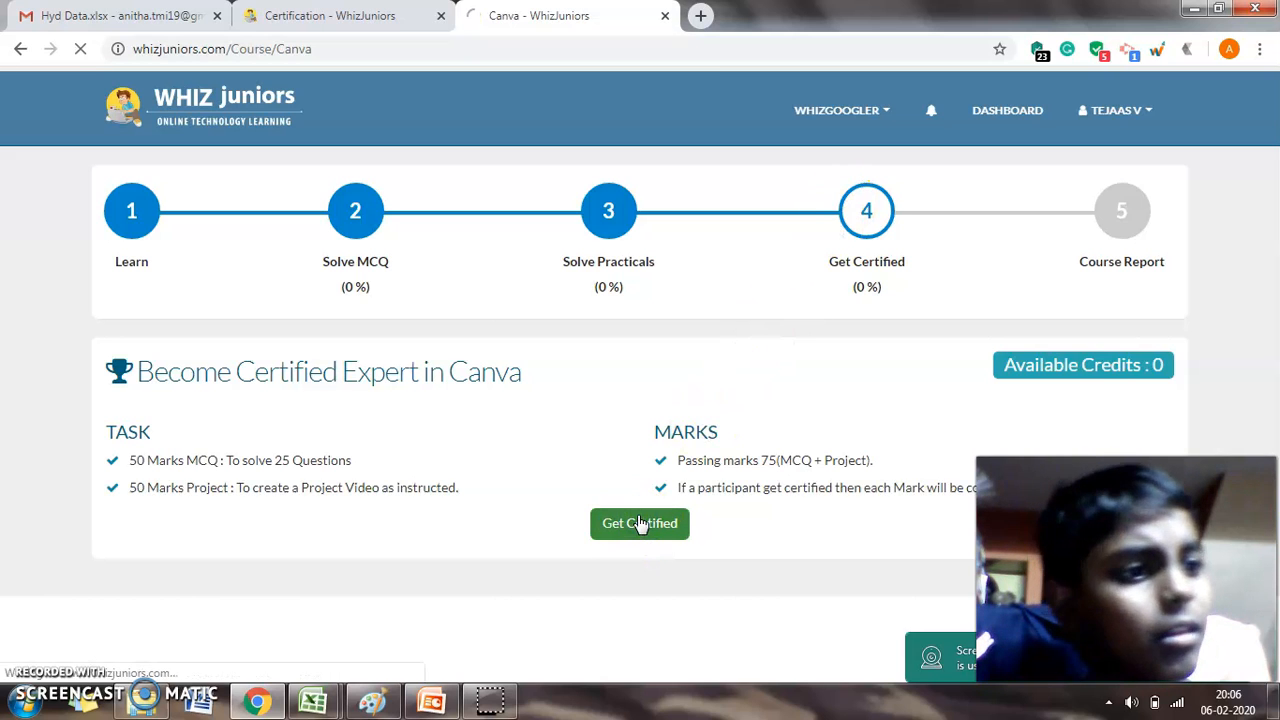
{"action": "left_click", "coordinate": [640, 524]}
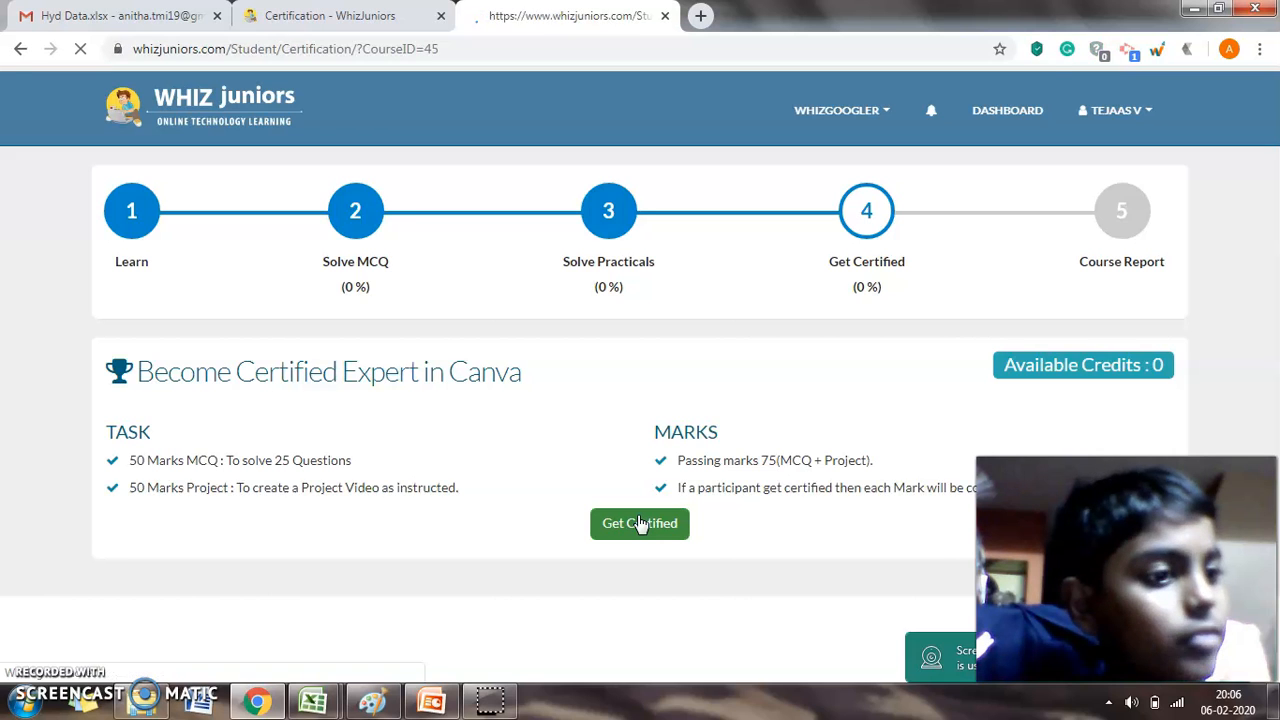
Proceed into the Canva certification page at its Rules step.
{"action": "left_click", "coordinate": [640, 524]}
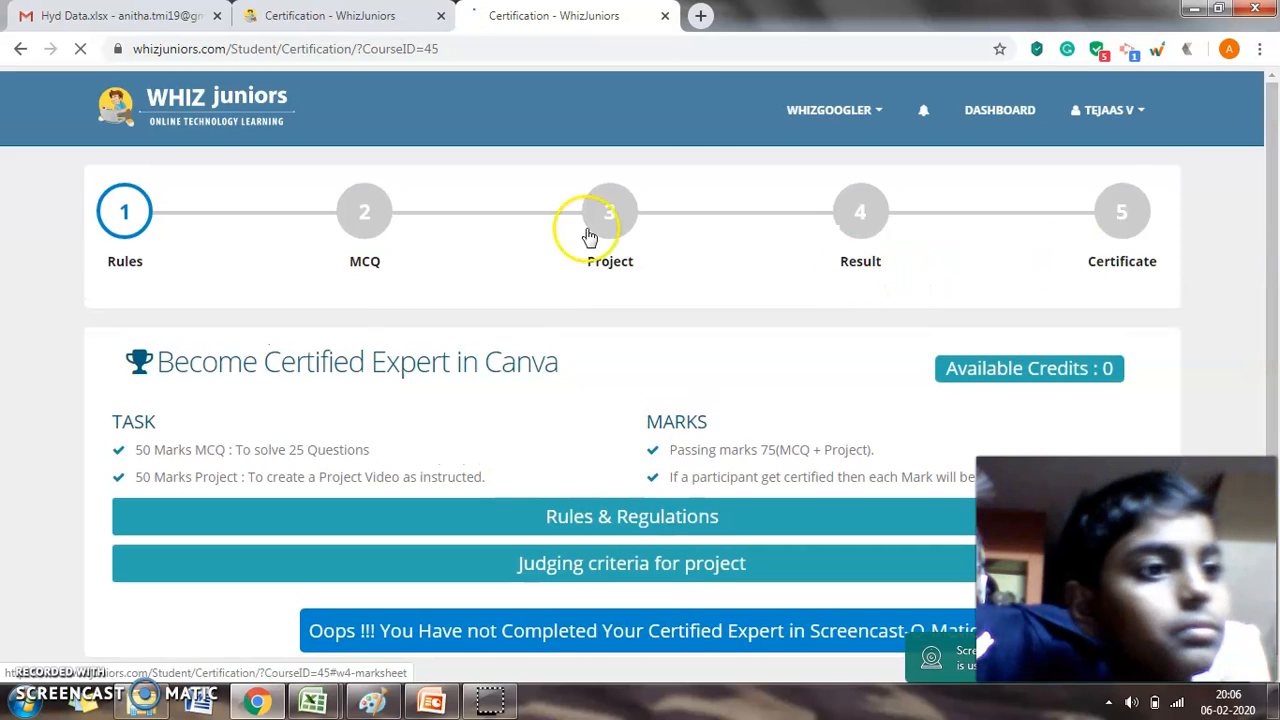
{"action": "mouse_move", "coordinate": [462, 276]}
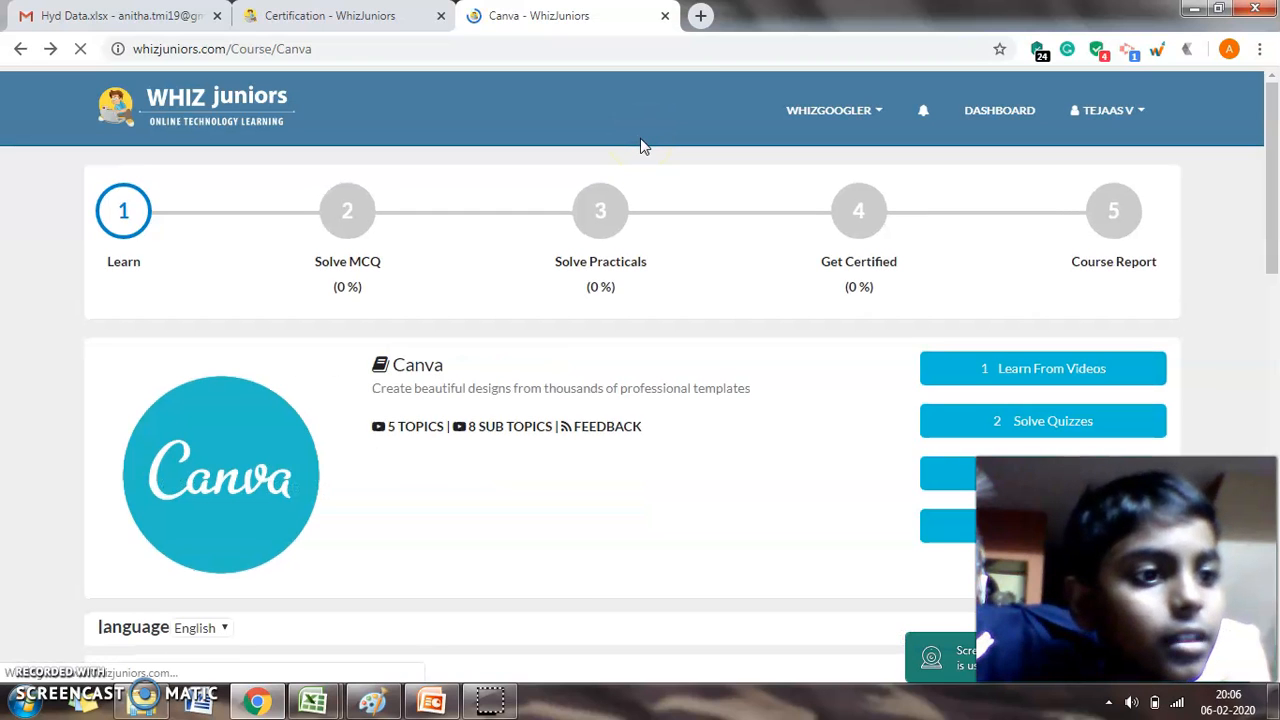
{"action": "mouse_move", "coordinate": [720, 260]}
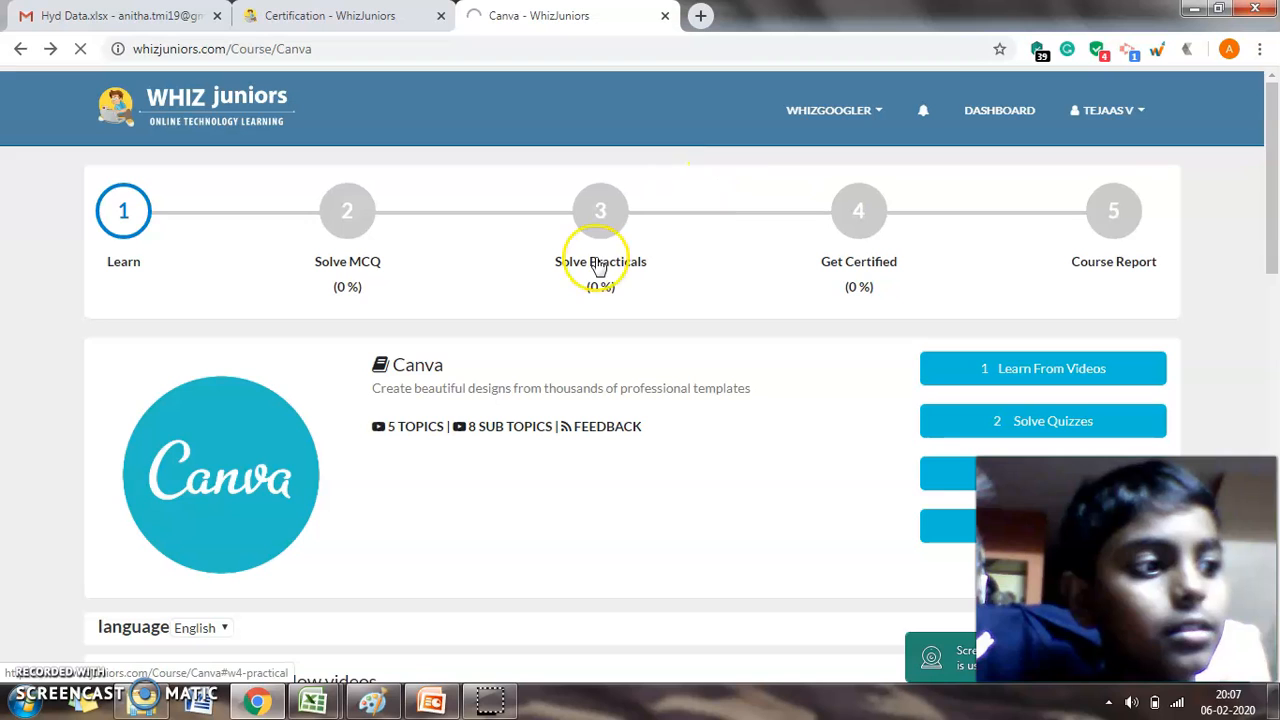
{"action": "mouse_move", "coordinate": [600, 260]}
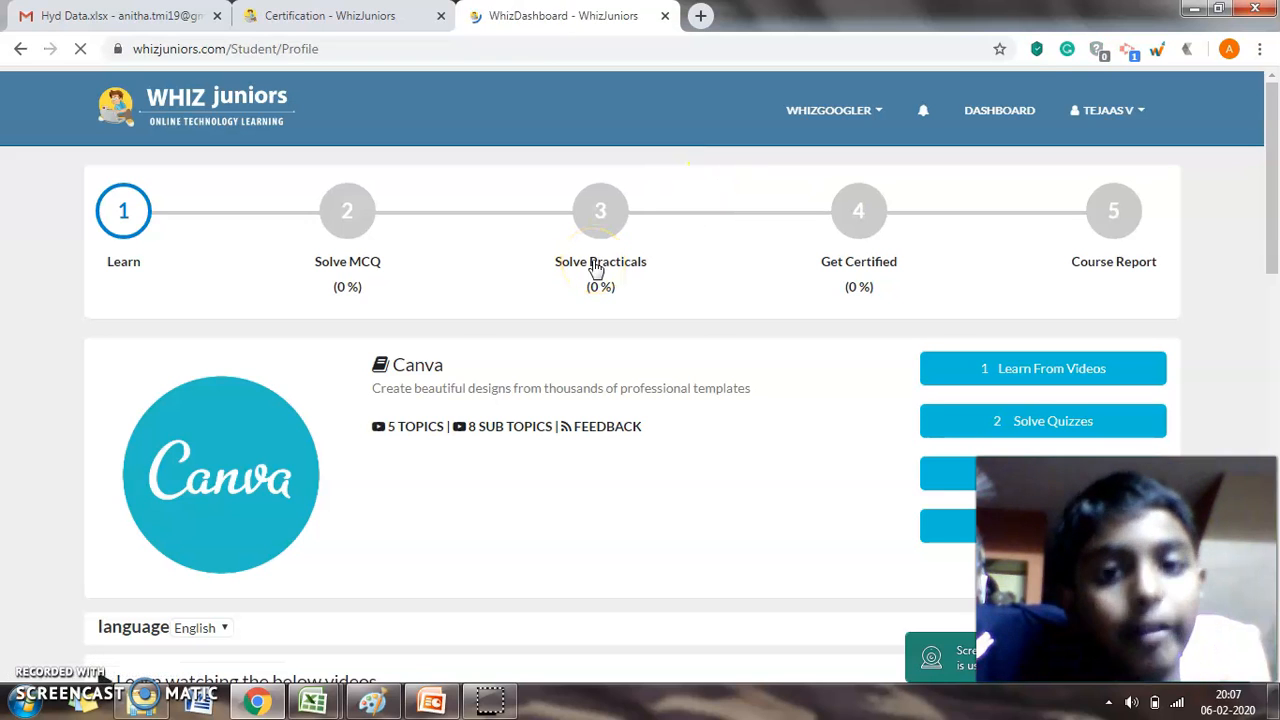
Filter the dashboard courses to Google Suite: Screencast-O-Matic, Google Search, YouTube, Google Maps.
{"action": "left_click", "coordinate": [1000, 110]}
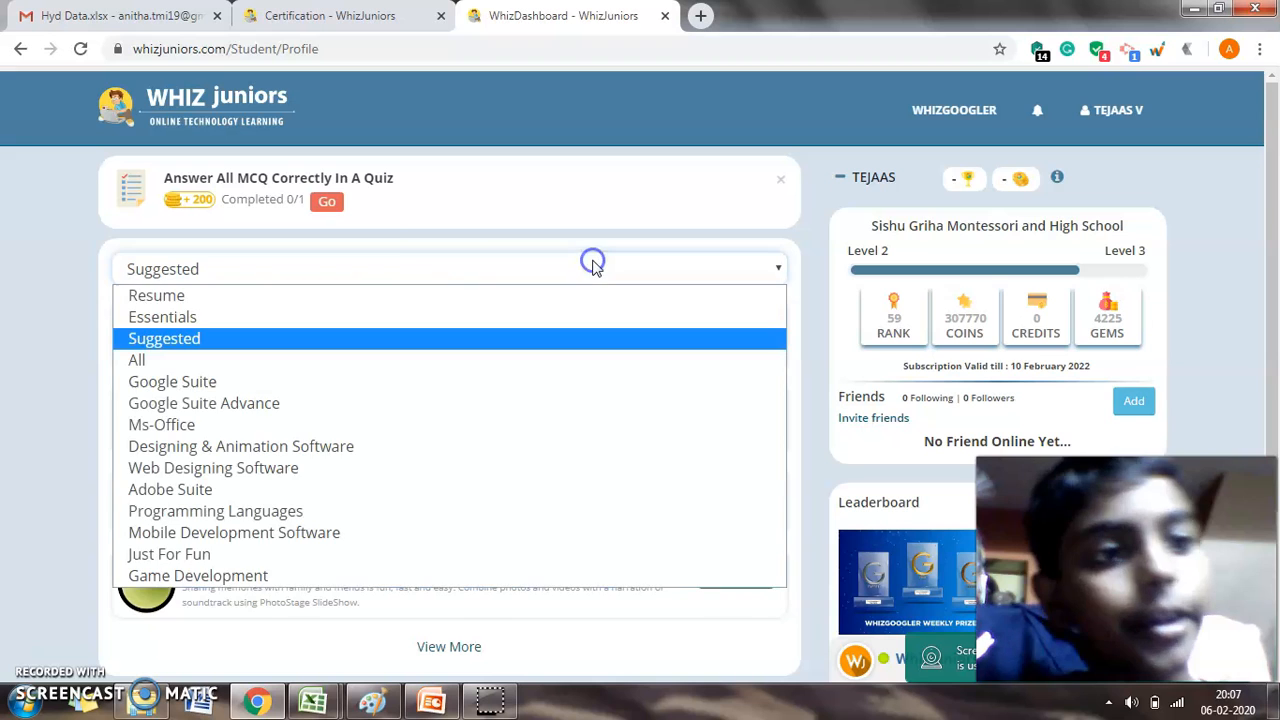
{"action": "mouse_move", "coordinate": [200, 338]}
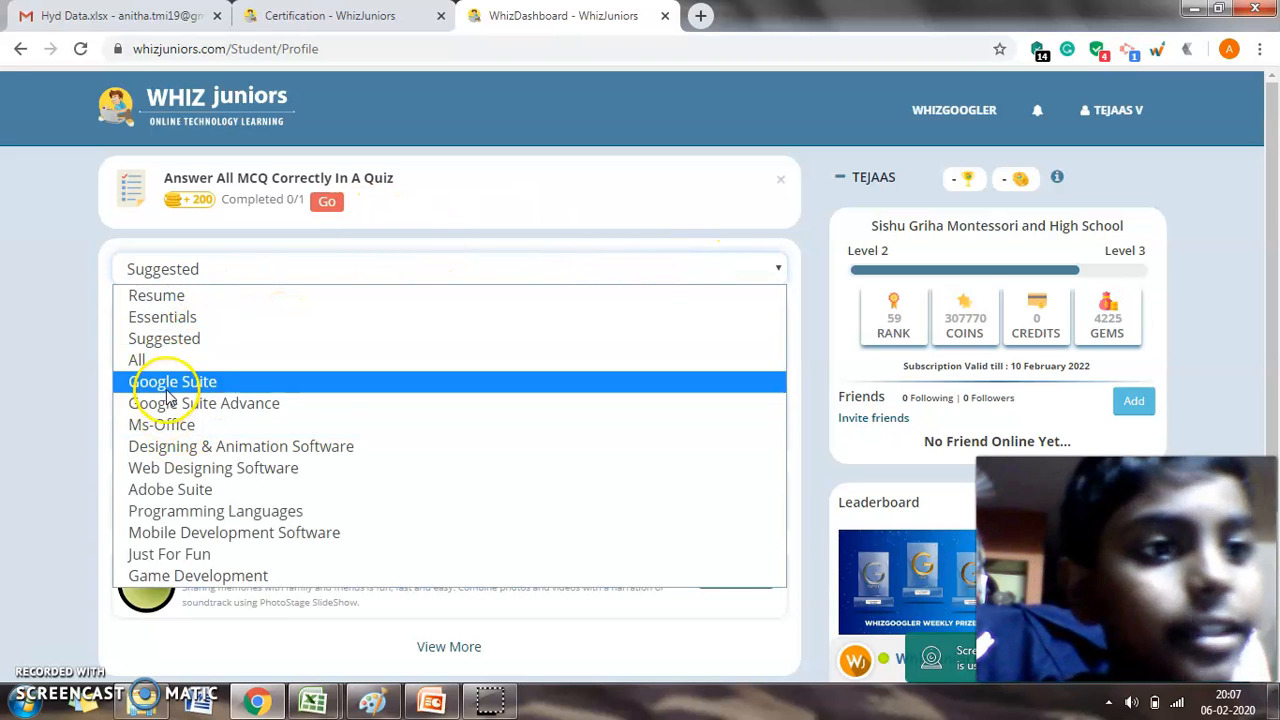
{"action": "left_click", "coordinate": [172, 382]}
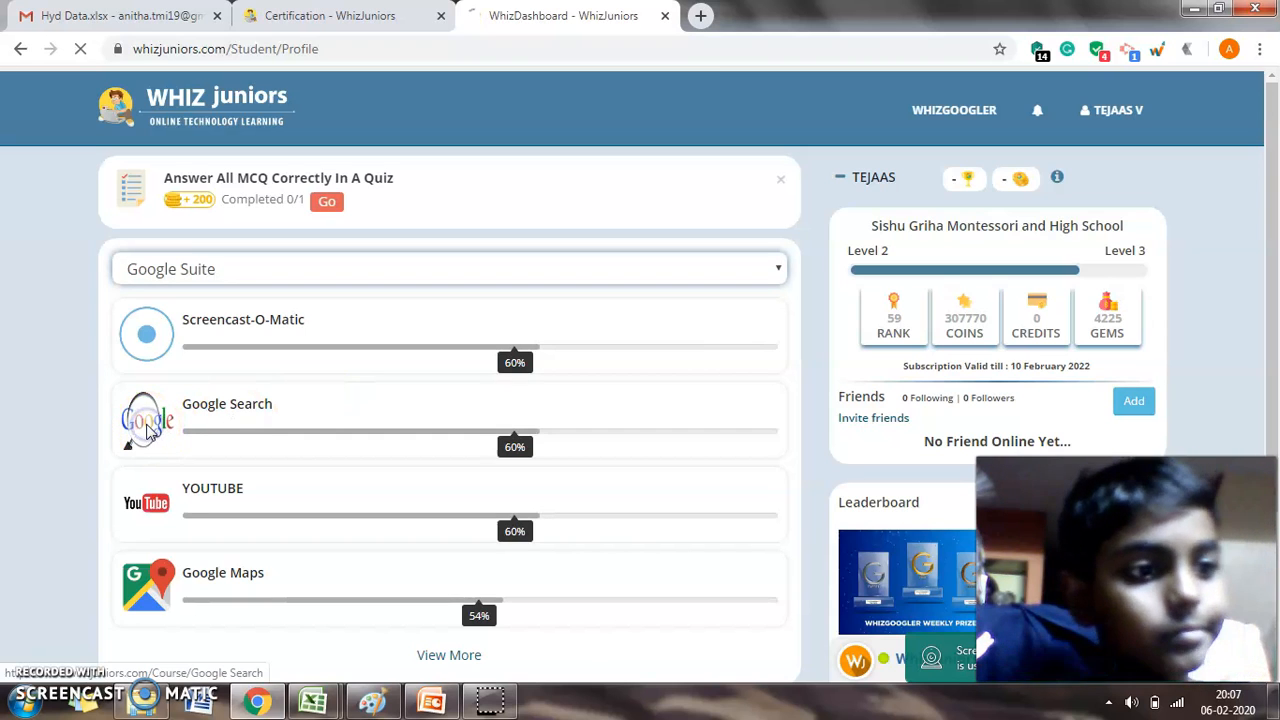
Browse the Google Search course's Solve Practicals step, each approved practical earning 1000 coins and 10 gems.
{"action": "left_click", "coordinate": [226, 404]}
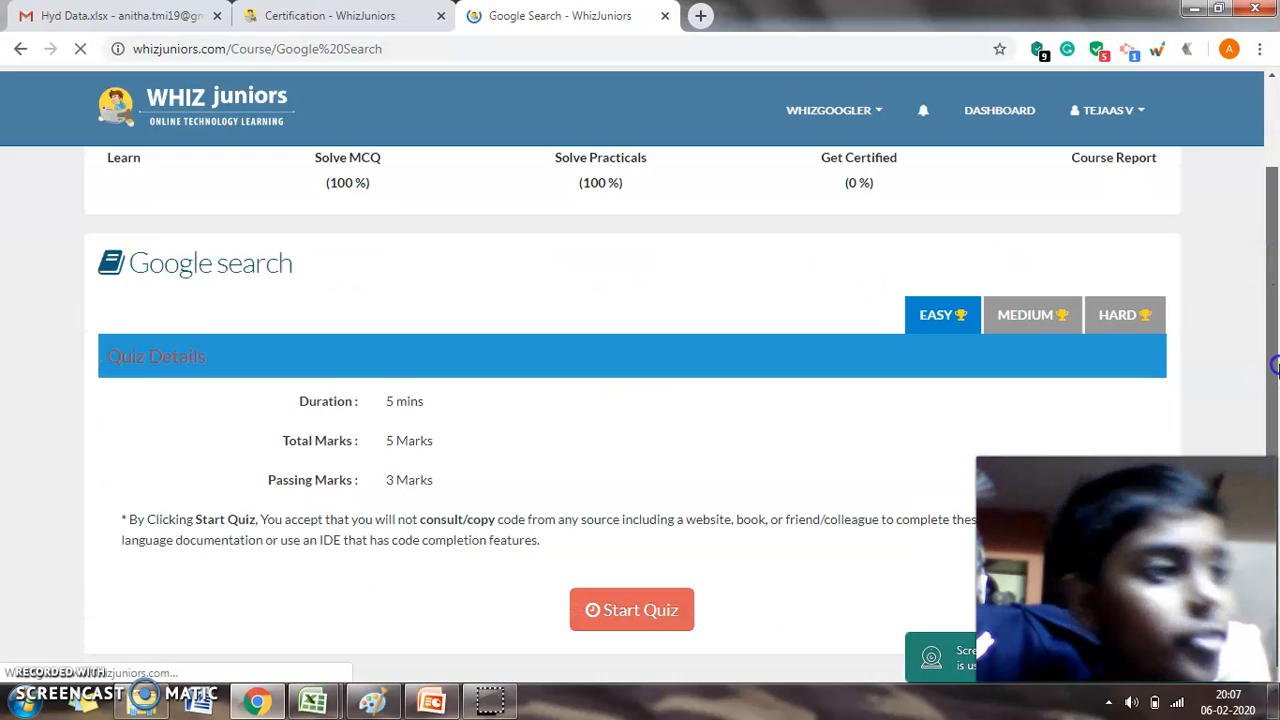
{"action": "scroll", "scroll_direction": "up", "scroll_amount": 3}
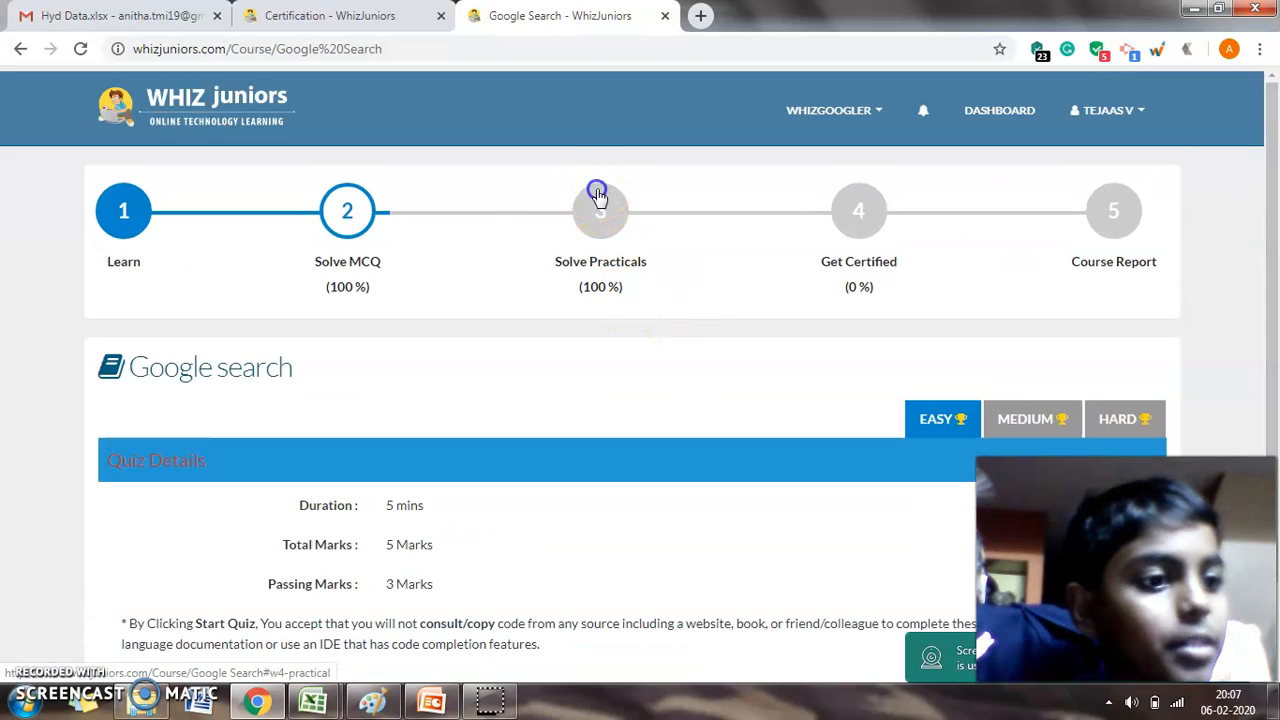
{"action": "scroll", "scroll_direction": "down", "scroll_amount": 3}
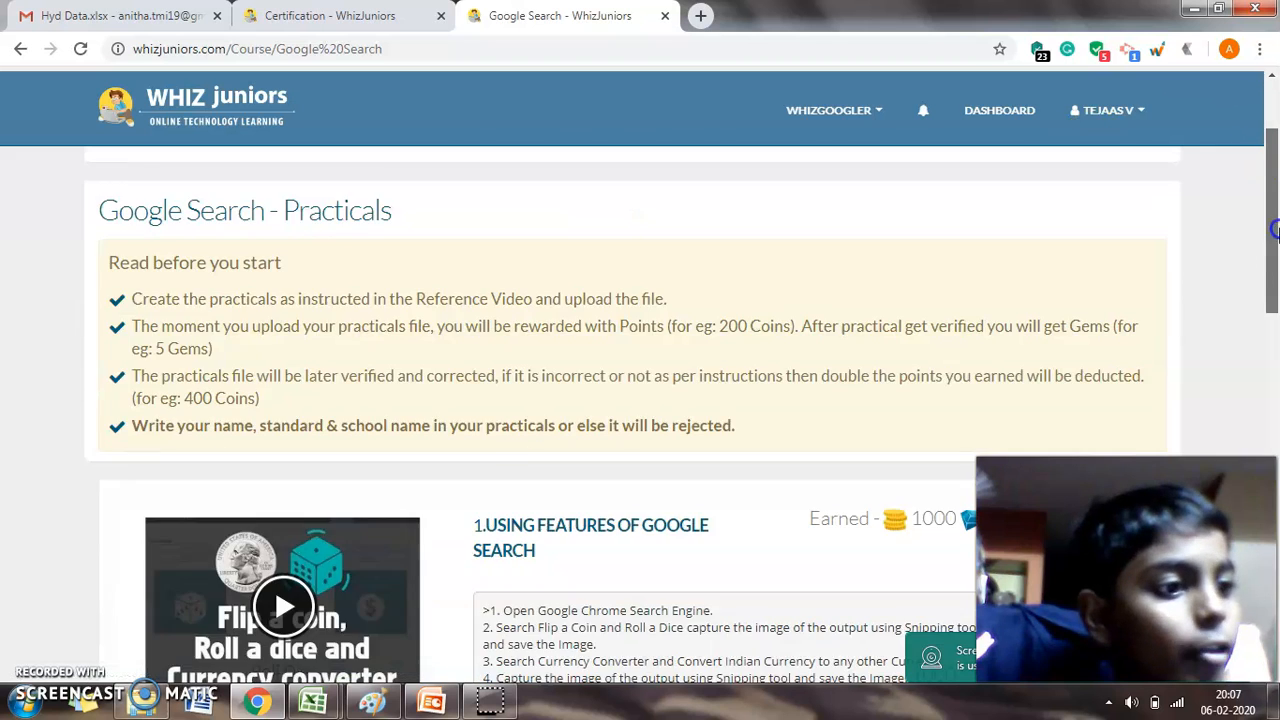
{"action": "scroll", "scroll_direction": "down", "scroll_amount": 3}
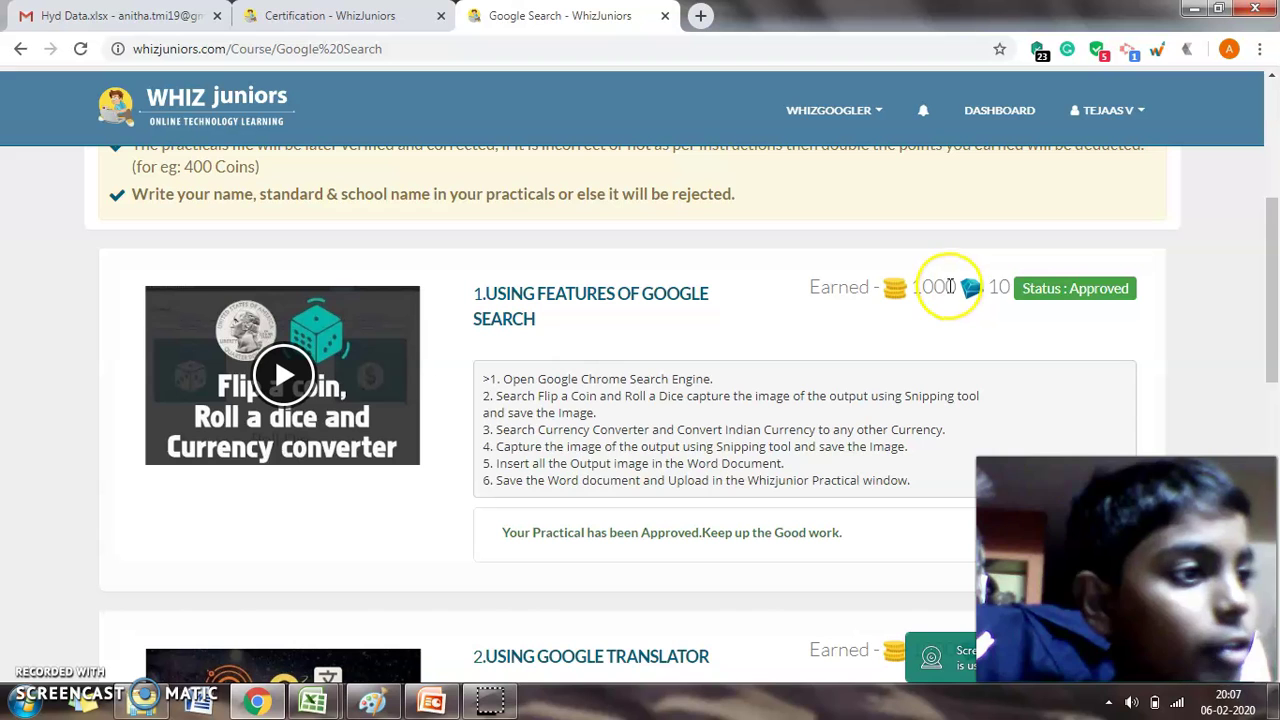
{"action": "scroll", "scroll_direction": "down", "scroll_amount": 3}
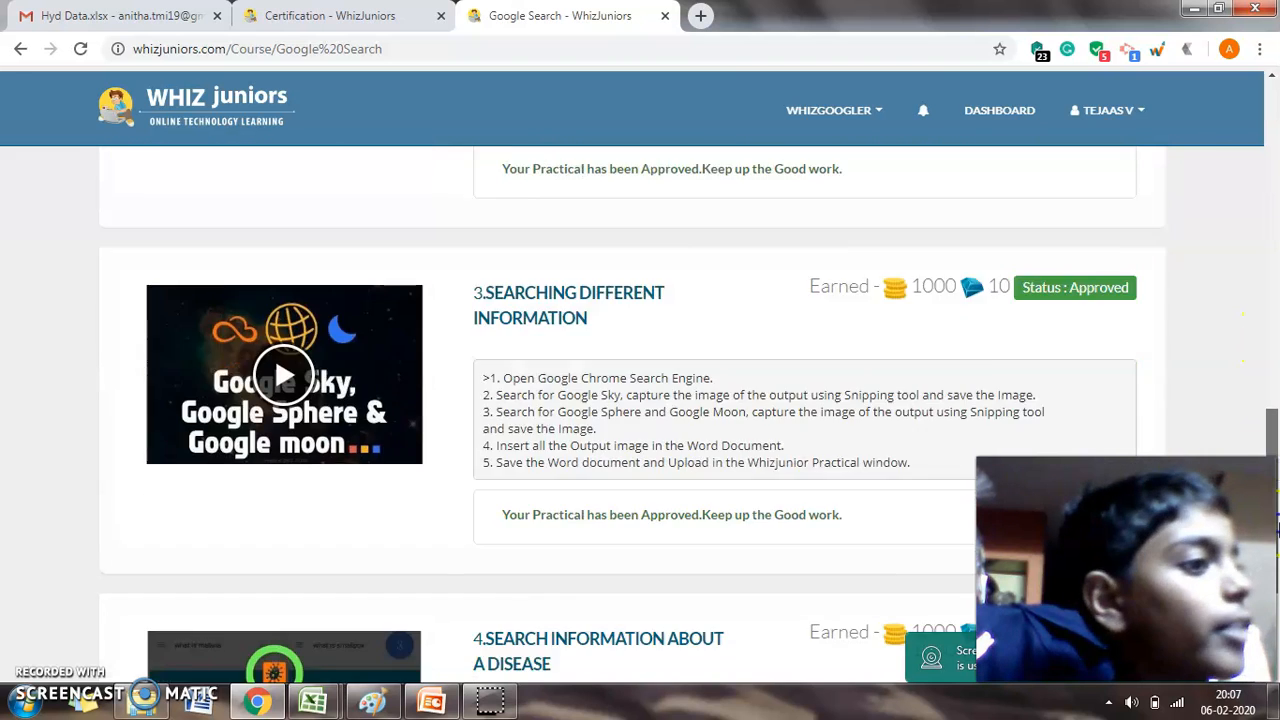
{"action": "scroll", "scroll_direction": "up", "scroll_amount": 3}
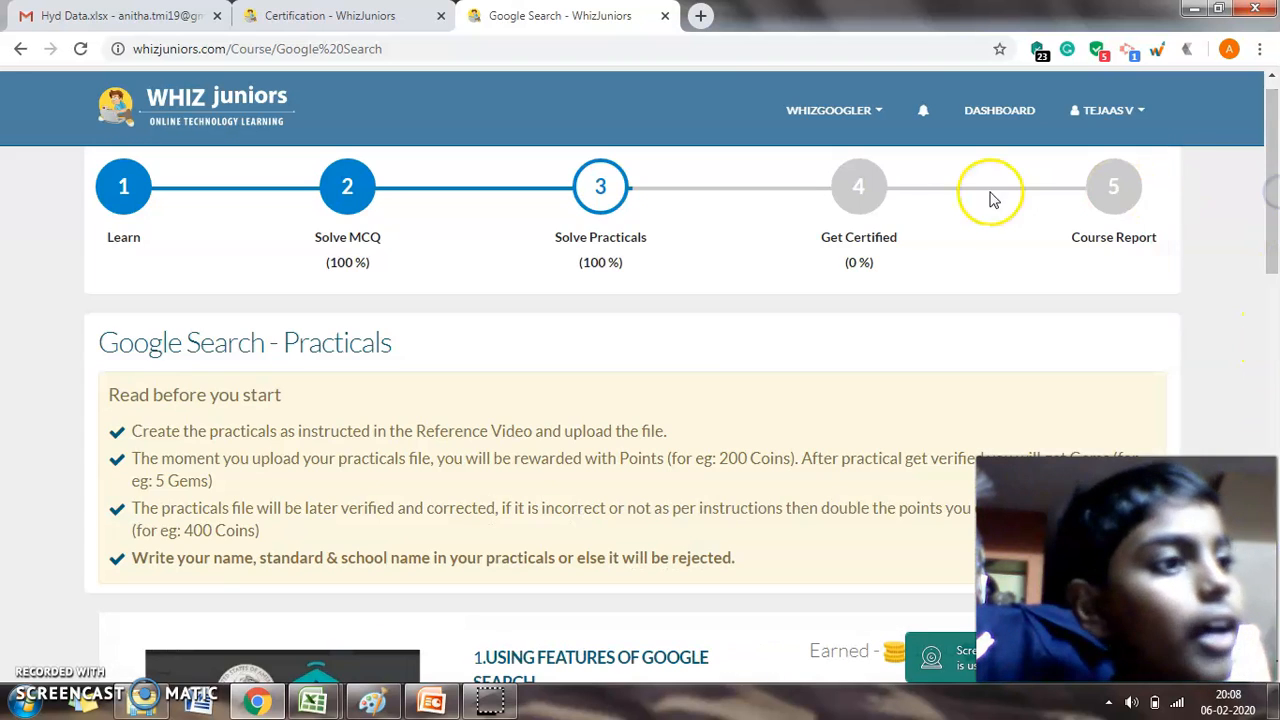
Re-attempt the Google Search certification from step 4 Get Certified, landing on its Rules step.
{"action": "left_click", "coordinate": [858, 186]}
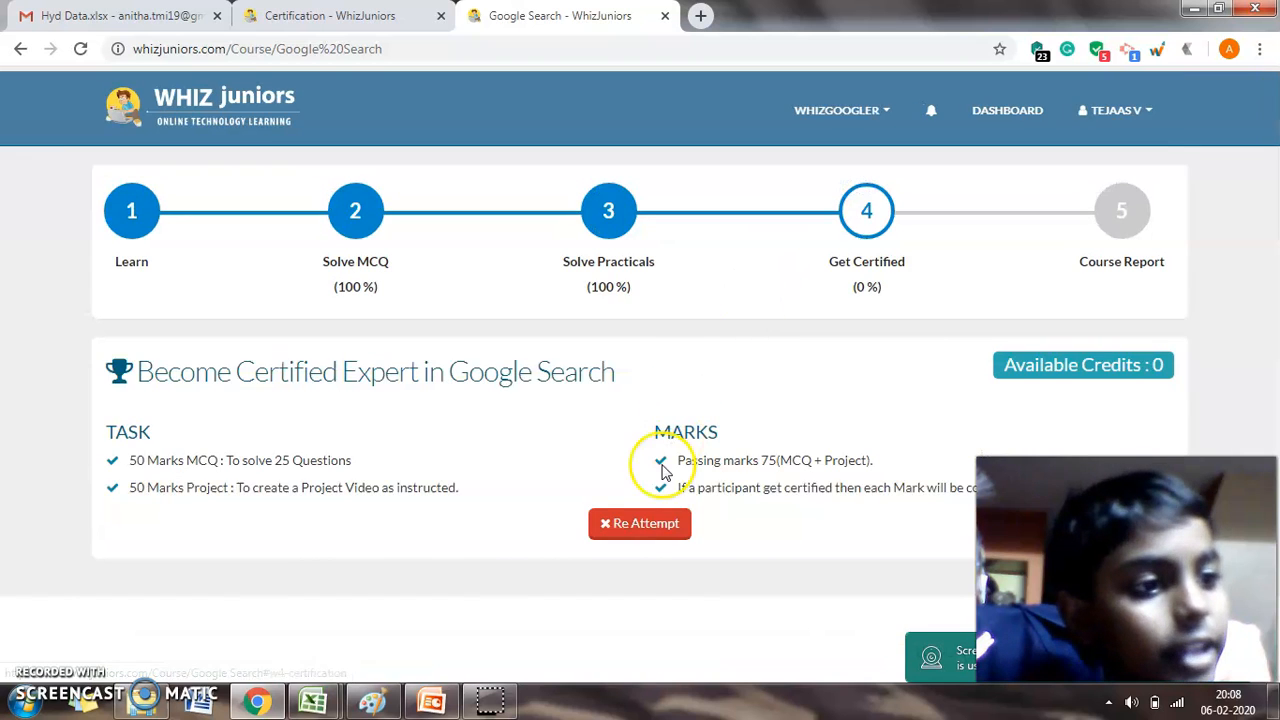
{"action": "left_click", "coordinate": [640, 524]}
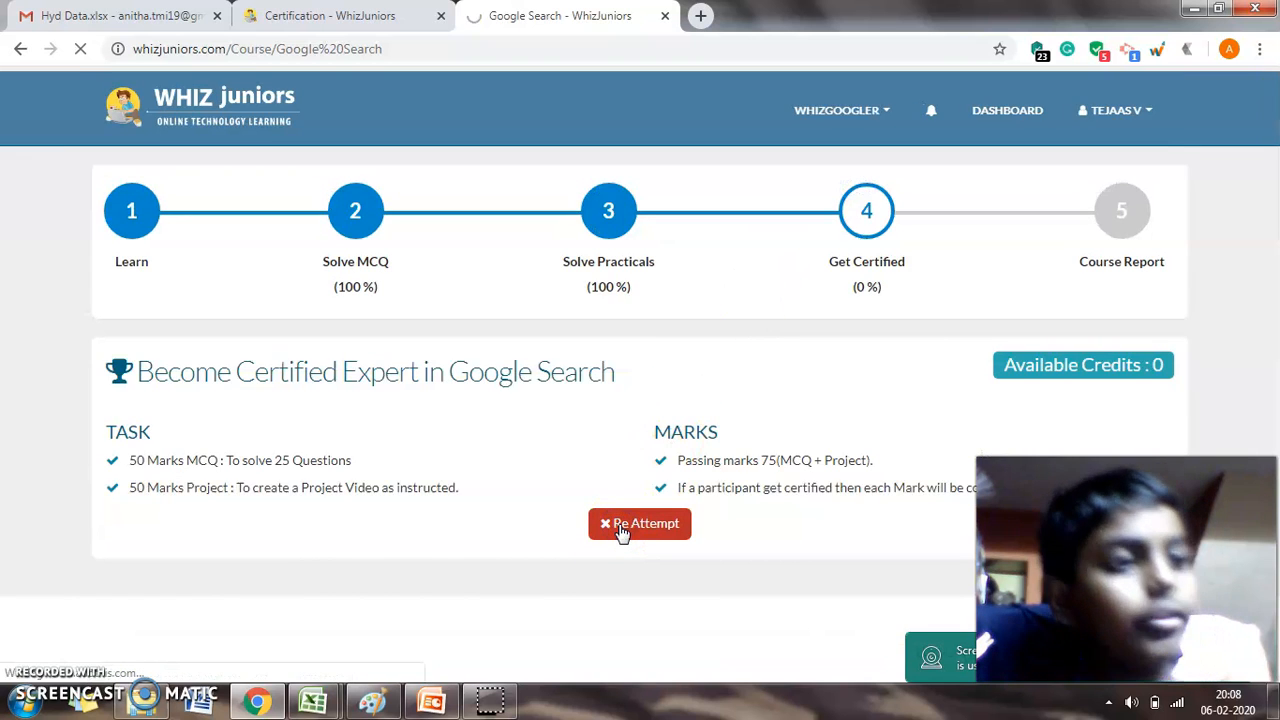
{"action": "left_click", "coordinate": [640, 524]}
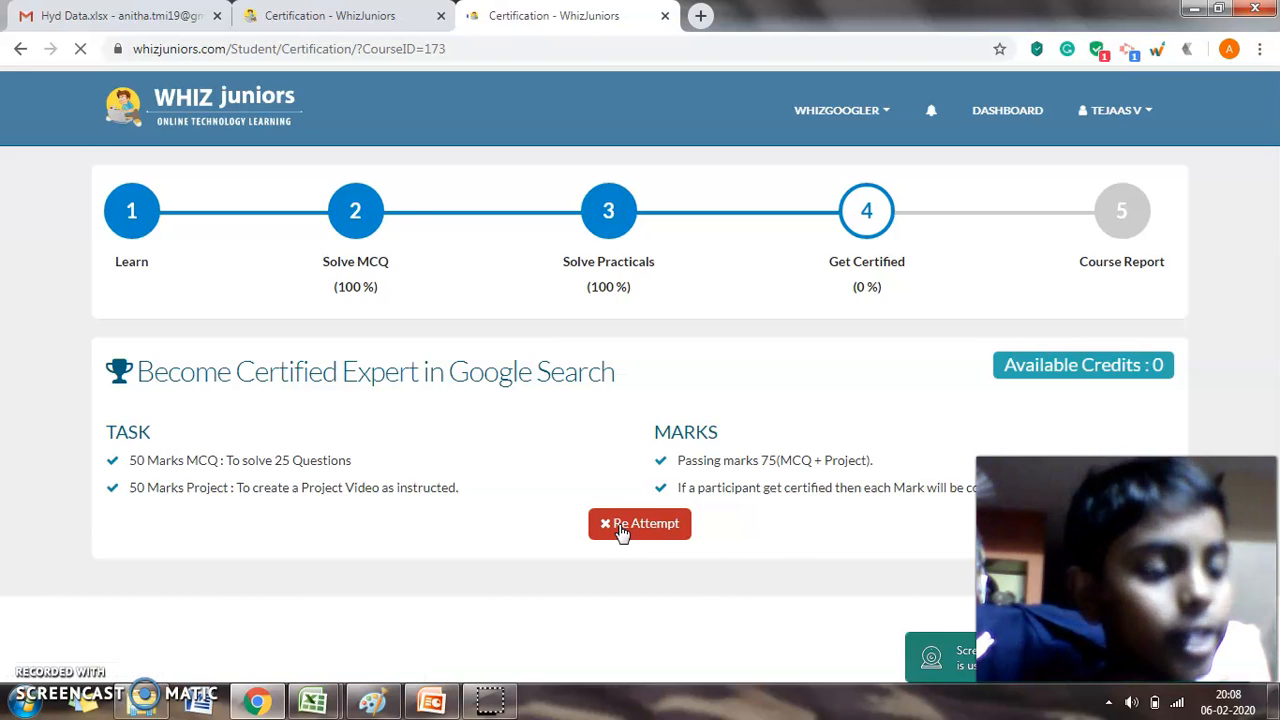
{"action": "left_click", "coordinate": [640, 524]}
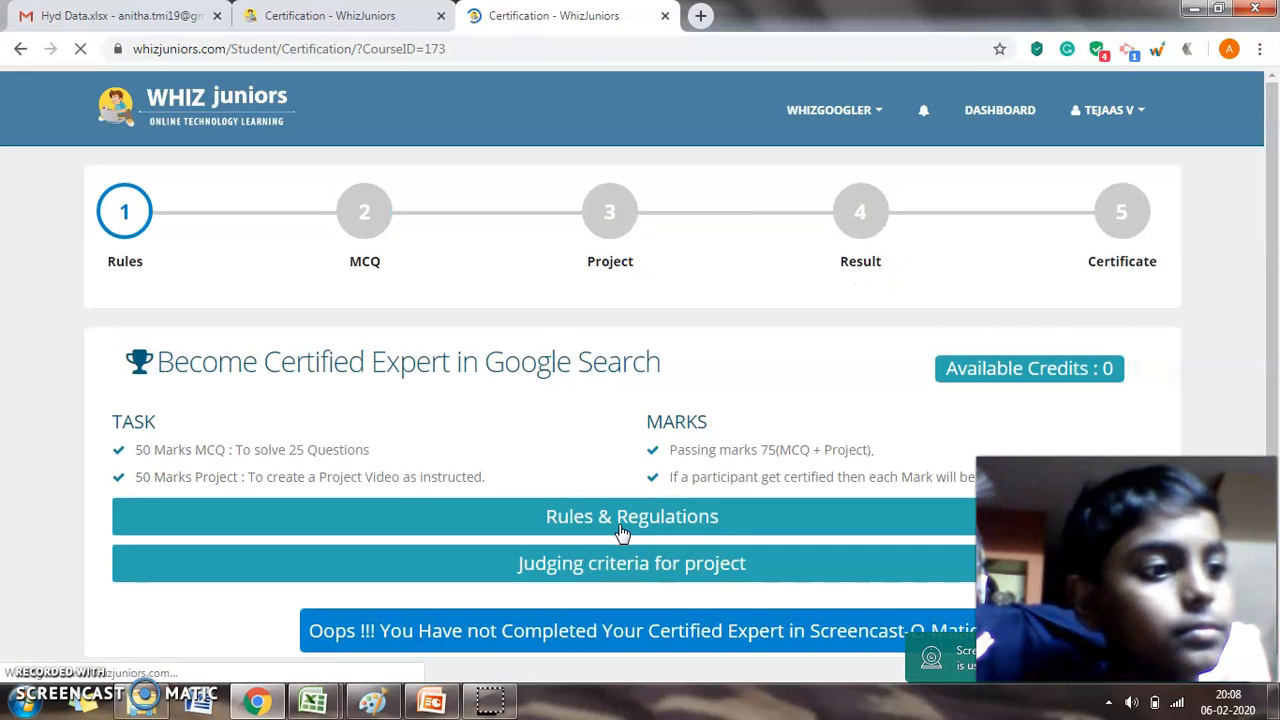
{"action": "mouse_move", "coordinate": [842, 310]}
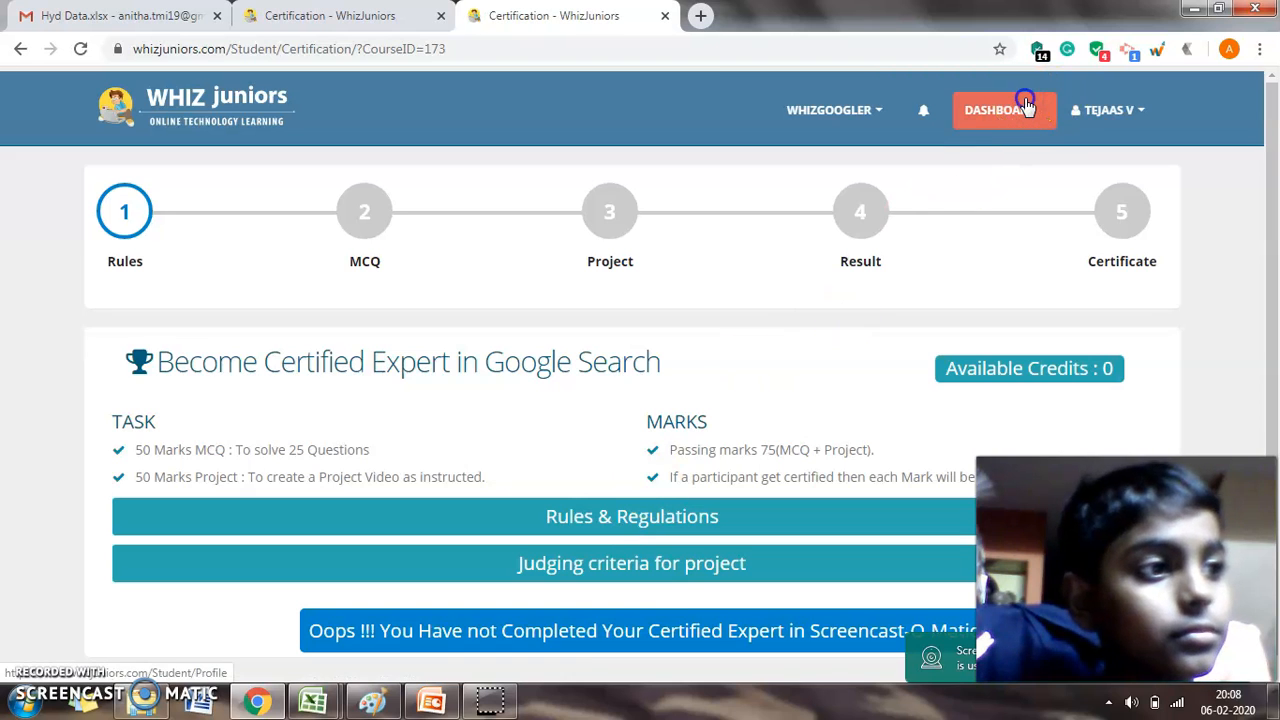
Return to the student dashboard showing rank 59, 307770 coins, 0 credits and 4225 gems.
{"action": "left_click", "coordinate": [1004, 108]}
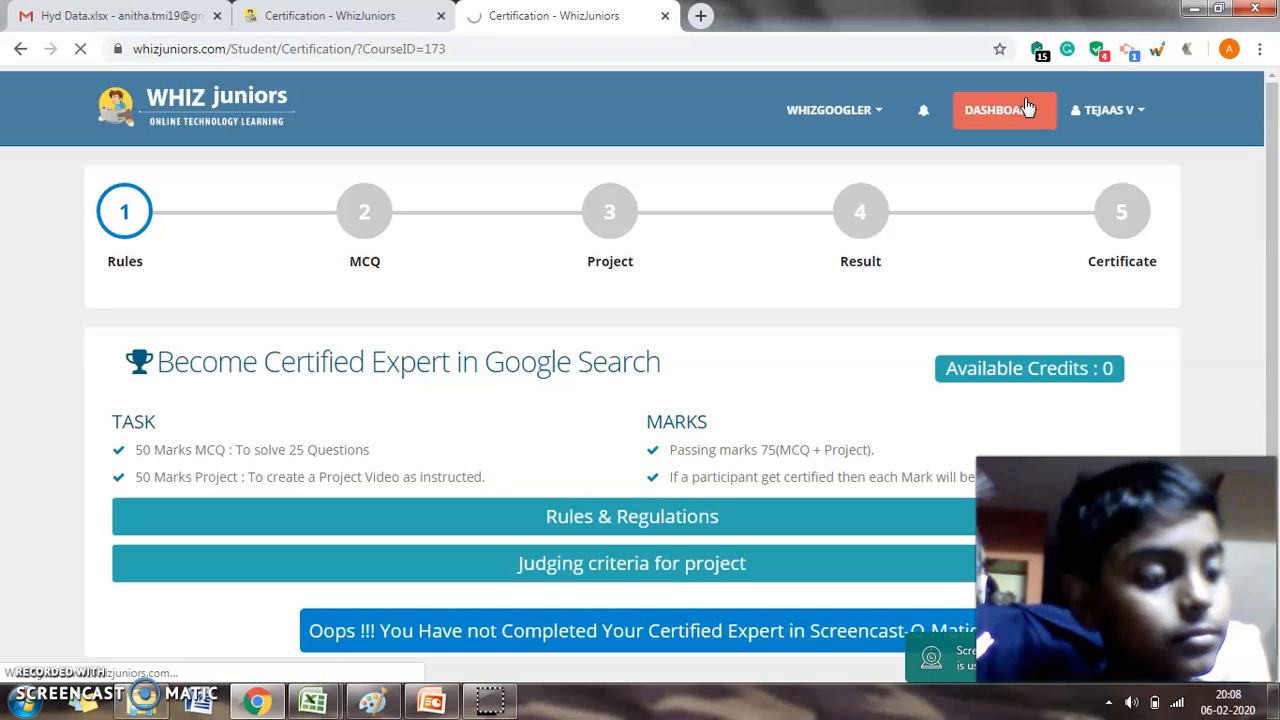
{"action": "left_click", "coordinate": [1004, 110]}
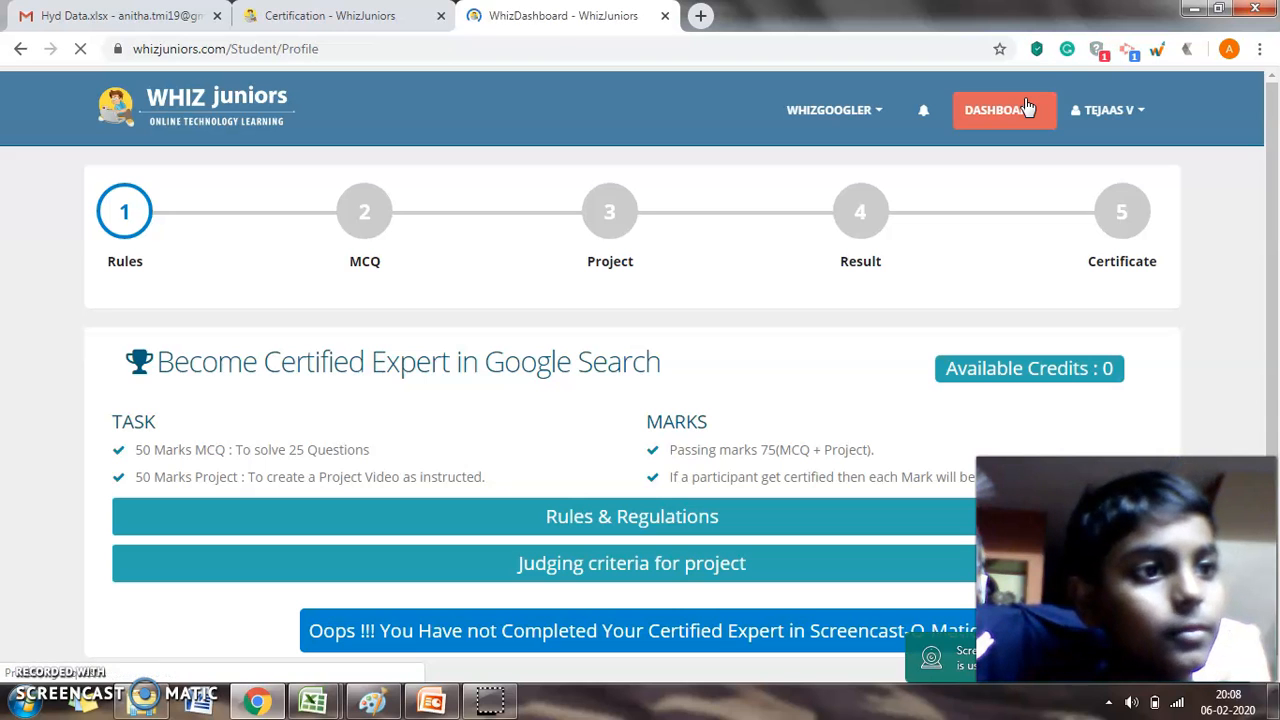
{"action": "left_click", "coordinate": [1004, 110]}
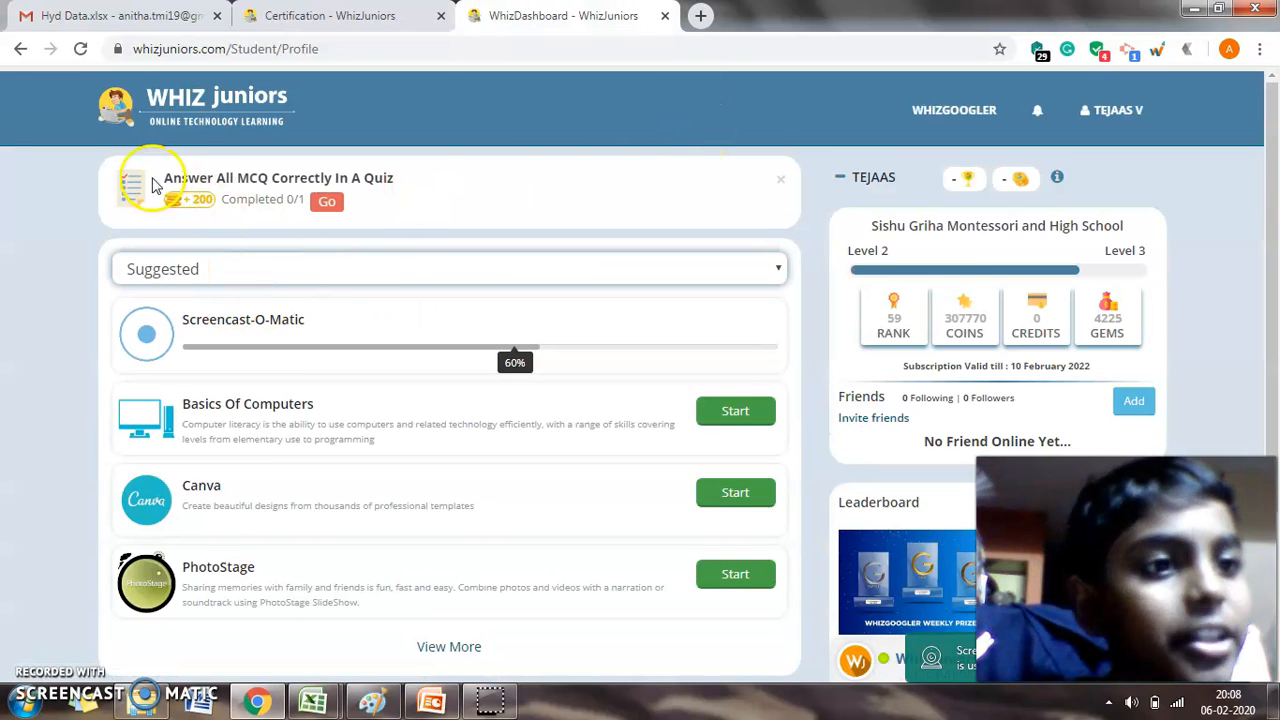
{"action": "mouse_move", "coordinate": [336, 136]}
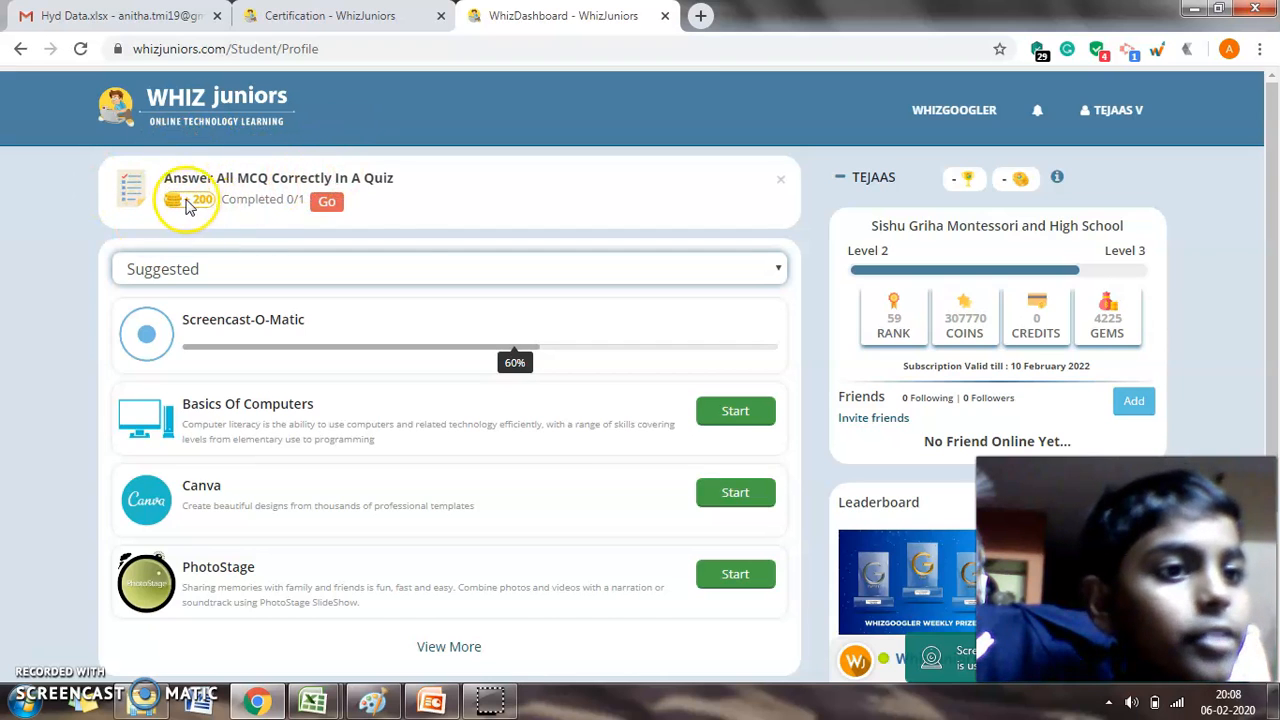
{"action": "mouse_move", "coordinate": [784, 338]}
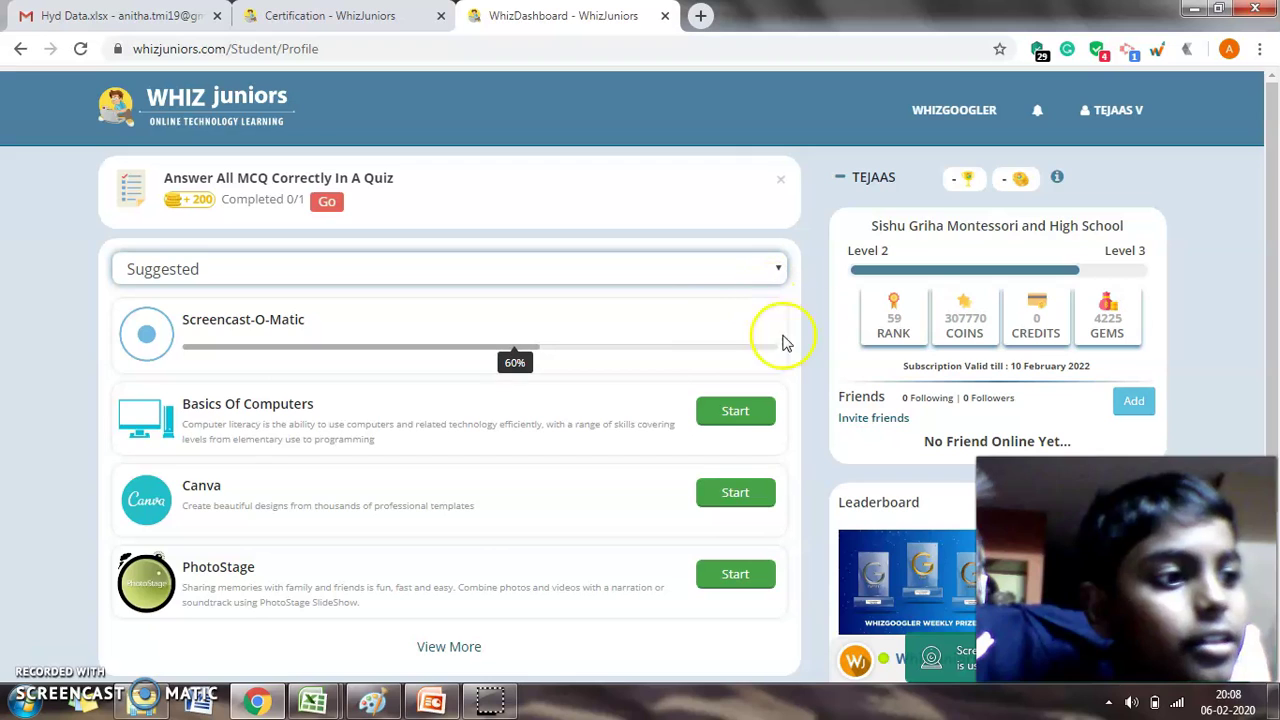
{"action": "mouse_move", "coordinate": [252, 276]}
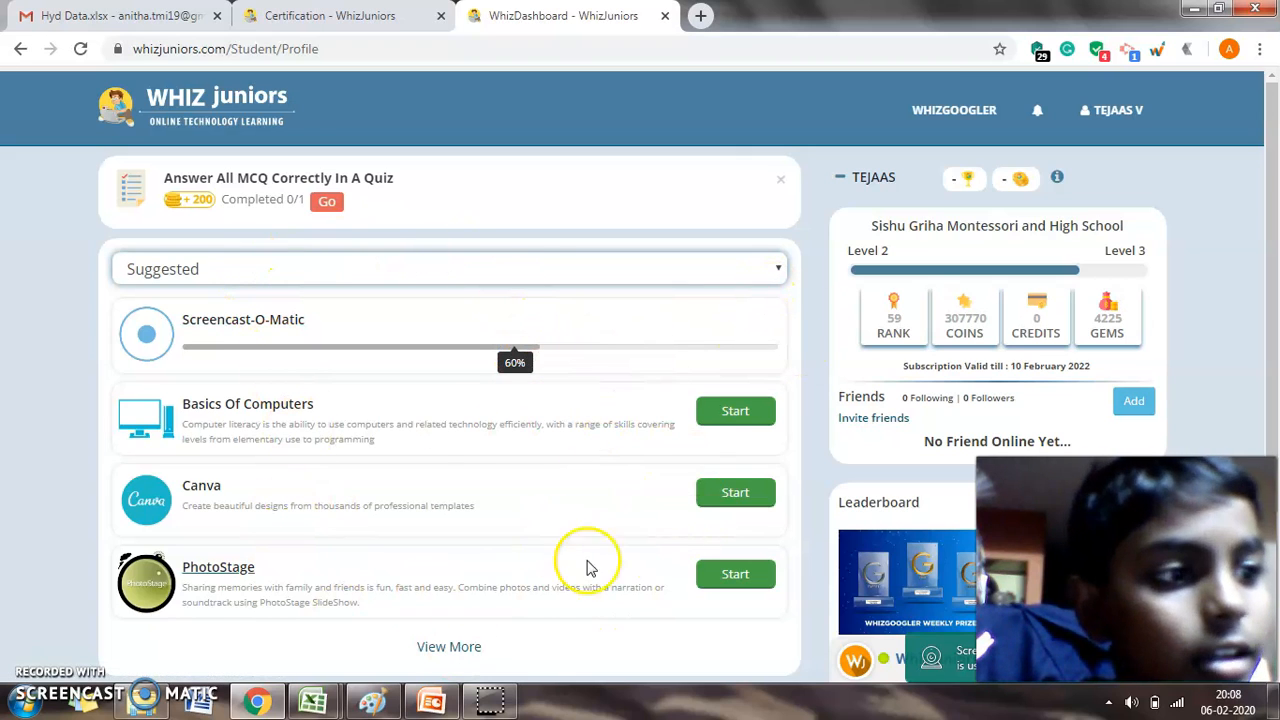
{"action": "mouse_move", "coordinate": [284, 504]}
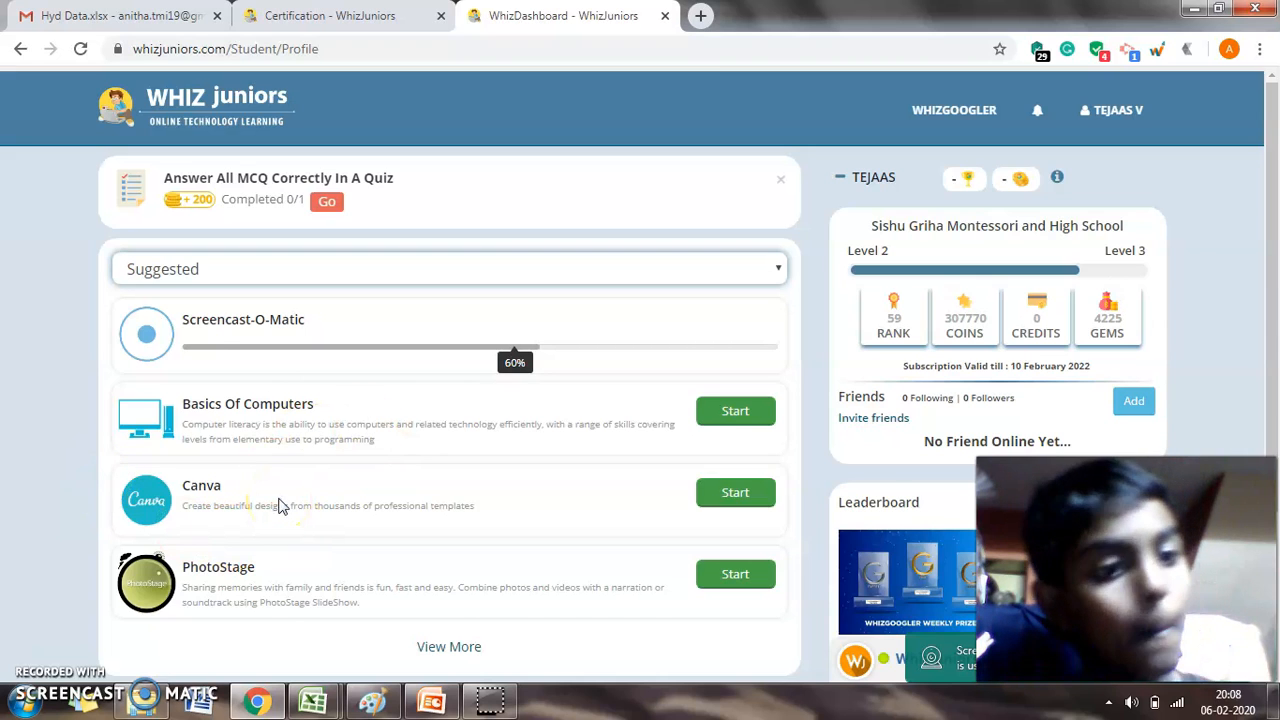
{"action": "mouse_move", "coordinate": [418, 444]}
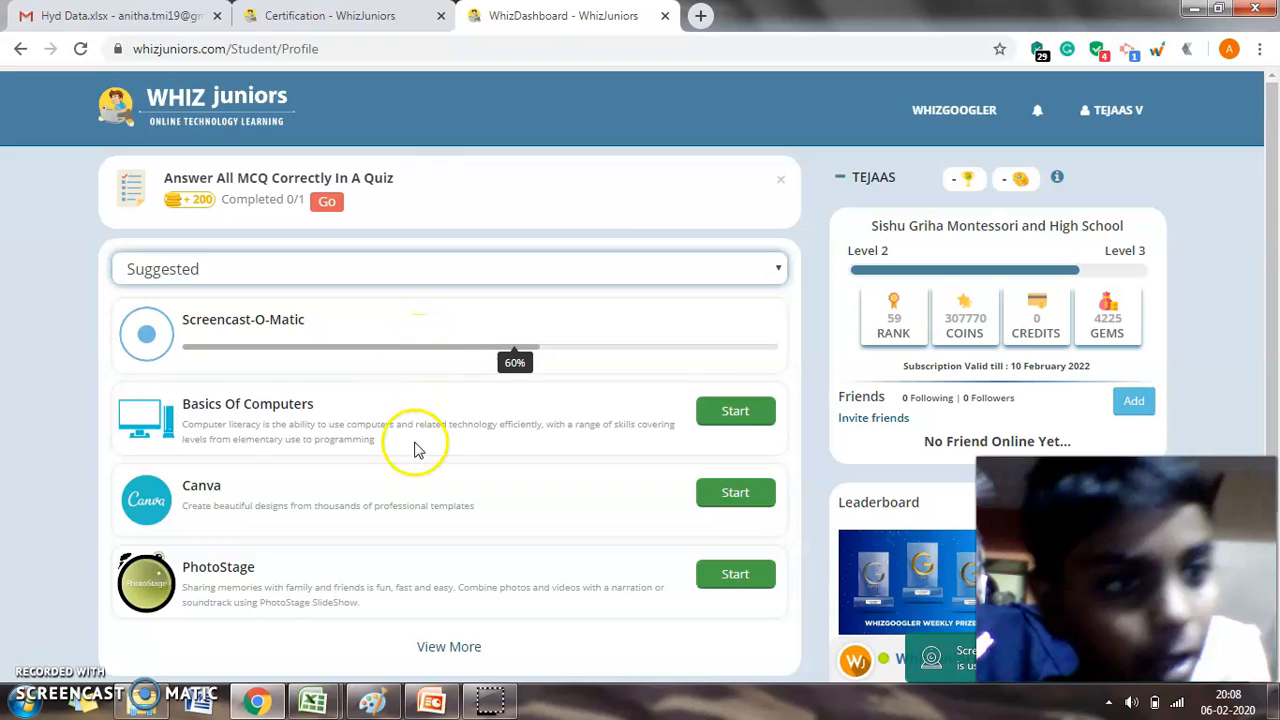
{"action": "mouse_move", "coordinate": [1048, 210]}
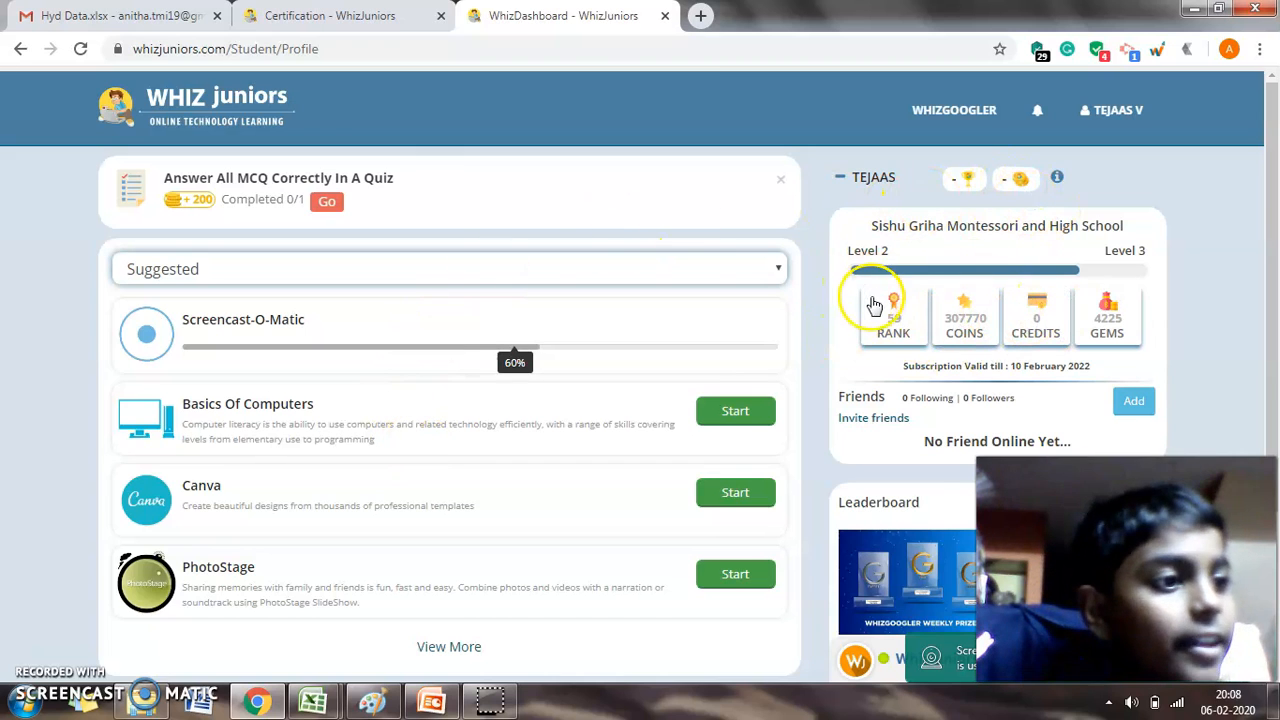
{"action": "mouse_move", "coordinate": [956, 350]}
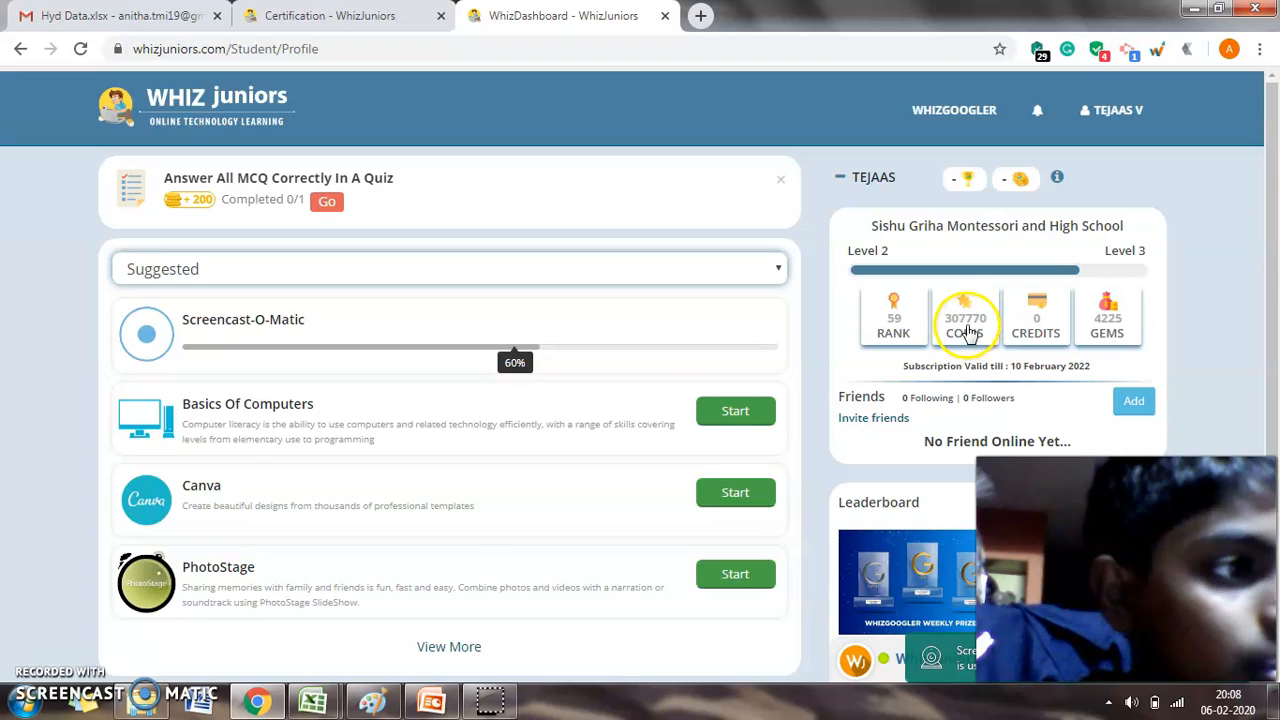
{"action": "mouse_move", "coordinate": [970, 360]}
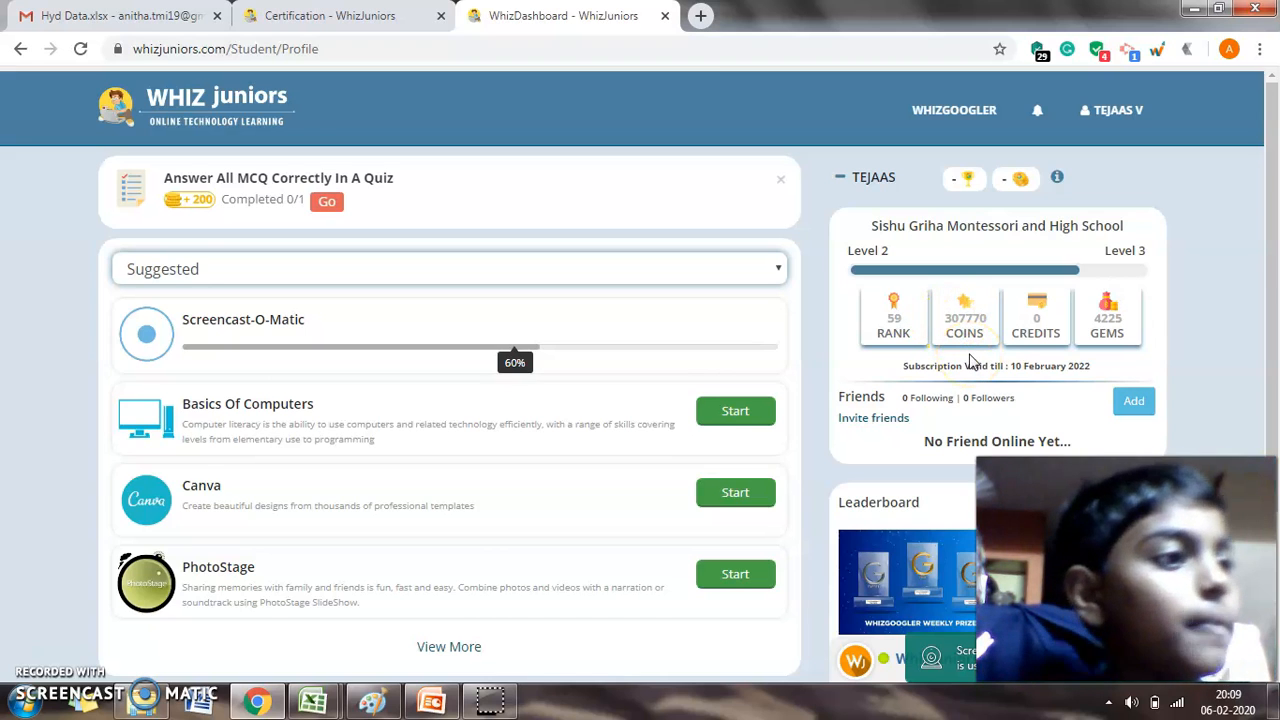
{"action": "mouse_move", "coordinate": [1108, 320]}
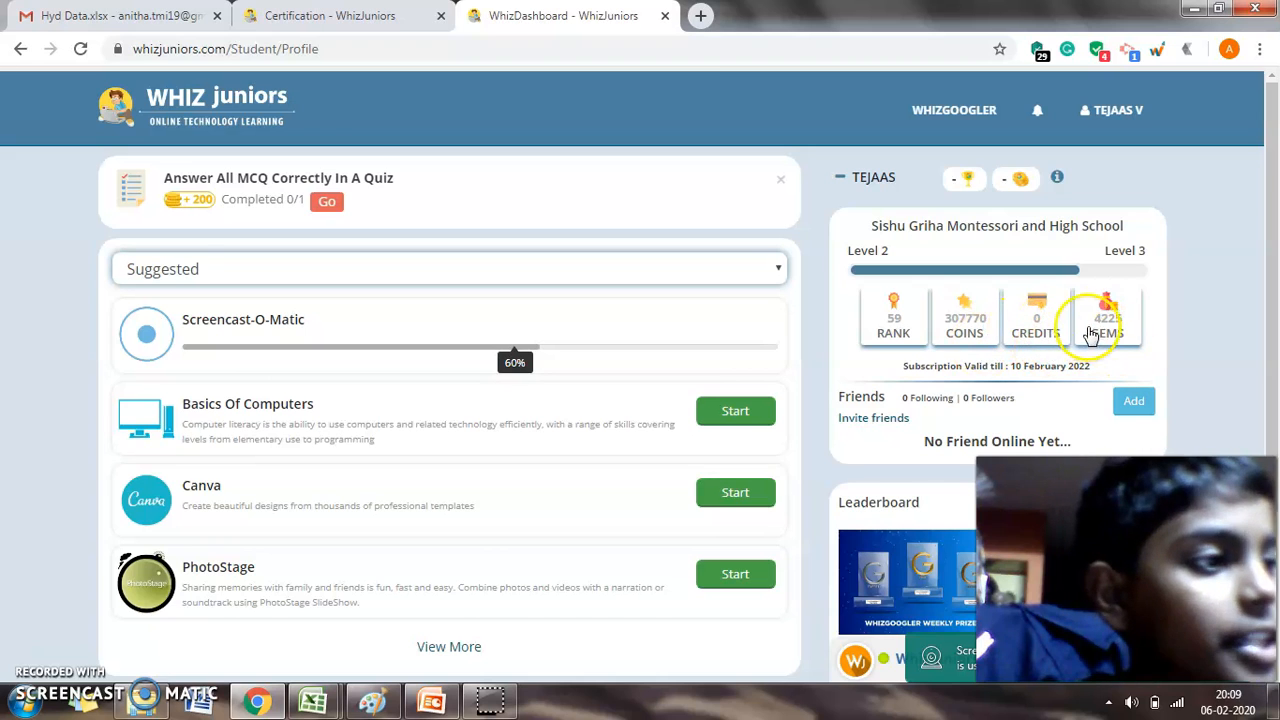
{"action": "mouse_move", "coordinate": [760, 364]}
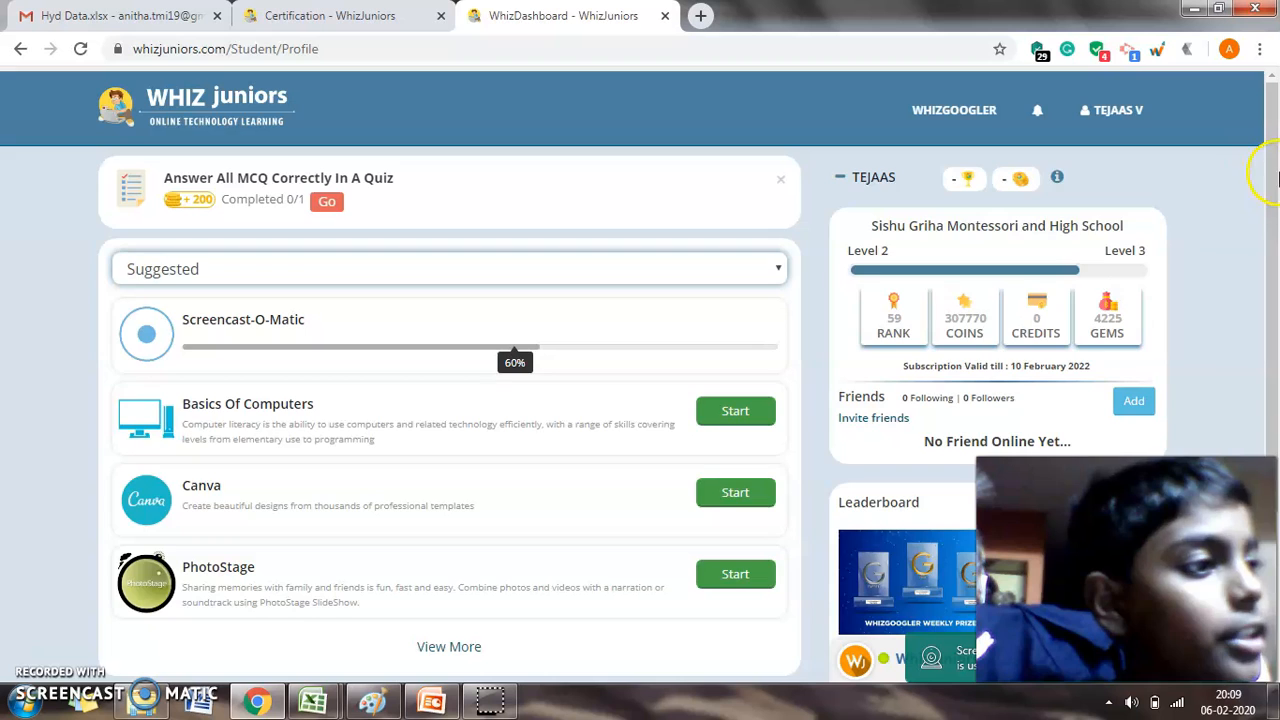
{"action": "scroll", "scroll_direction": "down", "scroll_amount": 3}
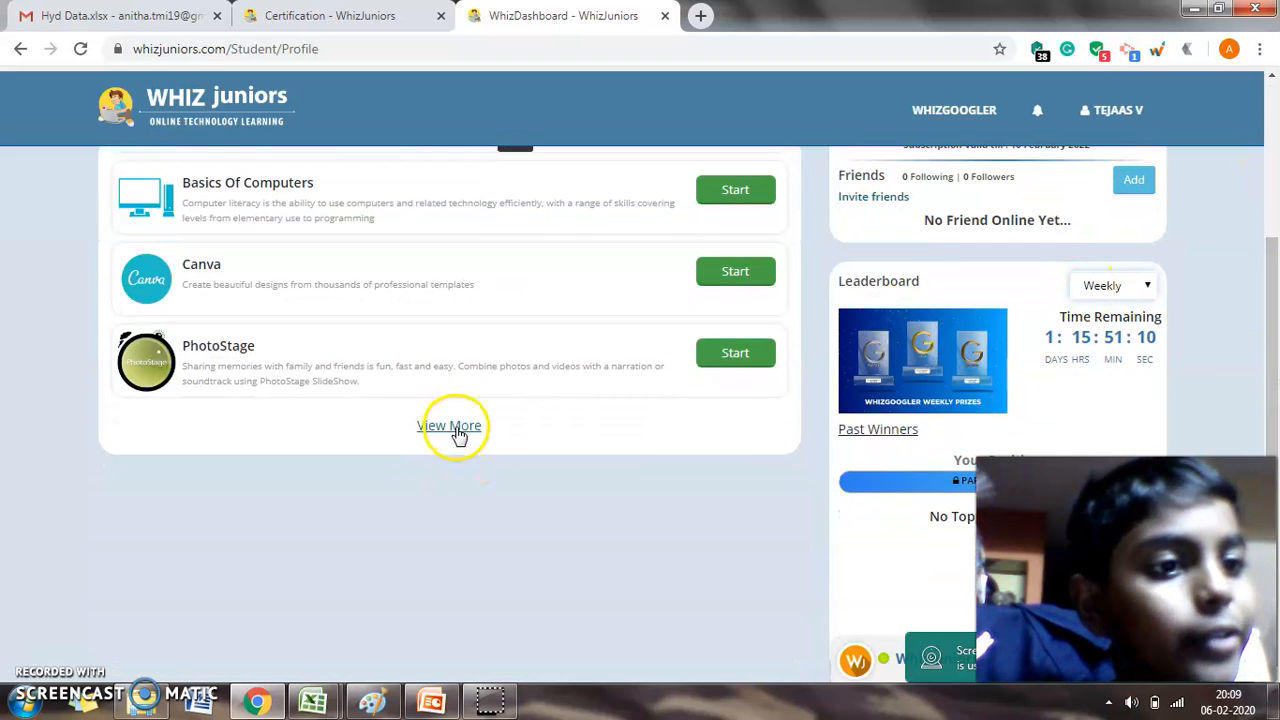
{"action": "scroll", "scroll_direction": "up", "scroll_amount": 3}
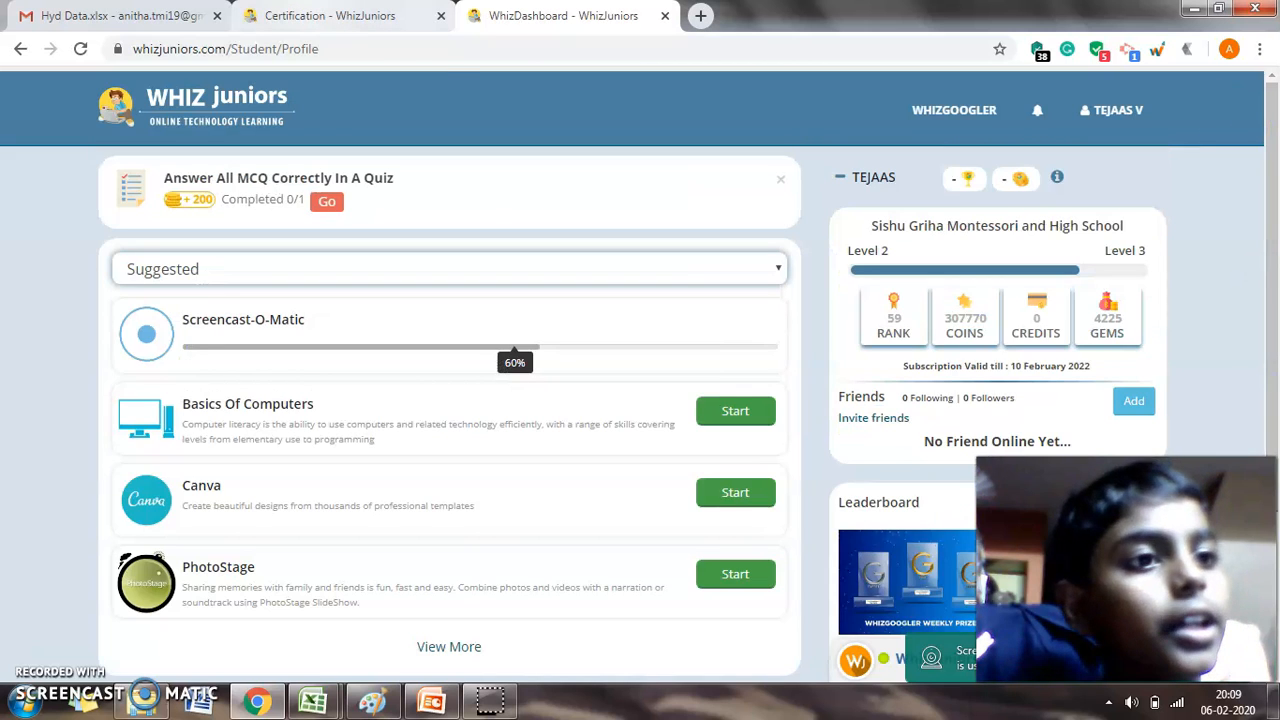
{"action": "mouse_move", "coordinate": [856, 150]}
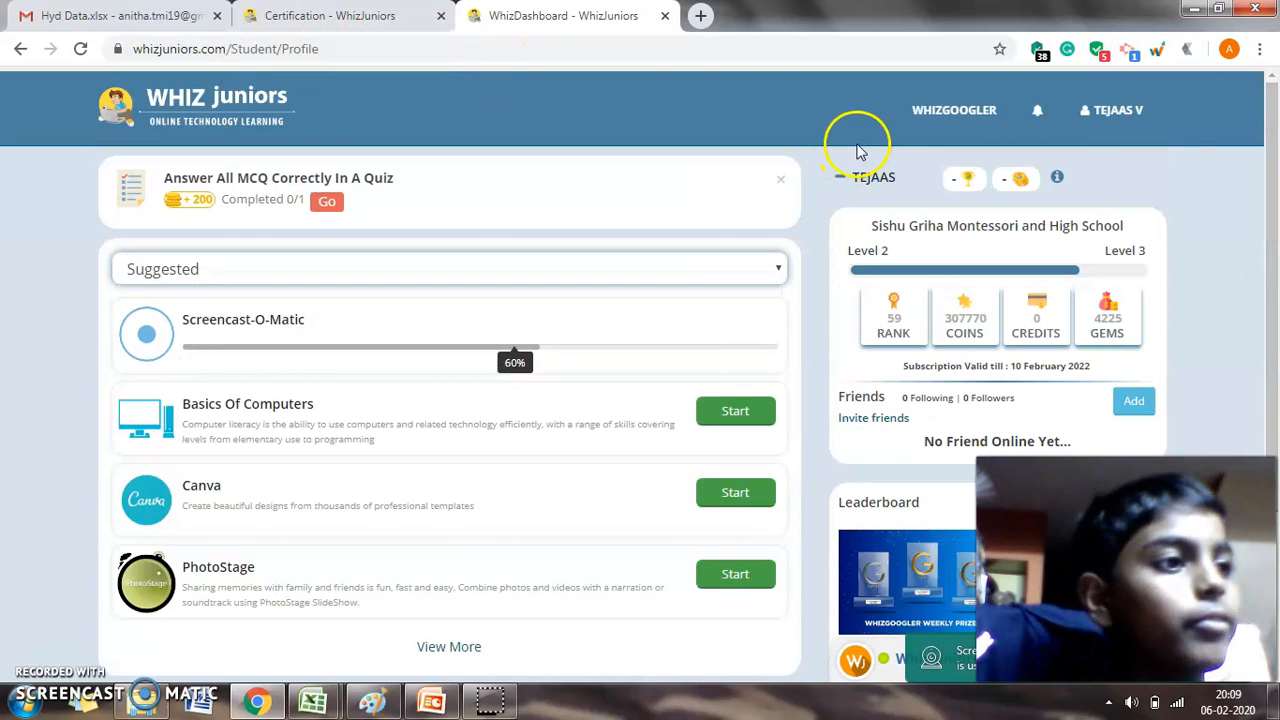
{"action": "left_click", "coordinate": [954, 110]}
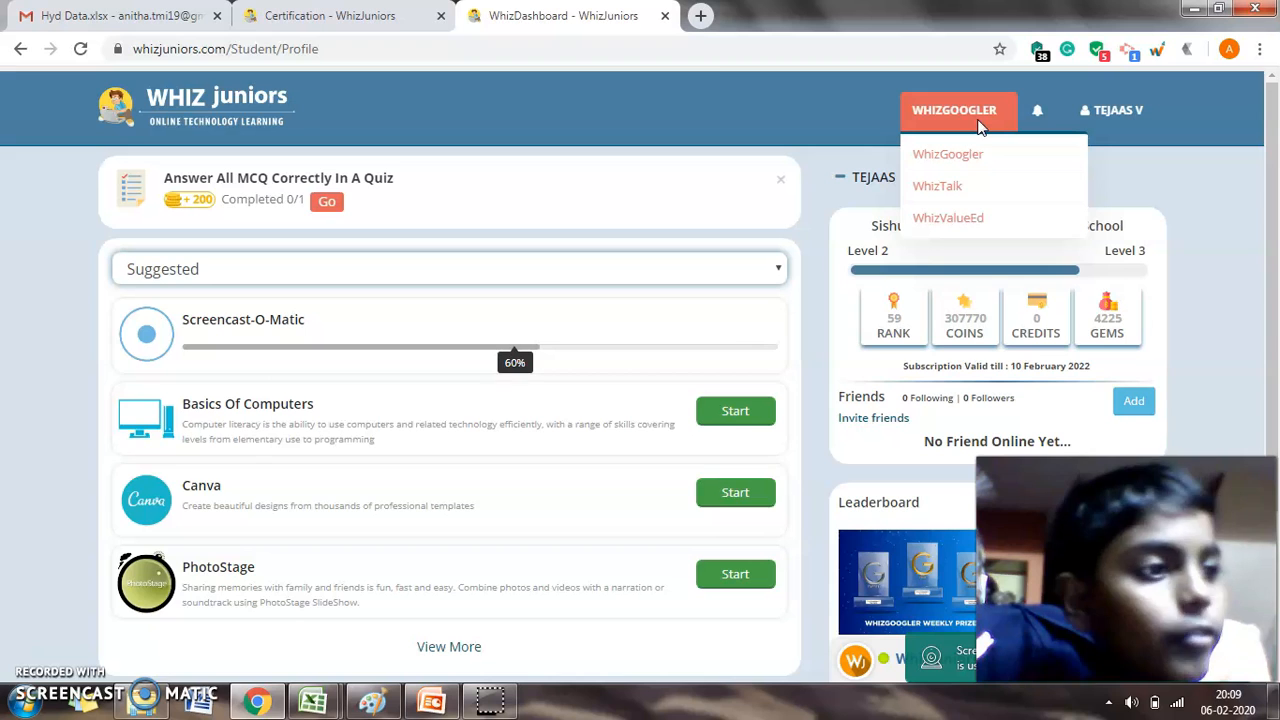
{"action": "mouse_move", "coordinate": [936, 186]}
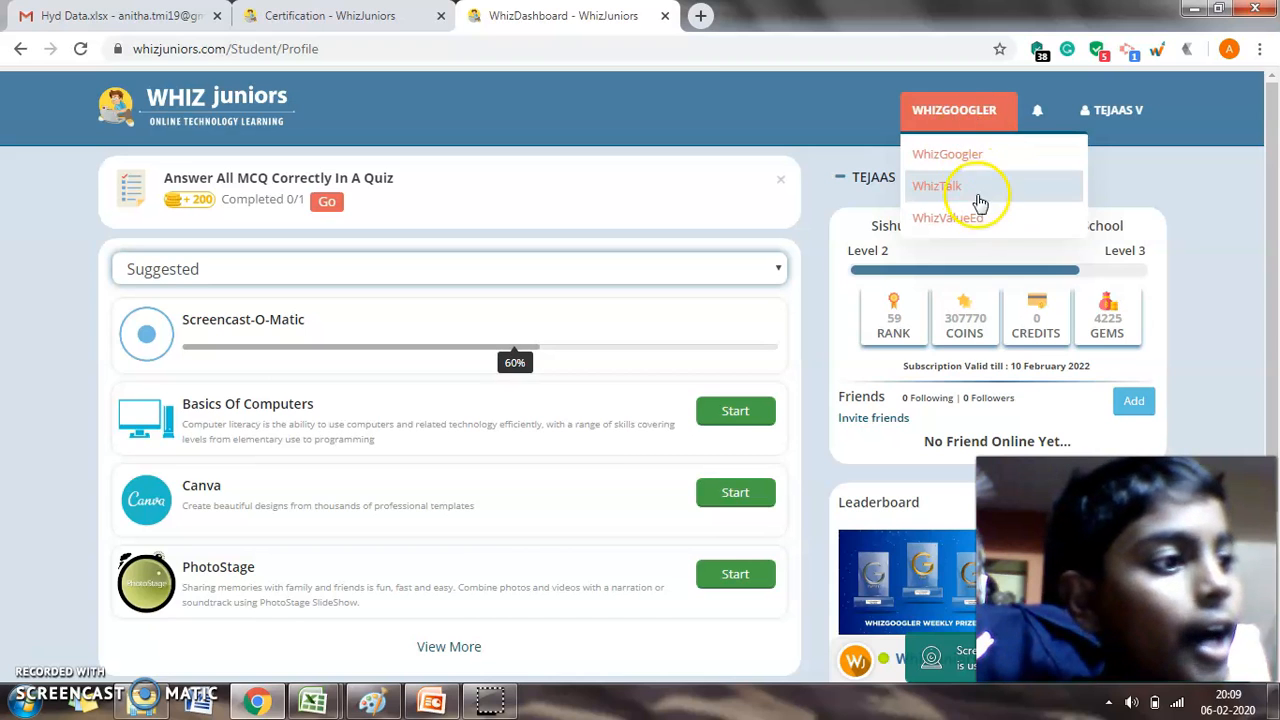
{"action": "mouse_move", "coordinate": [948, 218]}
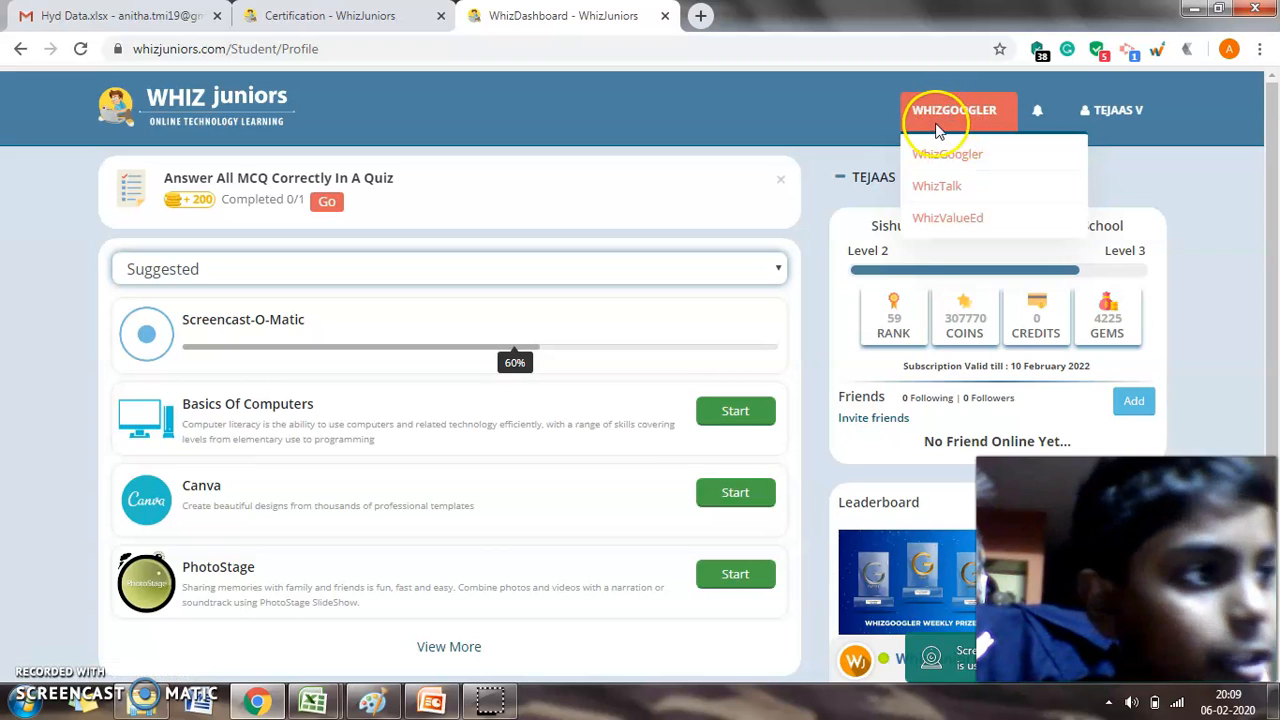
{"action": "mouse_move", "coordinate": [964, 140]}
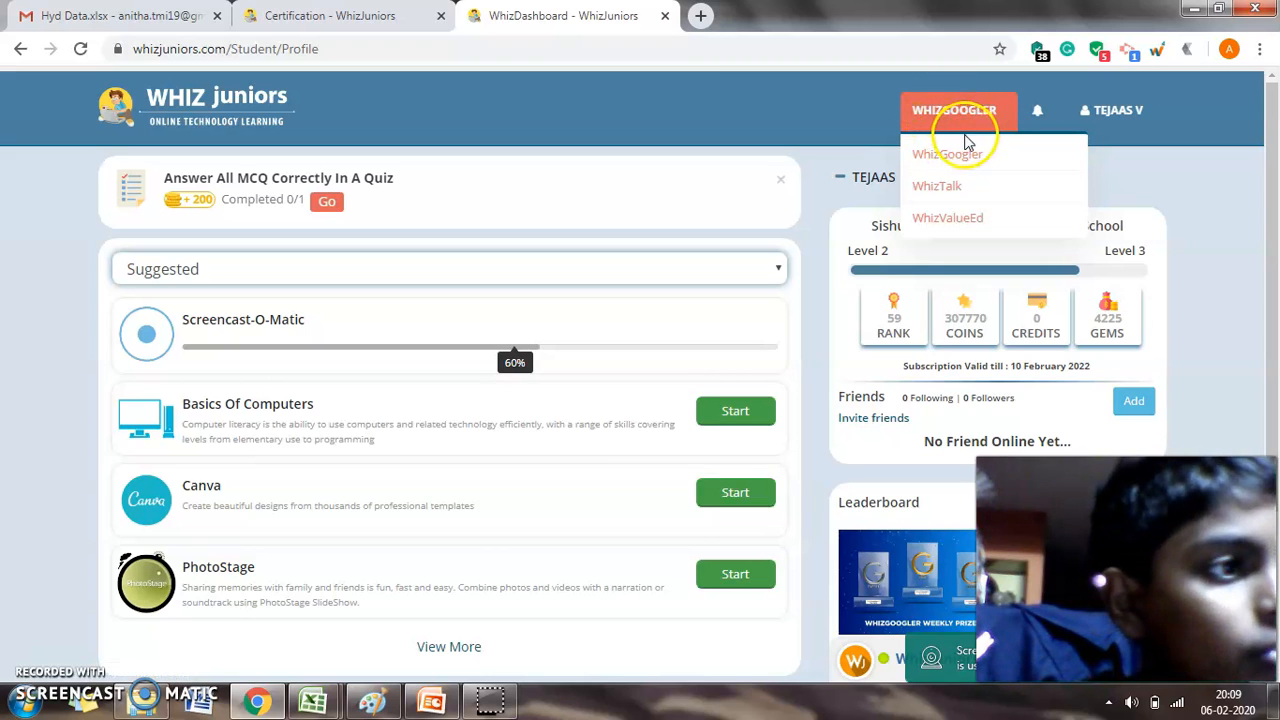
{"action": "mouse_move", "coordinate": [946, 154]}
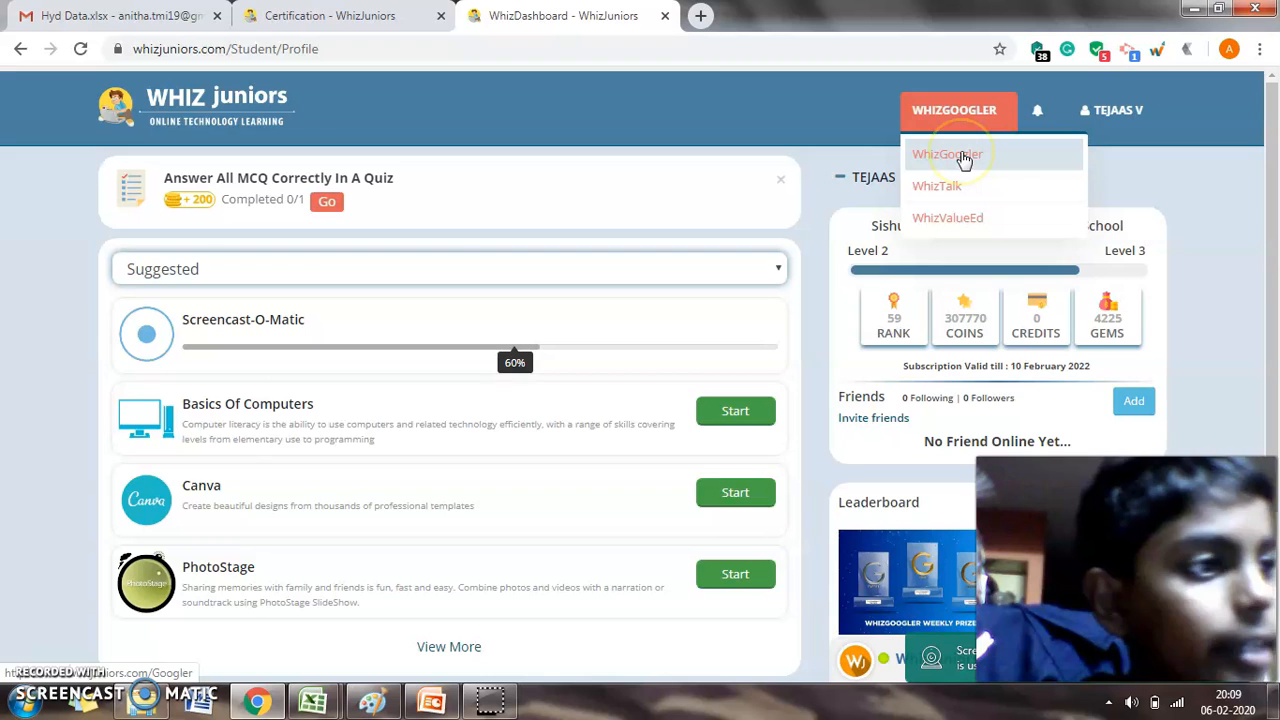
{"action": "mouse_move", "coordinate": [958, 176]}
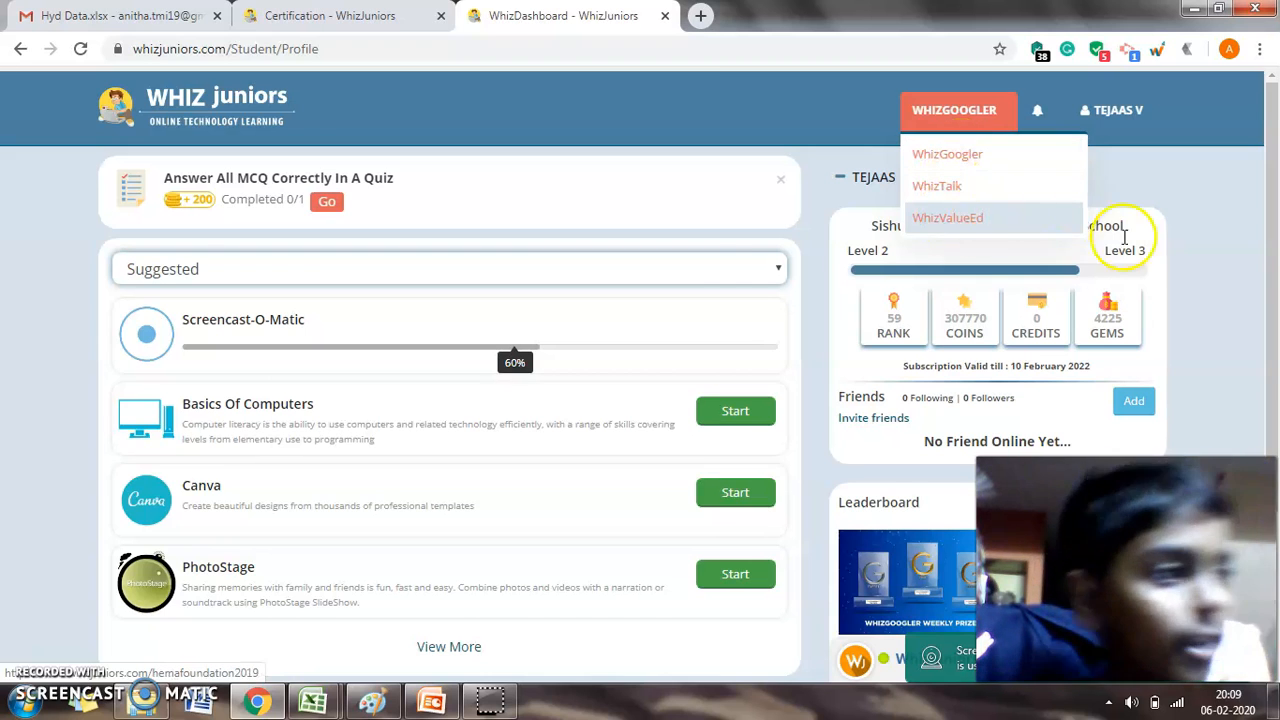
{"action": "left_click", "coordinate": [740, 284]}
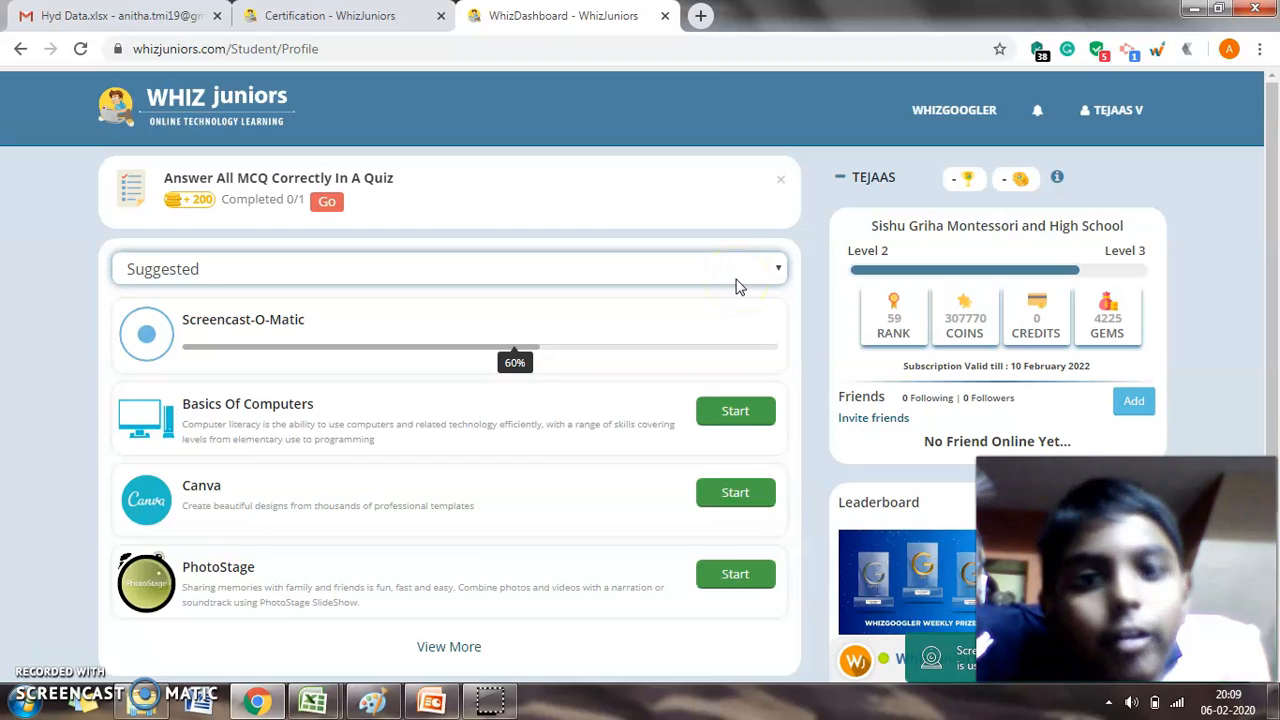
{"action": "left_click", "coordinate": [330, 16]}
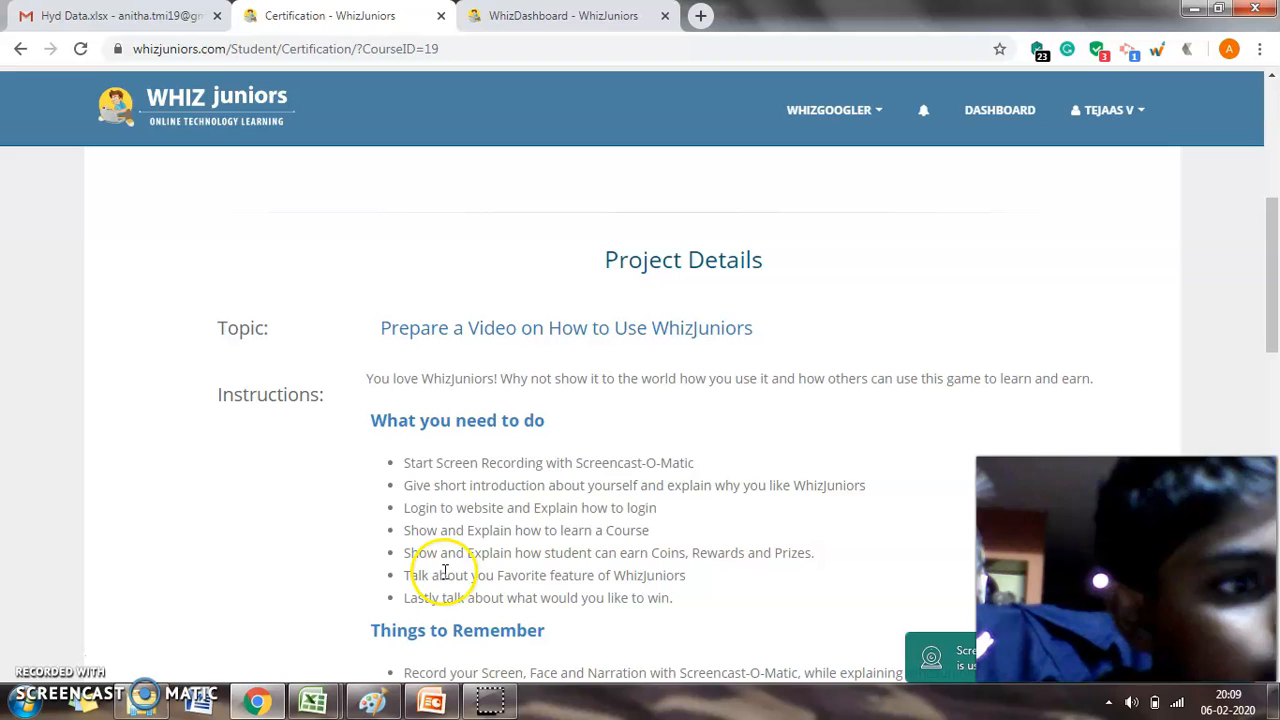
{"action": "mouse_move", "coordinate": [512, 584]}
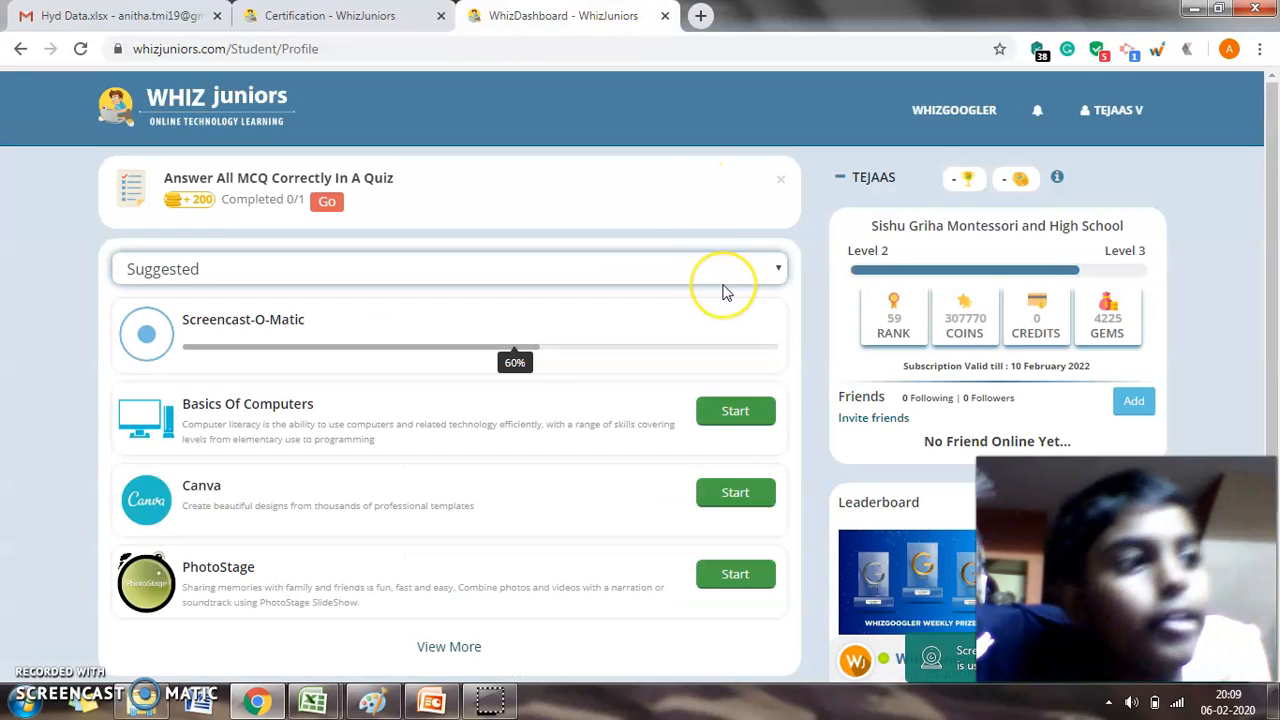
{"action": "mouse_move", "coordinate": [724, 290]}
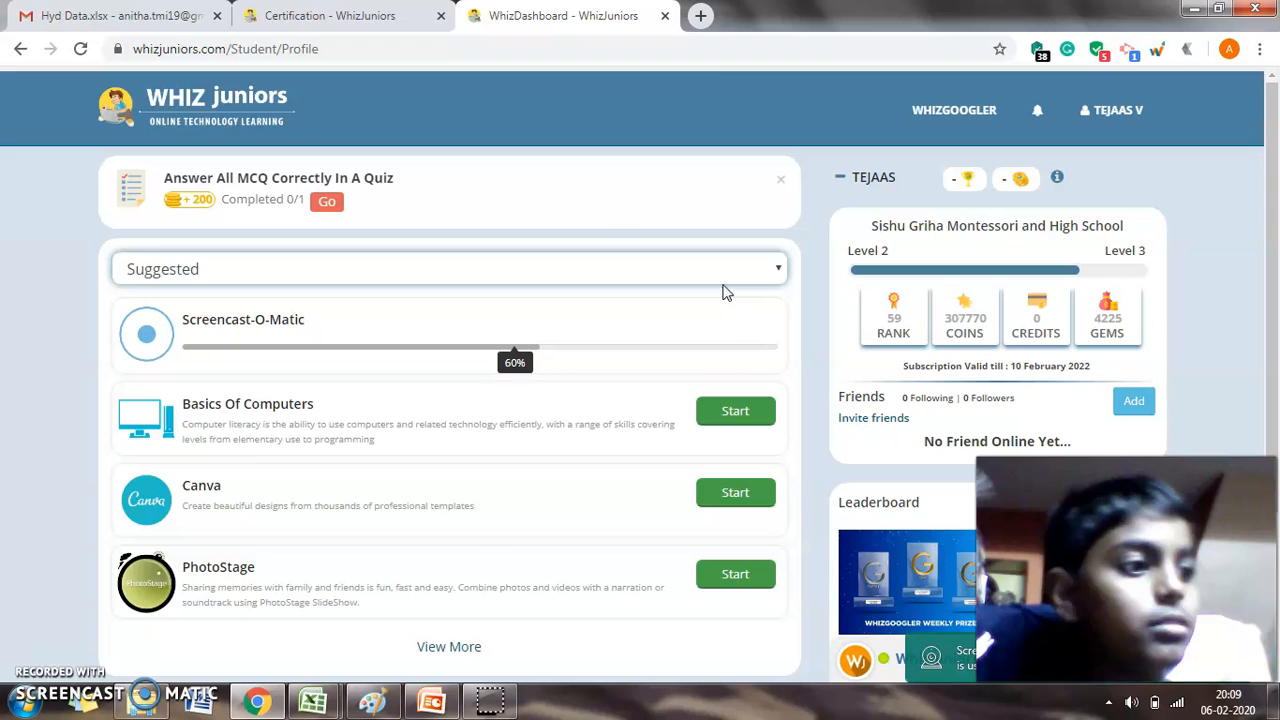
{"action": "mouse_move", "coordinate": [510, 388]}
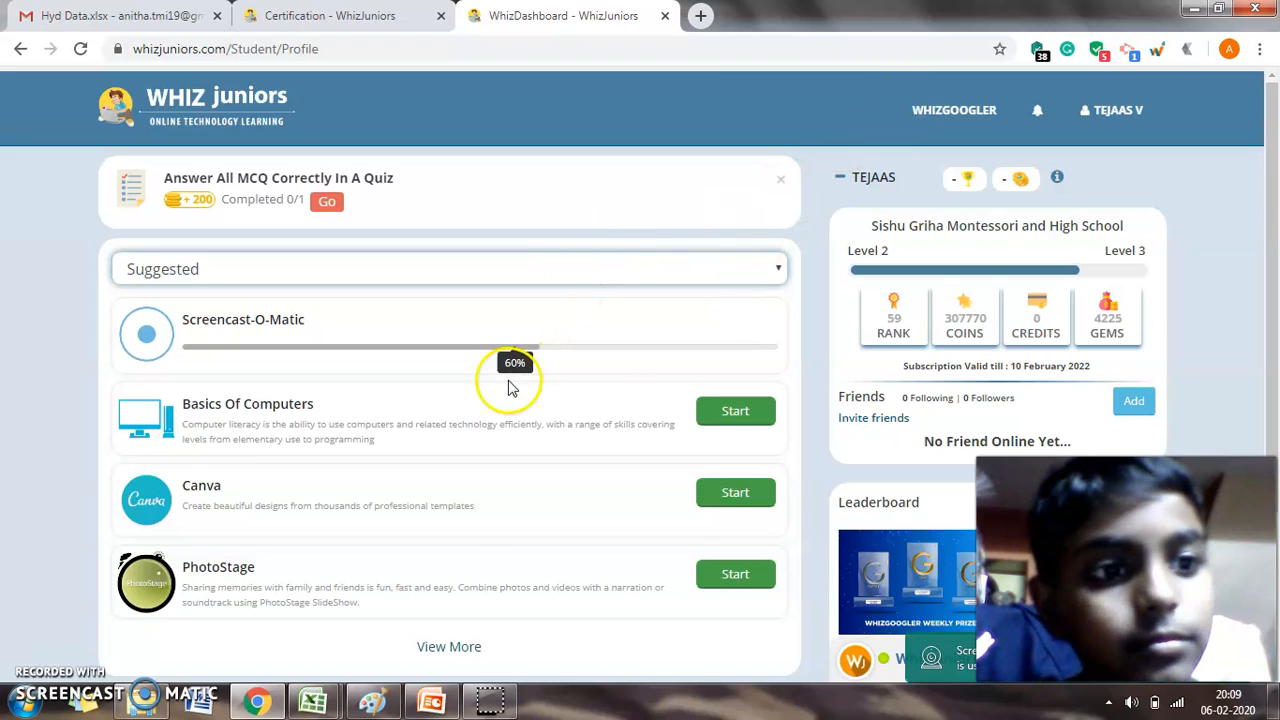
{"action": "mouse_move", "coordinate": [358, 316]}
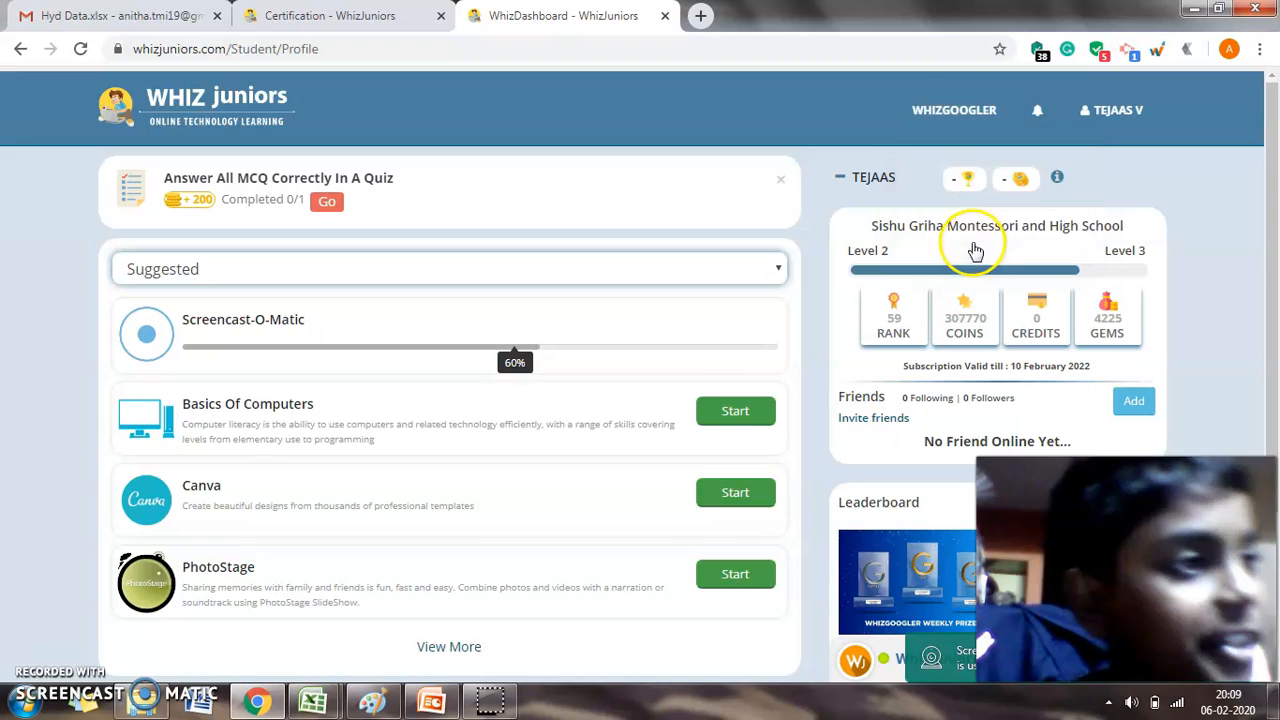
{"action": "left_click", "coordinate": [952, 110]}
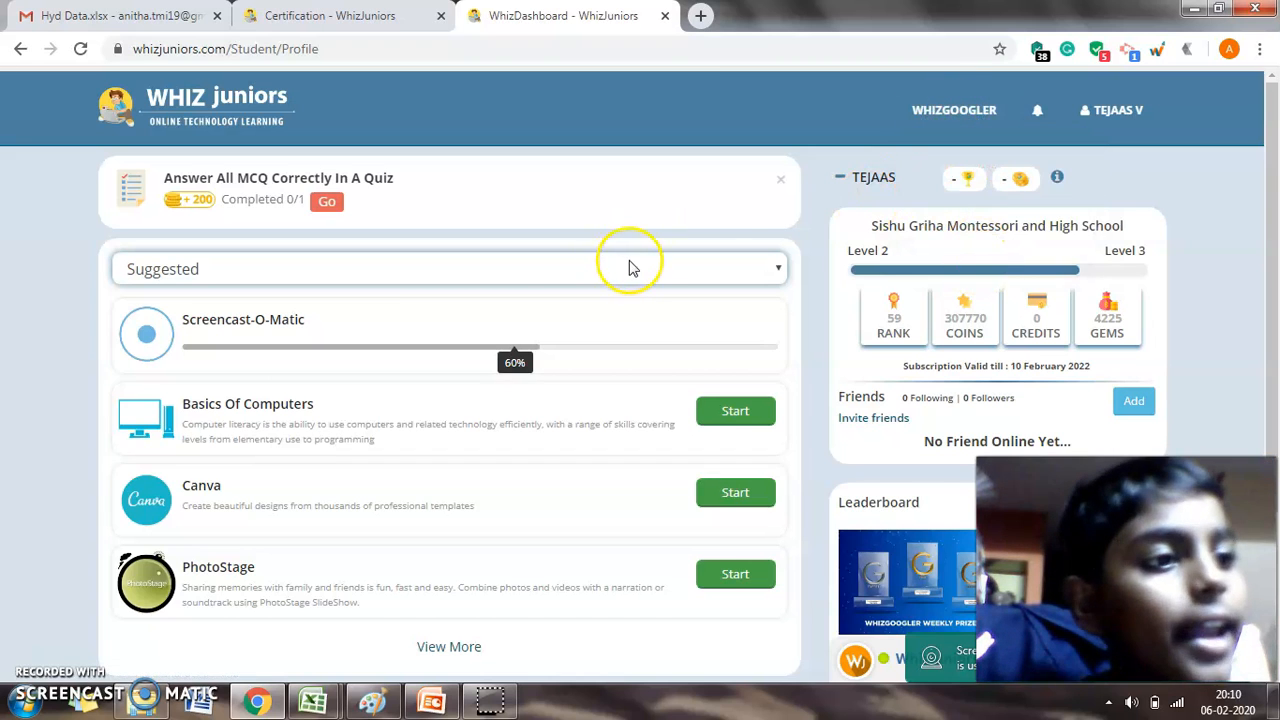
Filter courses to Google Suite and expand the list twice down to Gmail, Photos and Calendar through Forms.
{"action": "left_click", "coordinate": [778, 268]}
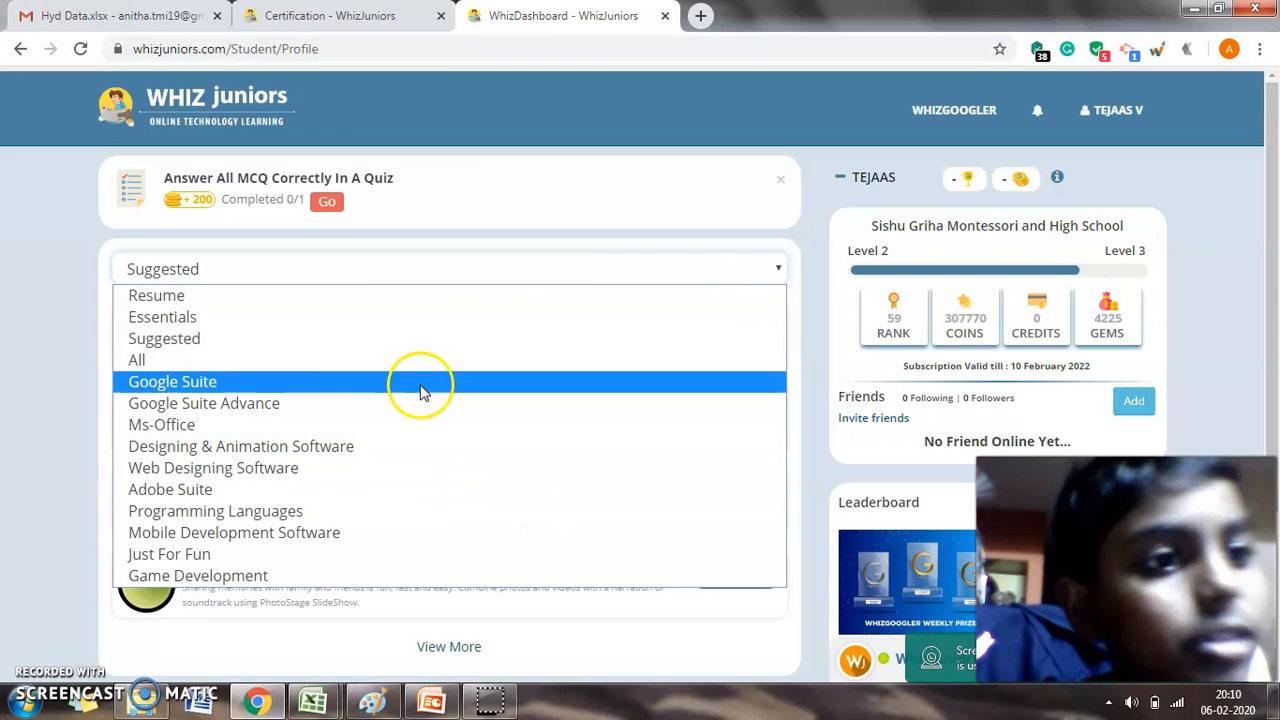
{"action": "left_click", "coordinate": [172, 380]}
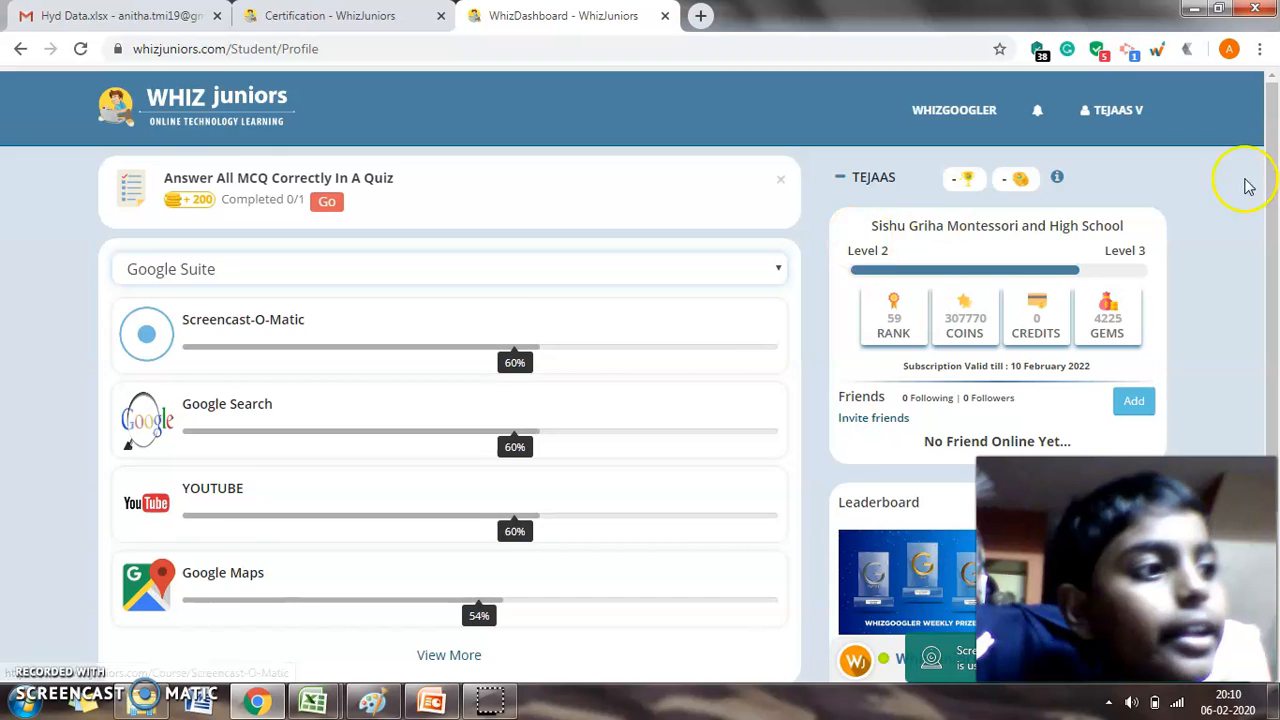
{"action": "scroll", "scroll_direction": "down", "scroll_amount": 3}
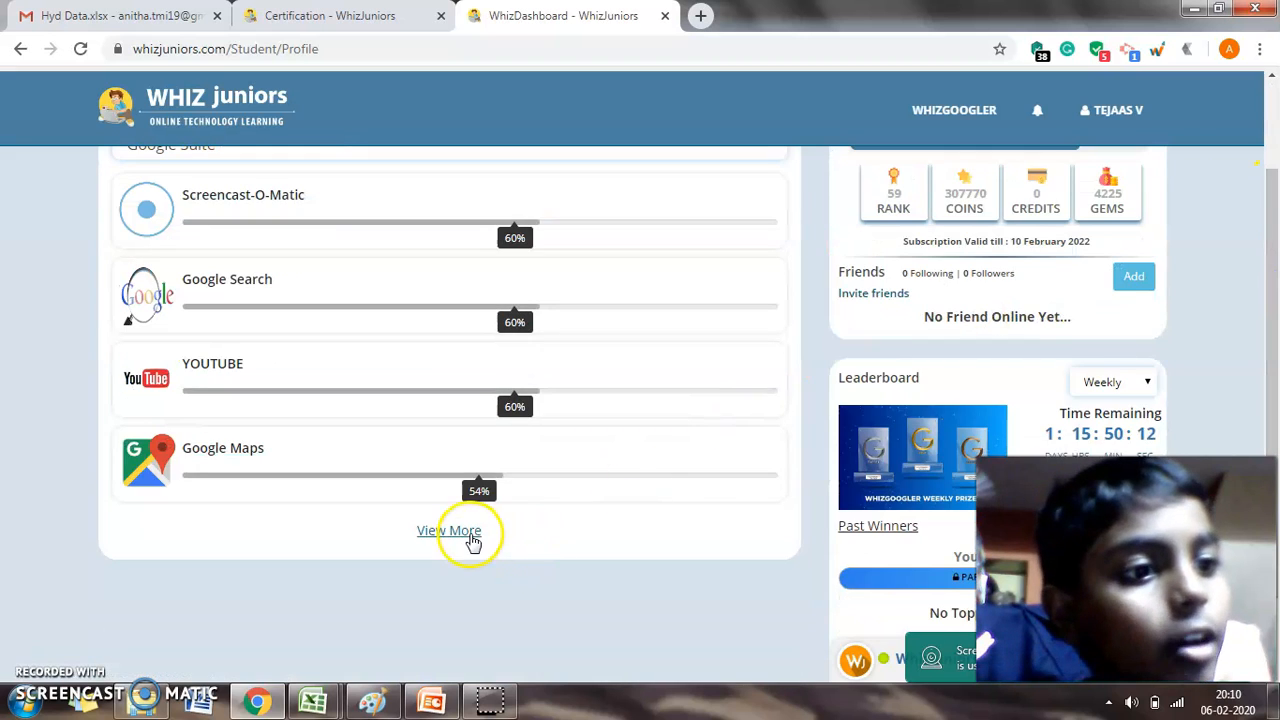
{"action": "left_click", "coordinate": [448, 530]}
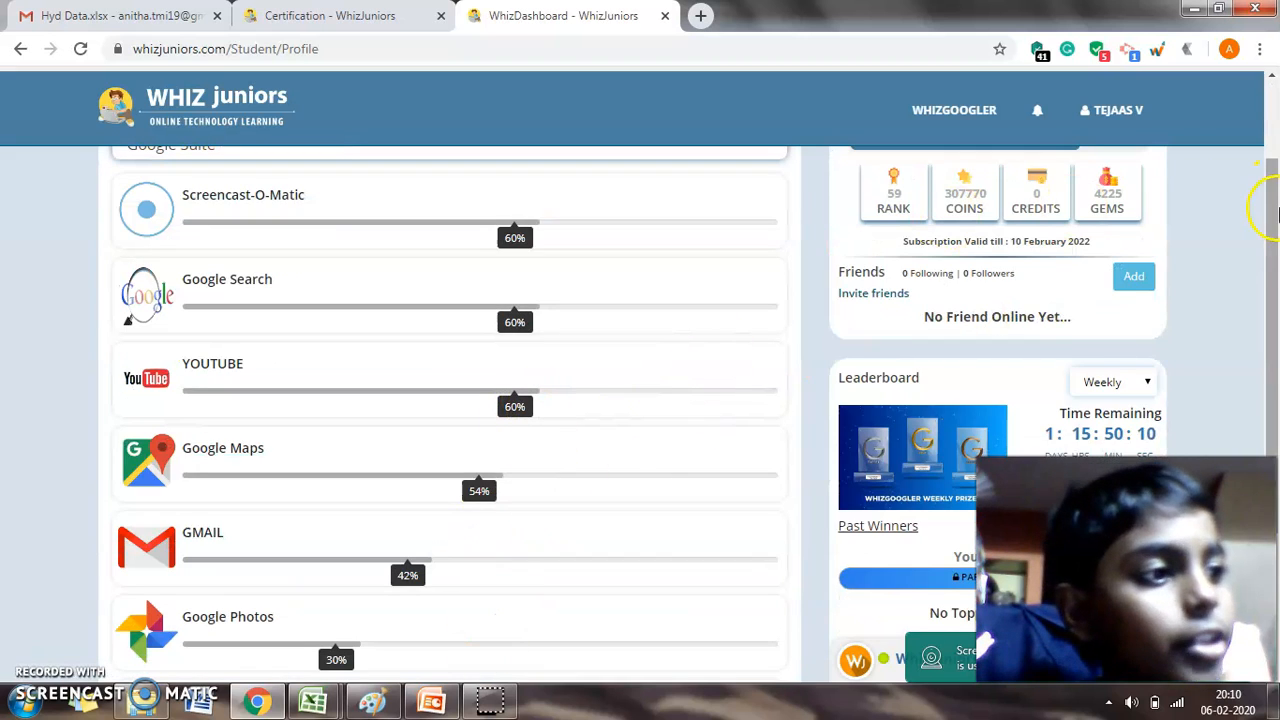
{"action": "scroll", "scroll_direction": "down", "scroll_amount": 3}
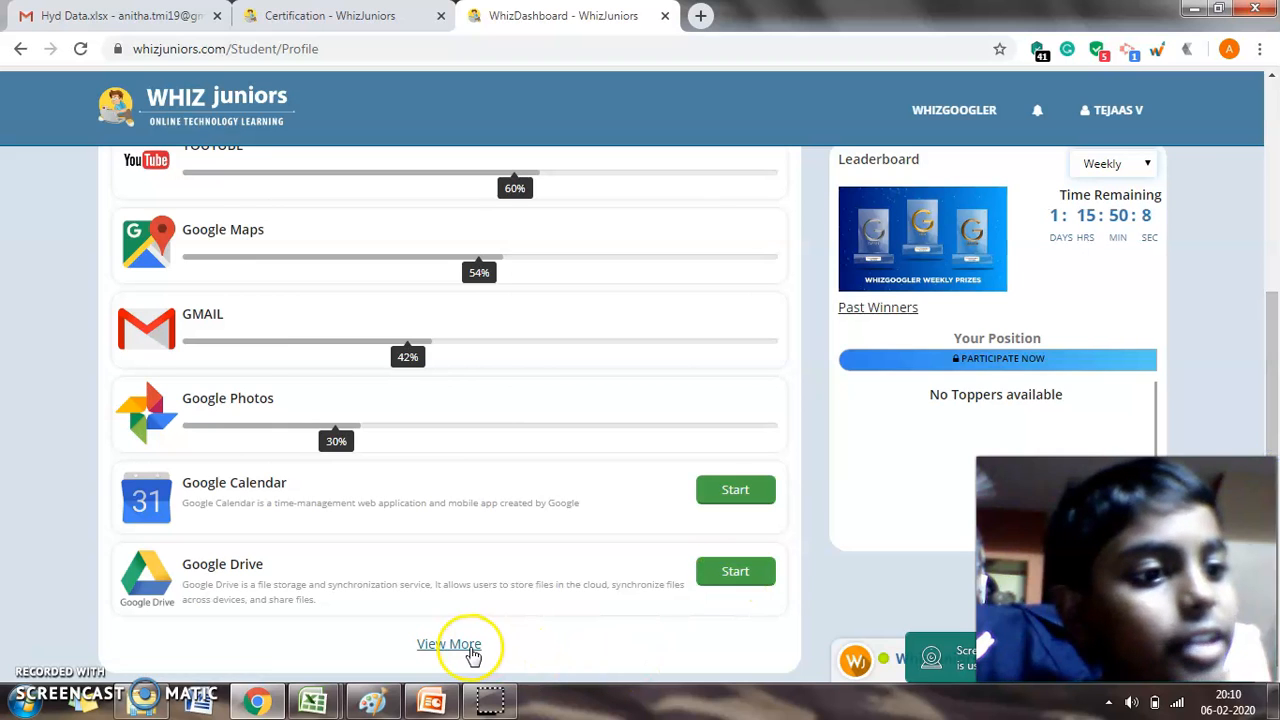
{"action": "left_click", "coordinate": [448, 644]}
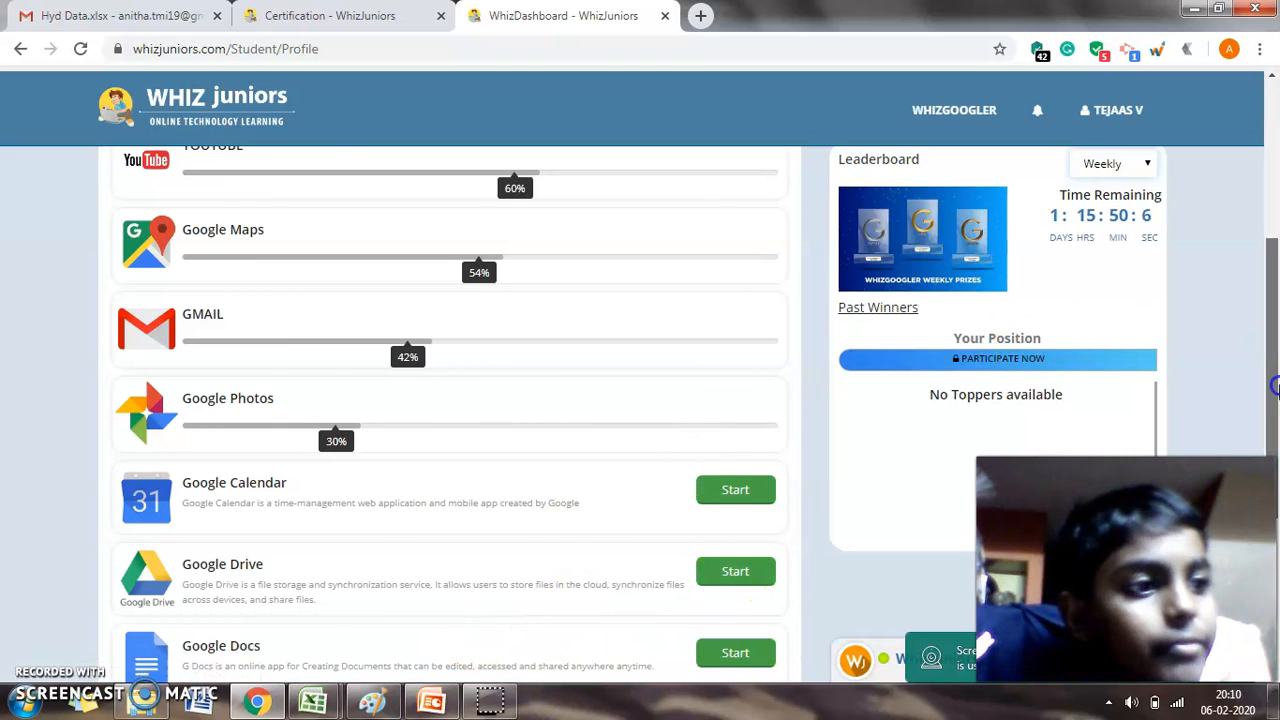
{"action": "scroll", "scroll_direction": "down", "scroll_amount": 3}
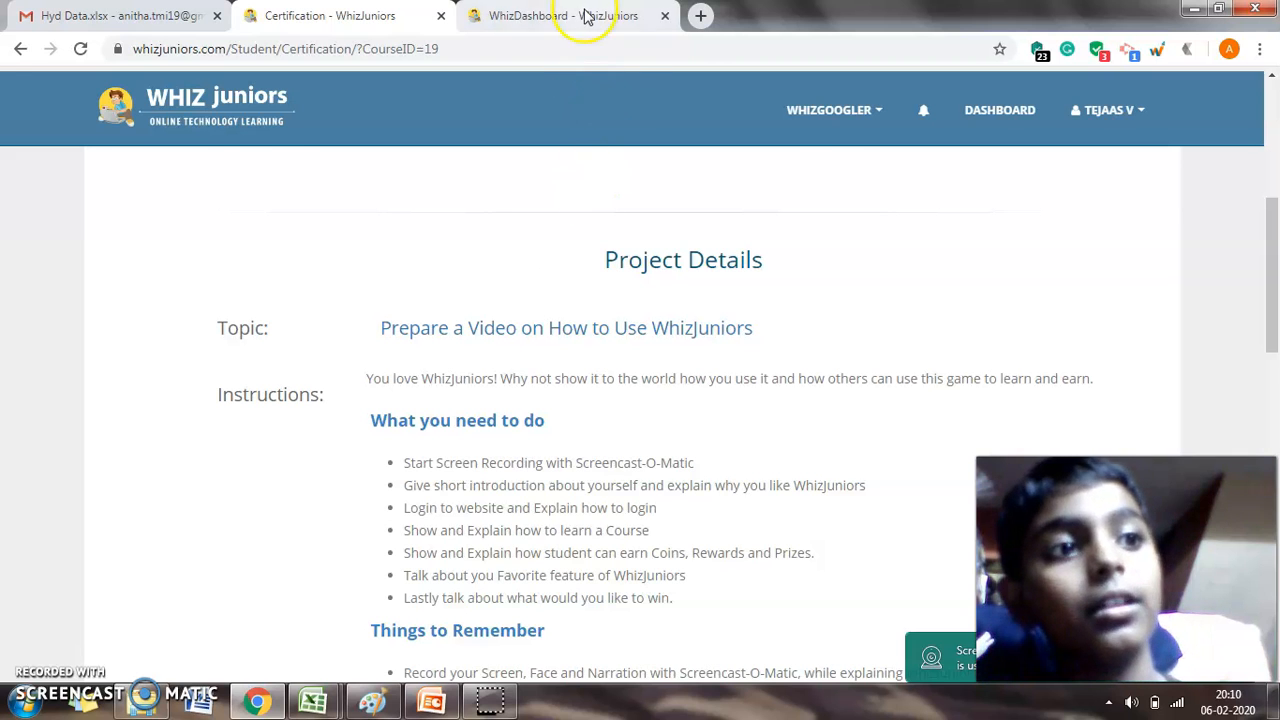
Return to the dashboard page and scroll back to its top.
{"action": "left_click", "coordinate": [564, 16]}
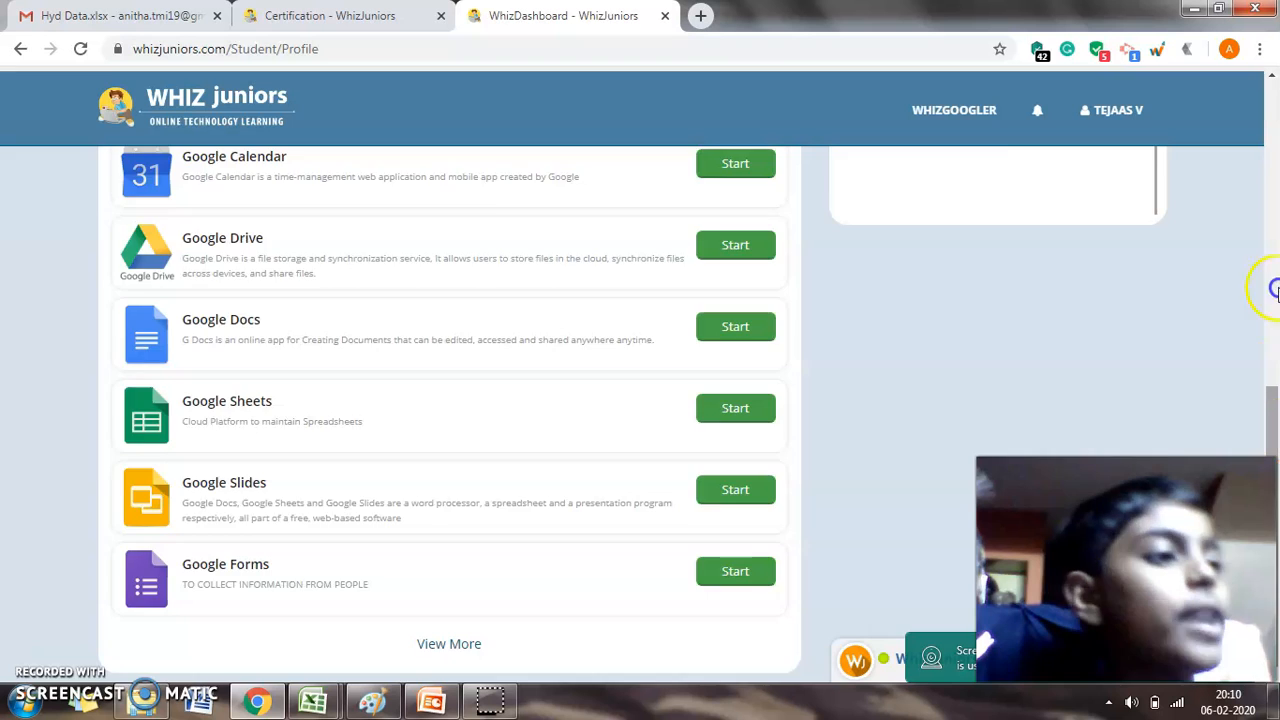
{"action": "scroll", "scroll_direction": "up", "scroll_amount": 3}
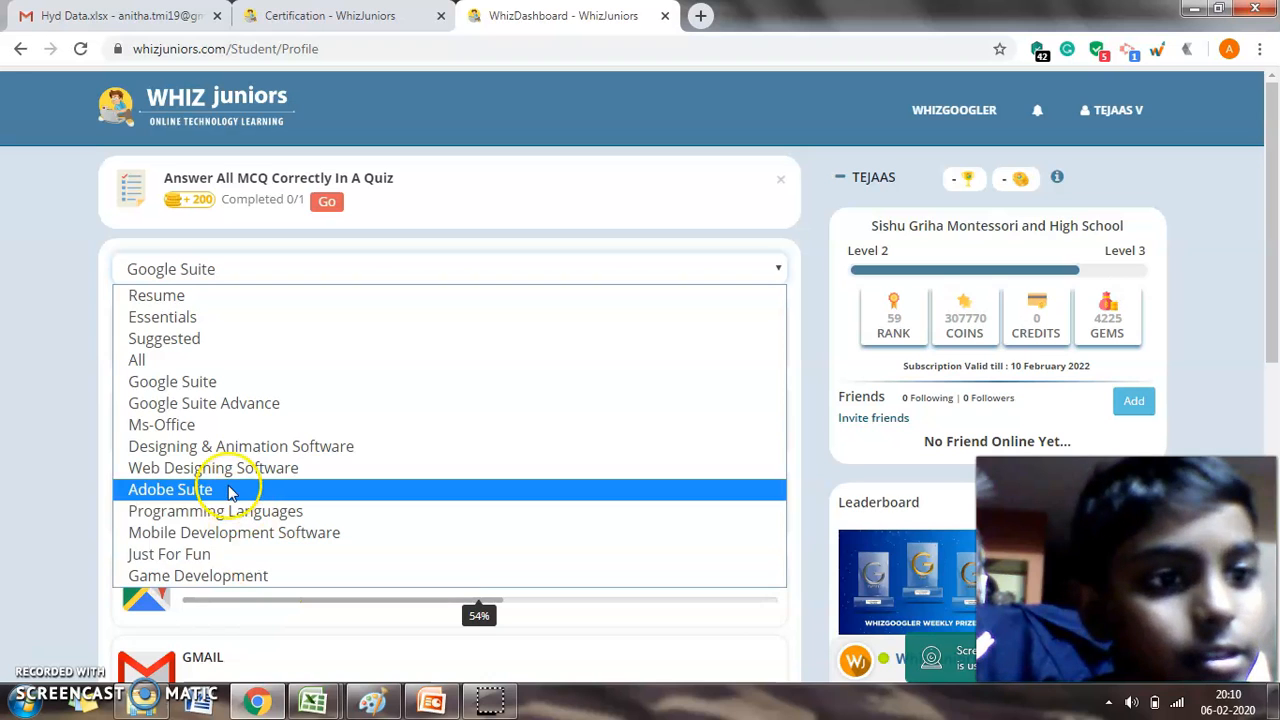
Filter courses to Programming Languages, then bring the WhizJuniors presentation slide to the front.
{"action": "left_click", "coordinate": [216, 512]}
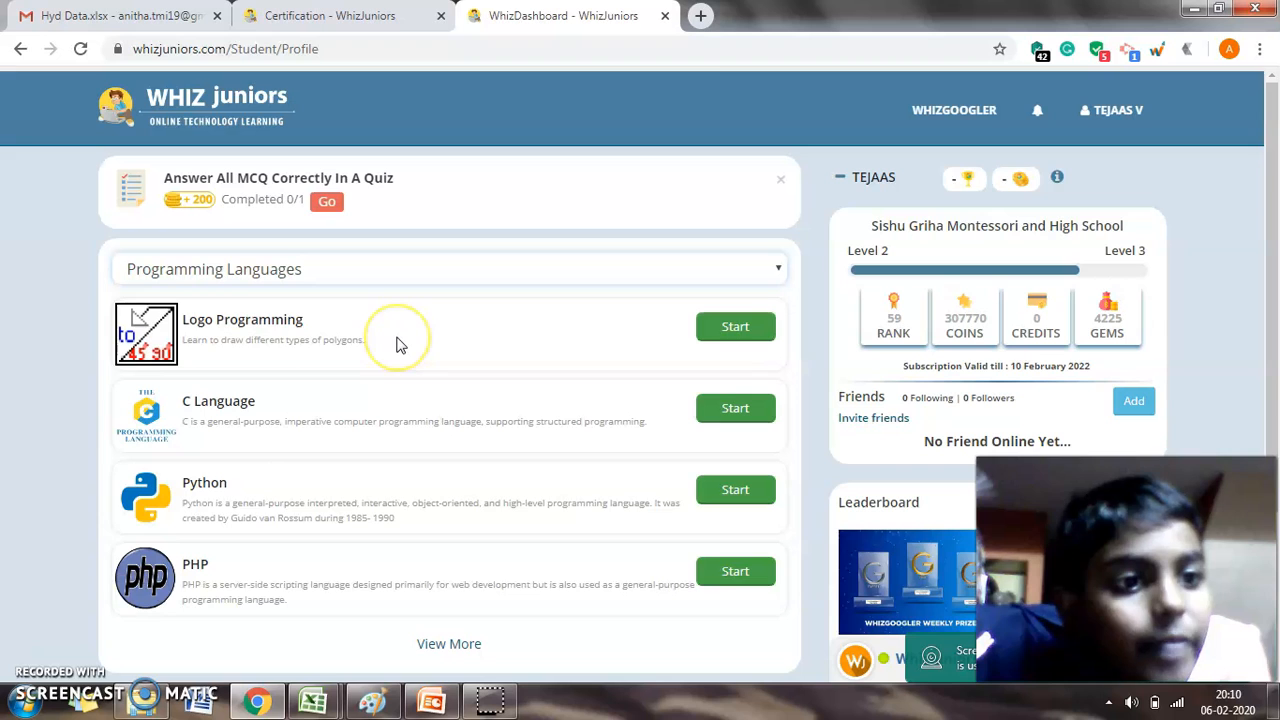
{"action": "mouse_move", "coordinate": [378, 378]}
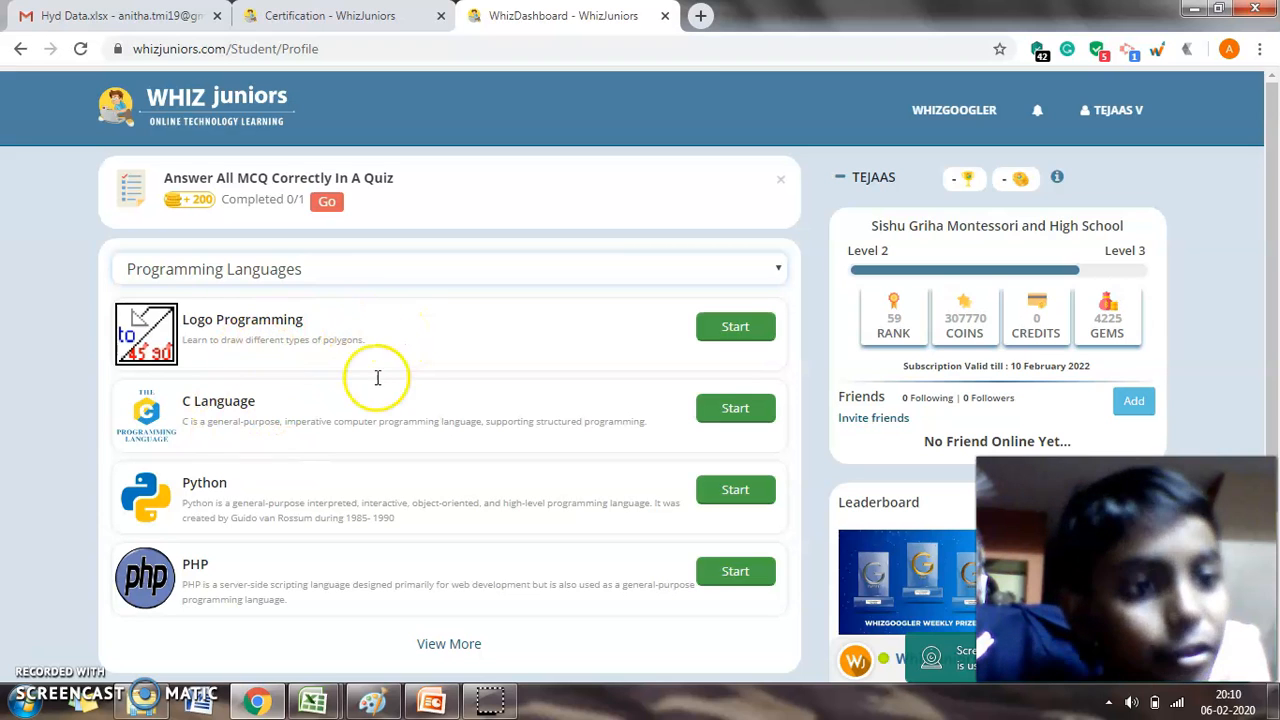
{"action": "mouse_move", "coordinate": [418, 272]}
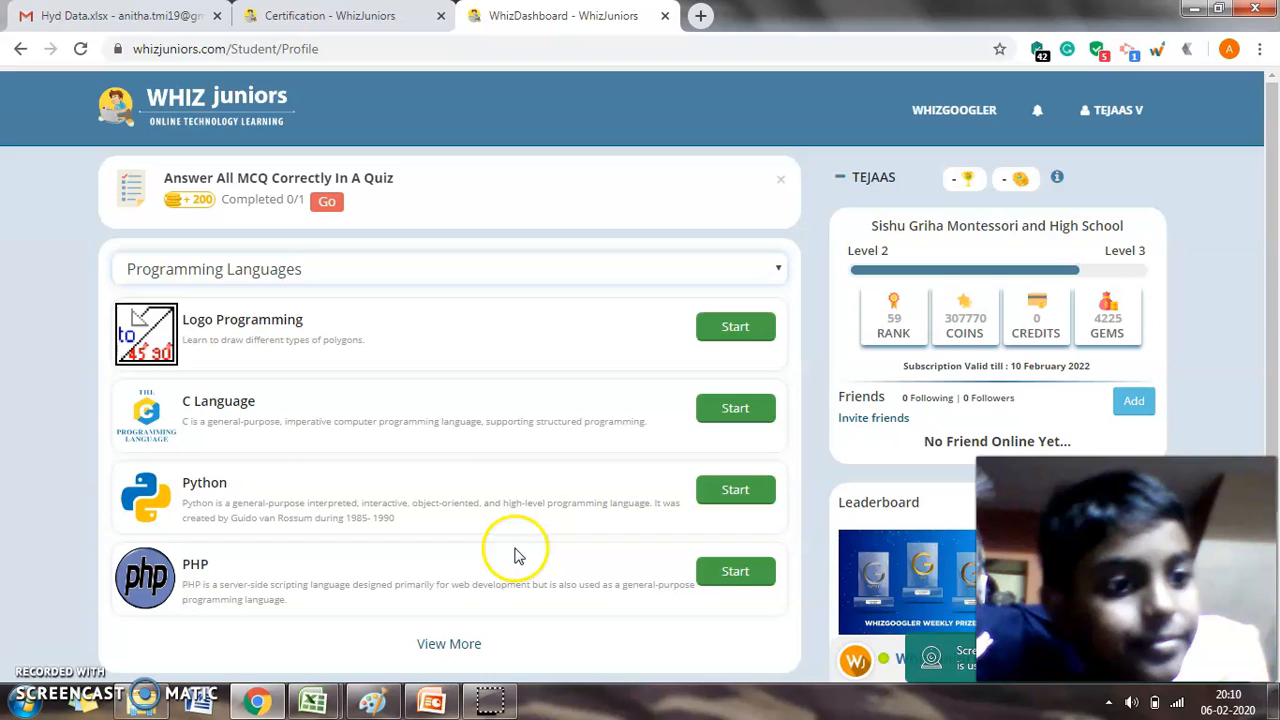
{"action": "left_click", "coordinate": [430, 700]}
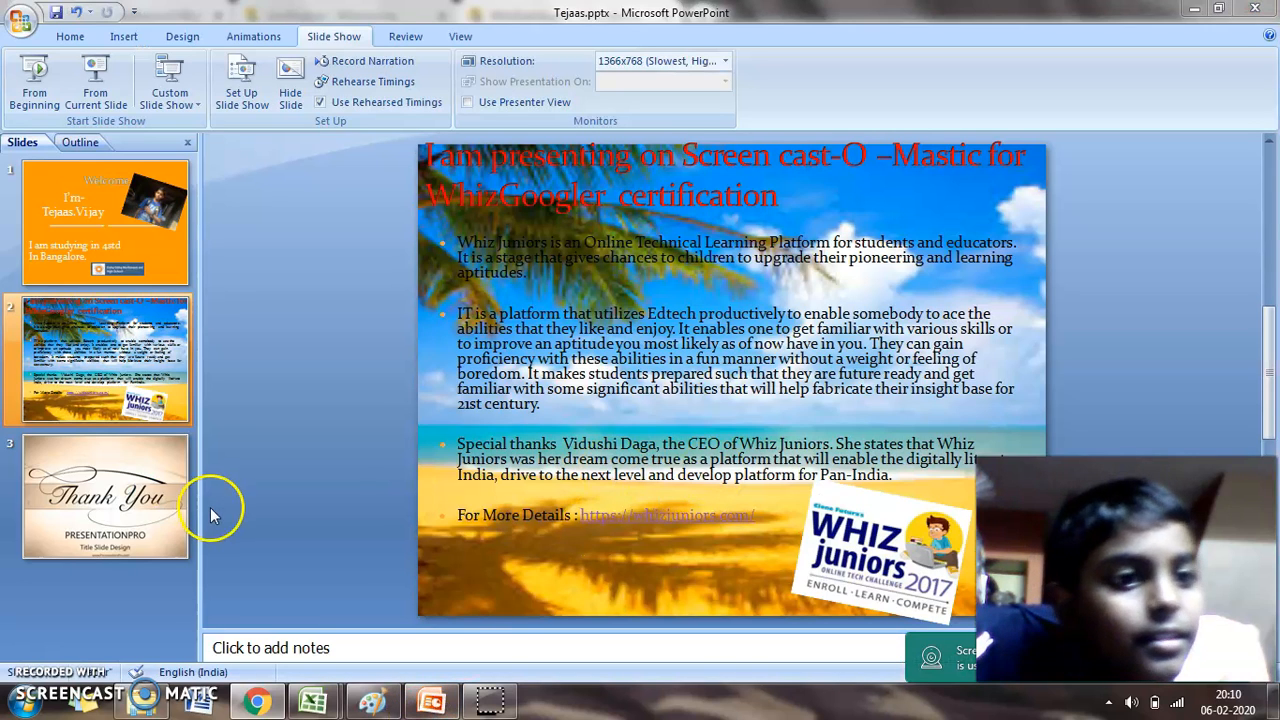
{"action": "mouse_move", "coordinate": [184, 470]}
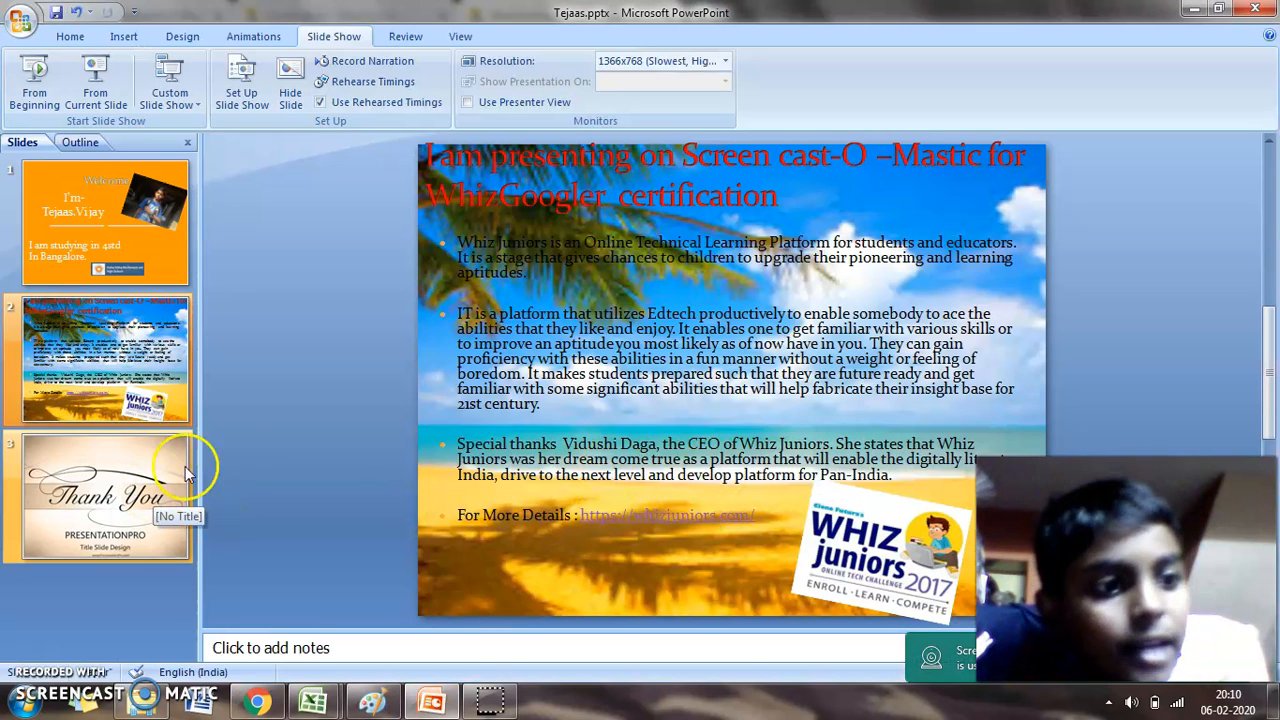
{"action": "mouse_move", "coordinate": [576, 516]}
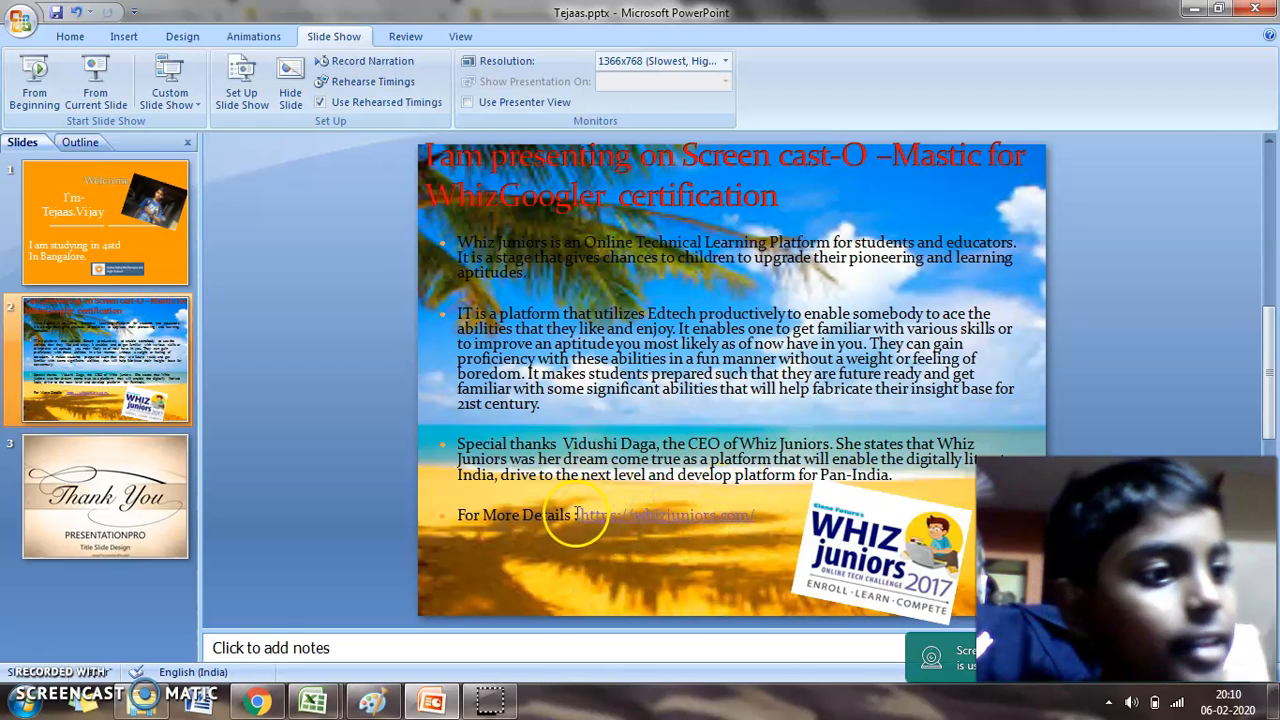